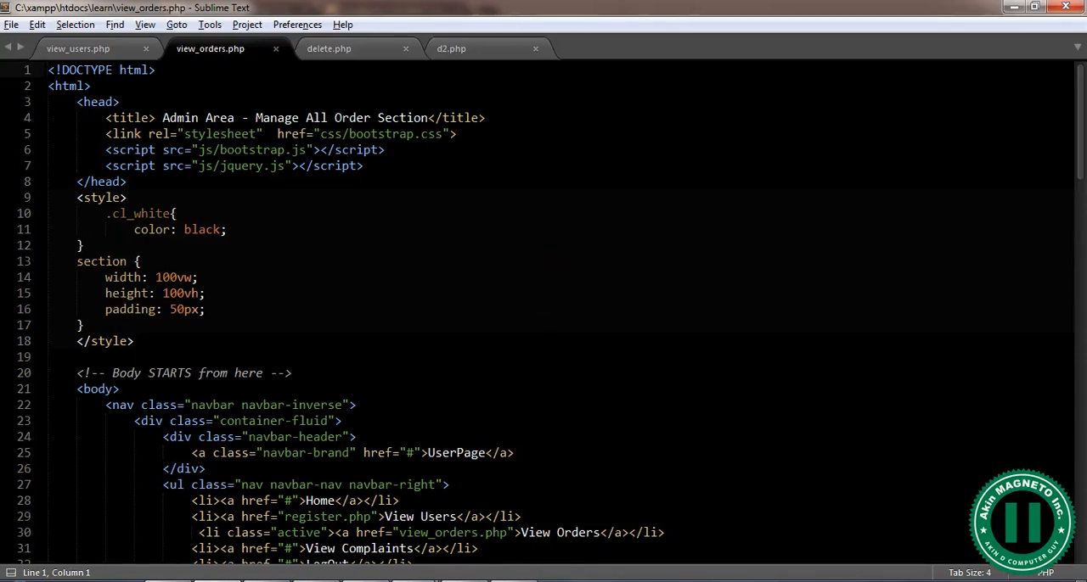
Step: Select the whole view_orders.php code for copying into a new file
{"action": "left_click", "coordinate": [197, 277]}
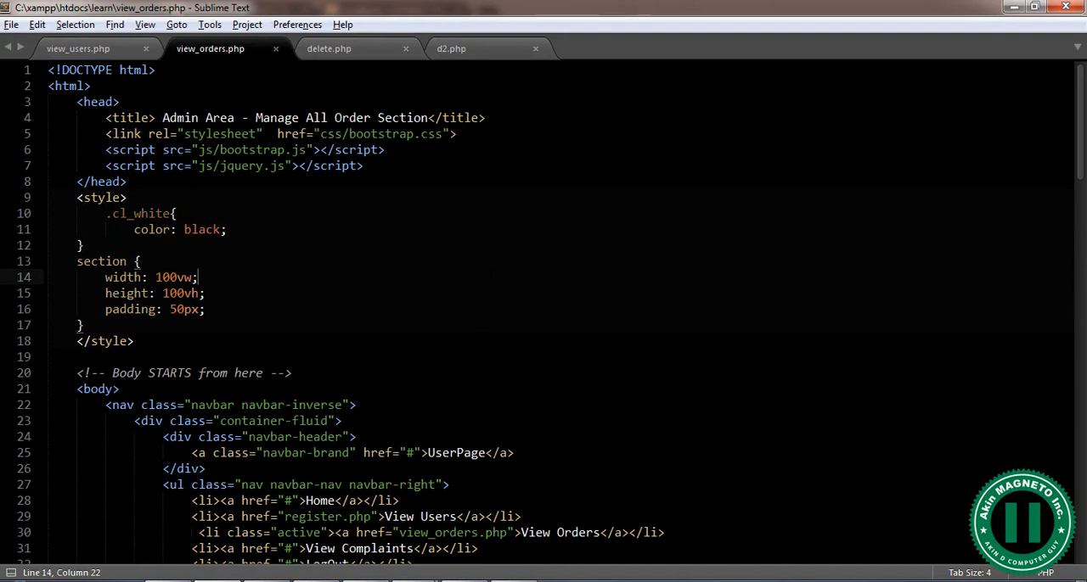
{"action": "left_click", "coordinate": [414, 133]}
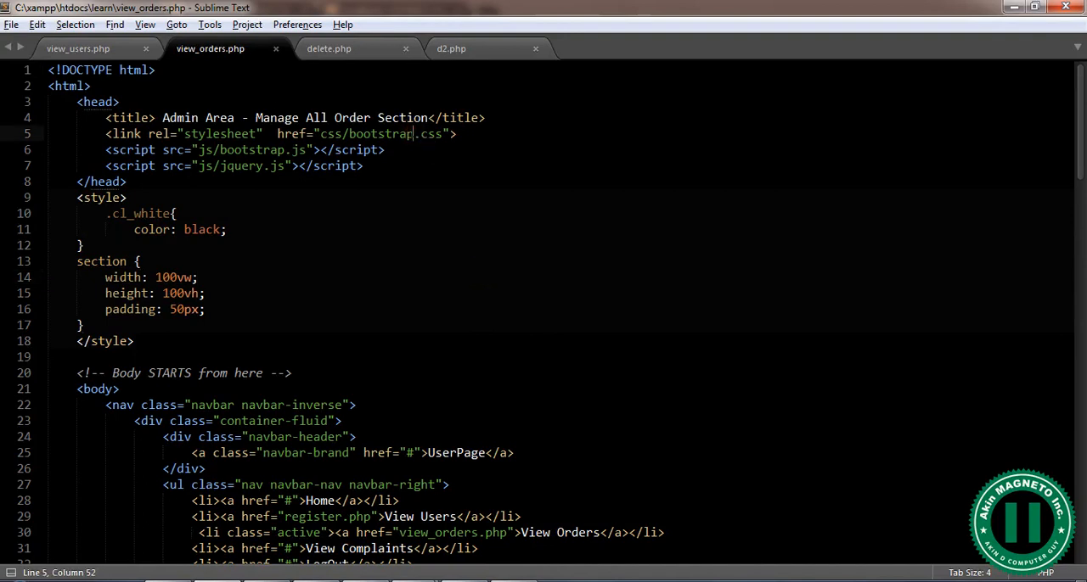
{"action": "key", "text": "ctrl+a"}
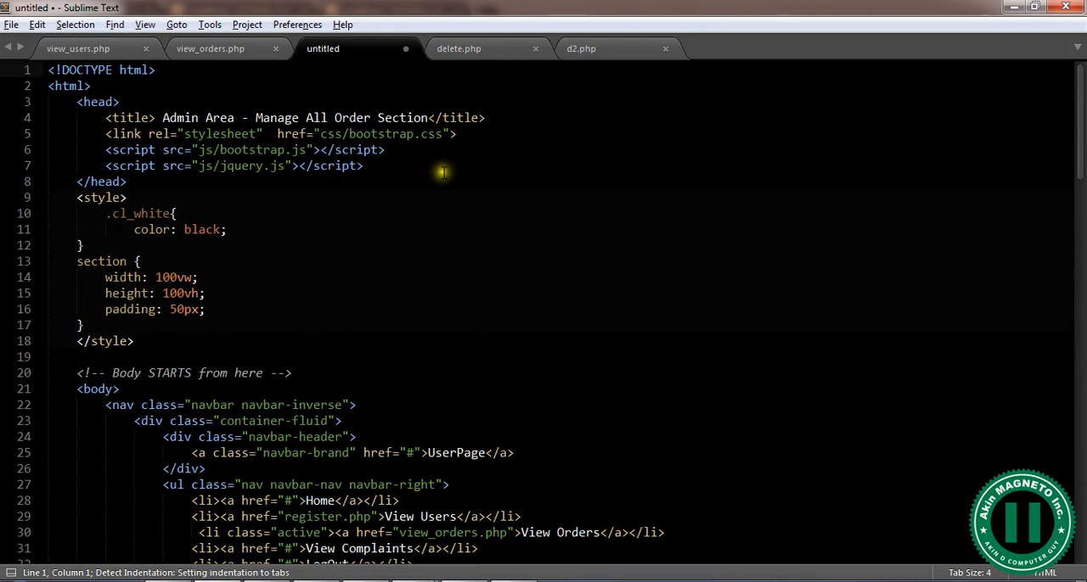
Step: Retitle the pasted page 'Manage All Com…' and start Save As for the untitled file
{"action": "double_click", "coordinate": [217, 117]}
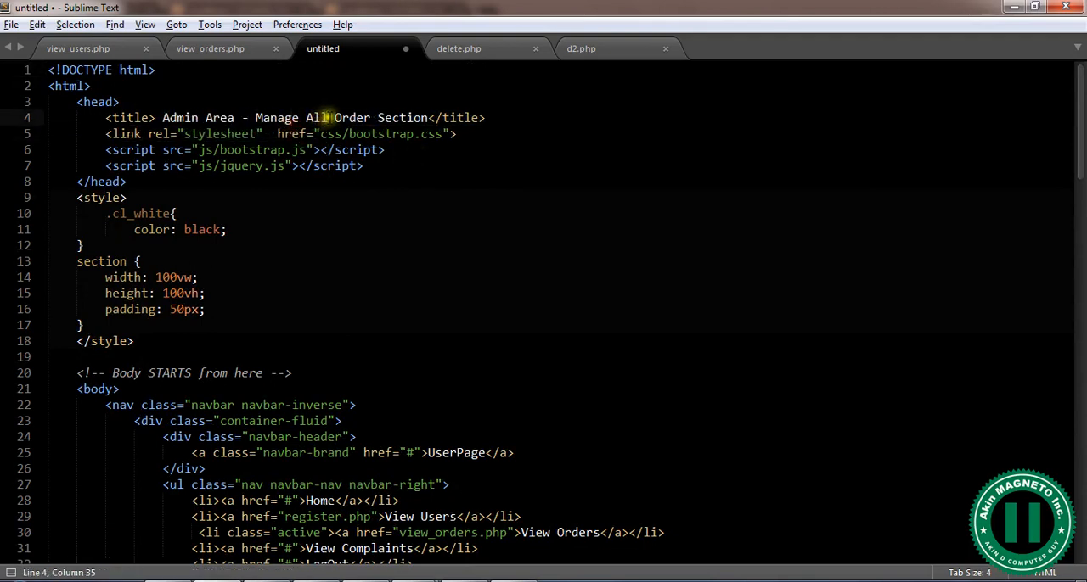
{"action": "type", "text": "Com"}
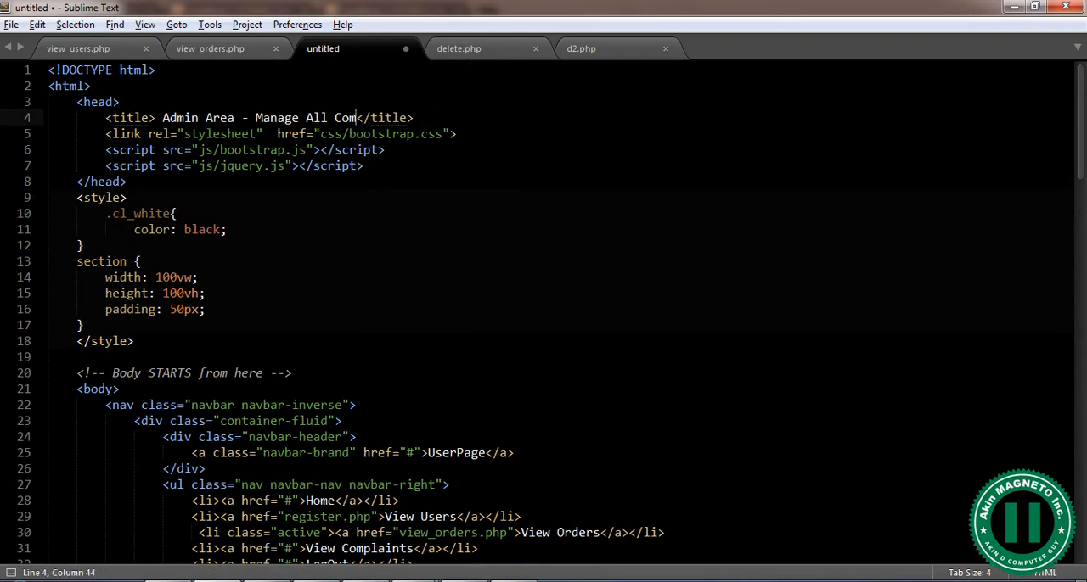
{"action": "key", "text": "ctrl+shift+s"}
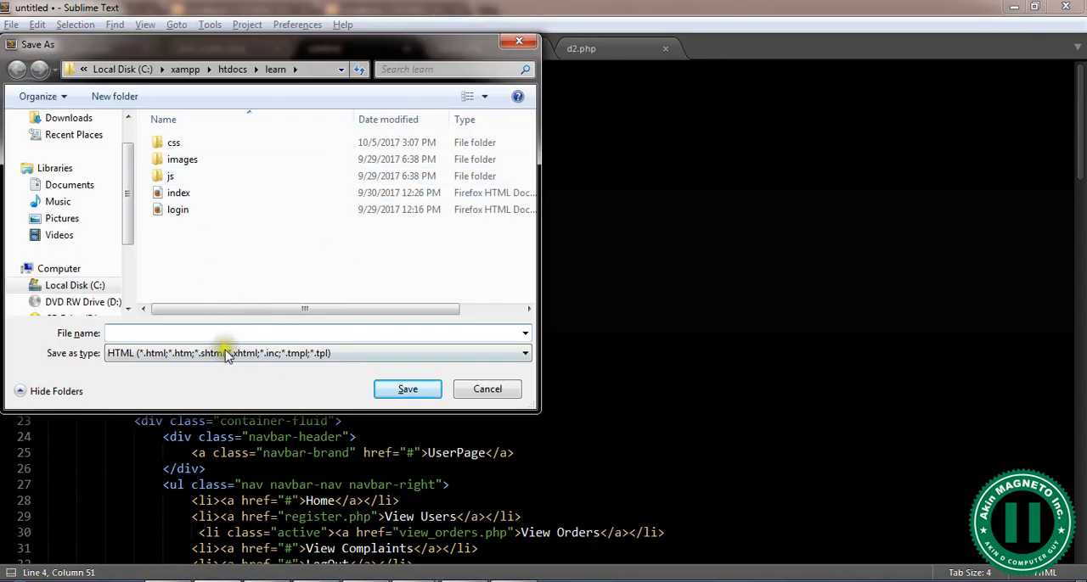
Step: Choose PHP file type and enter manage_complaints.php as the file name in the learn folder
{"action": "left_click", "coordinate": [523, 354]}
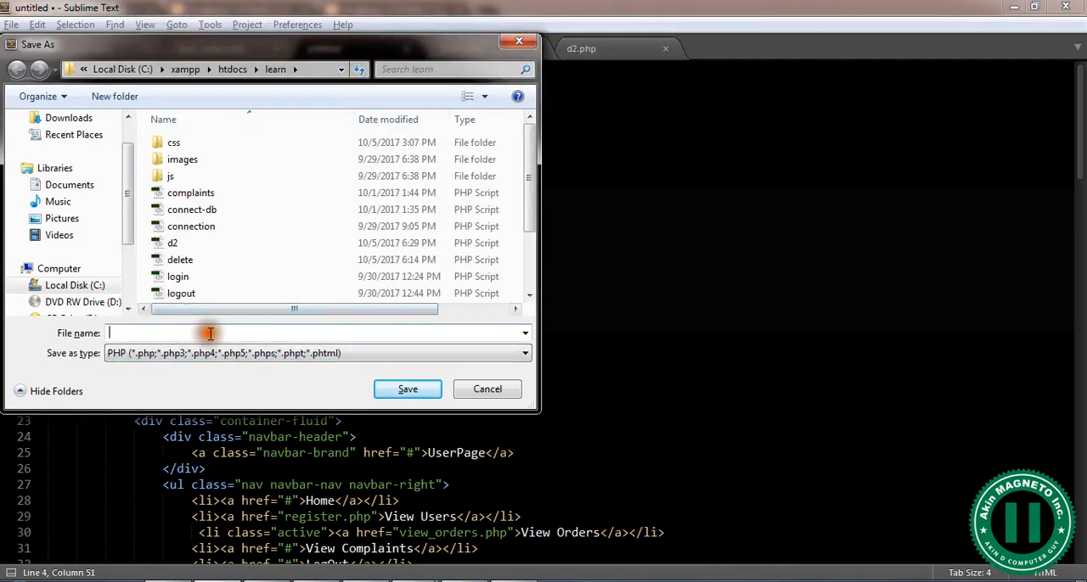
{"action": "type", "text": "mana"}
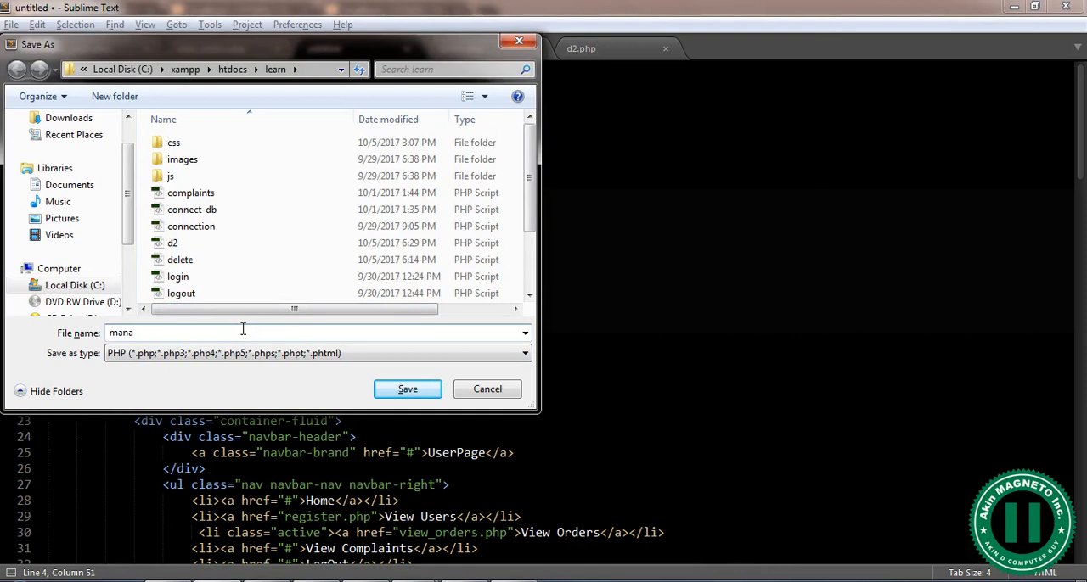
{"action": "type", "text": "ge_complaints"}
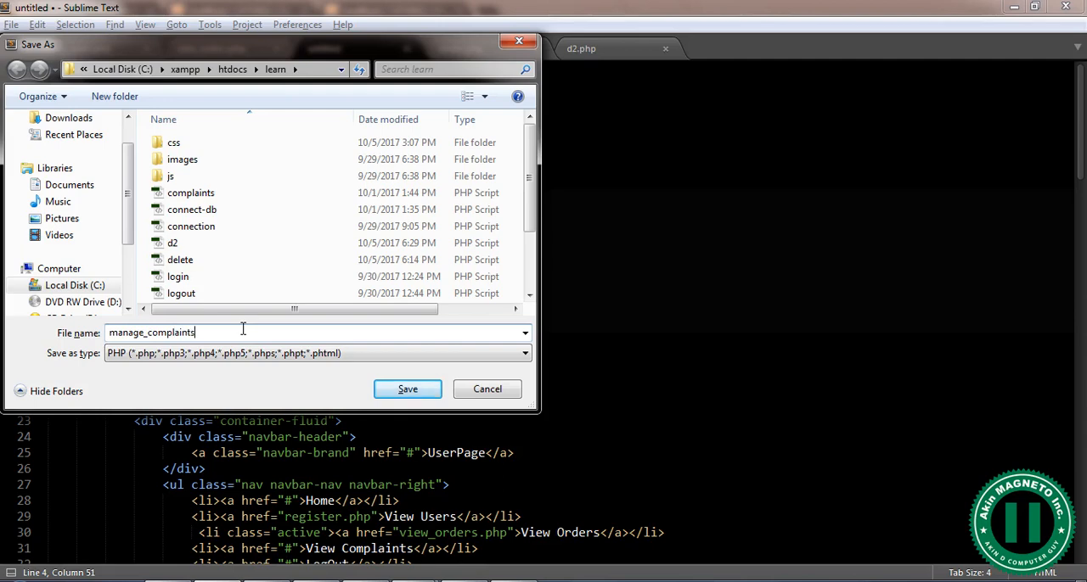
{"action": "type", "text": ".php"}
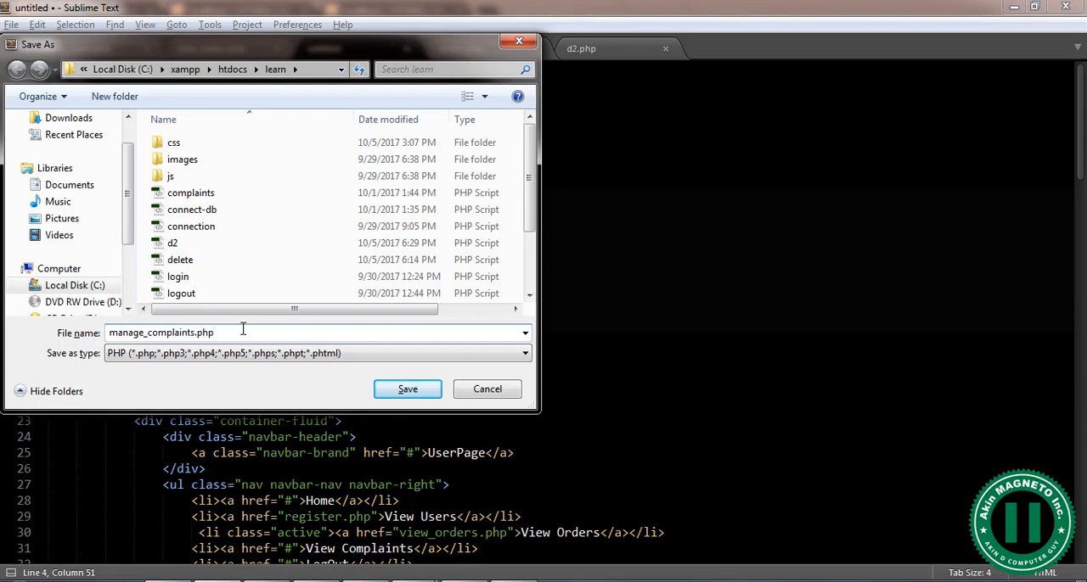
Step: Save manage_complaints.php and cut the active class off the View Orders nav item
{"action": "left_click", "coordinate": [407, 389]}
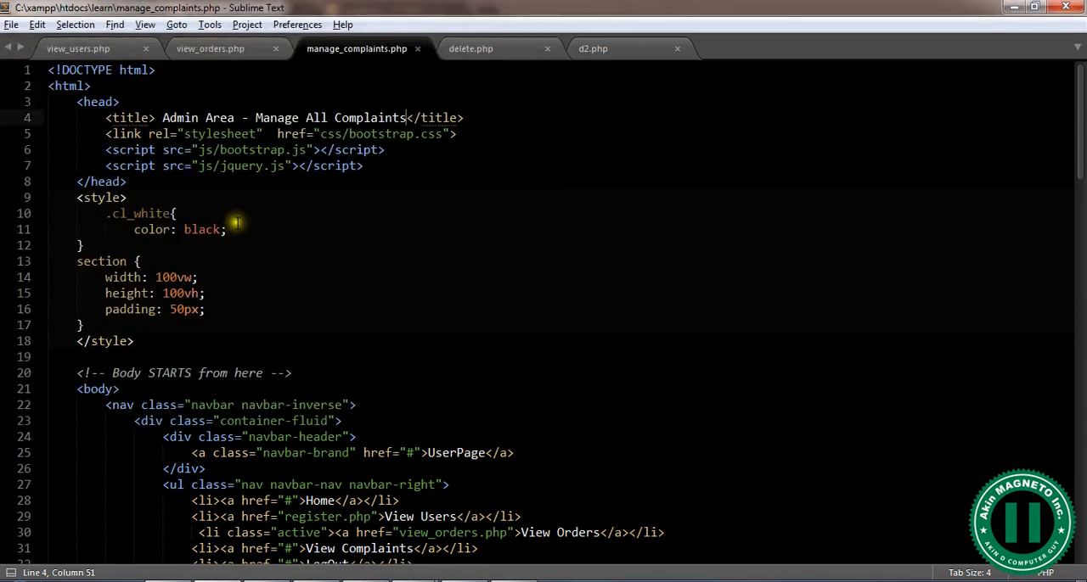
{"action": "key", "text": "ctrl+s"}
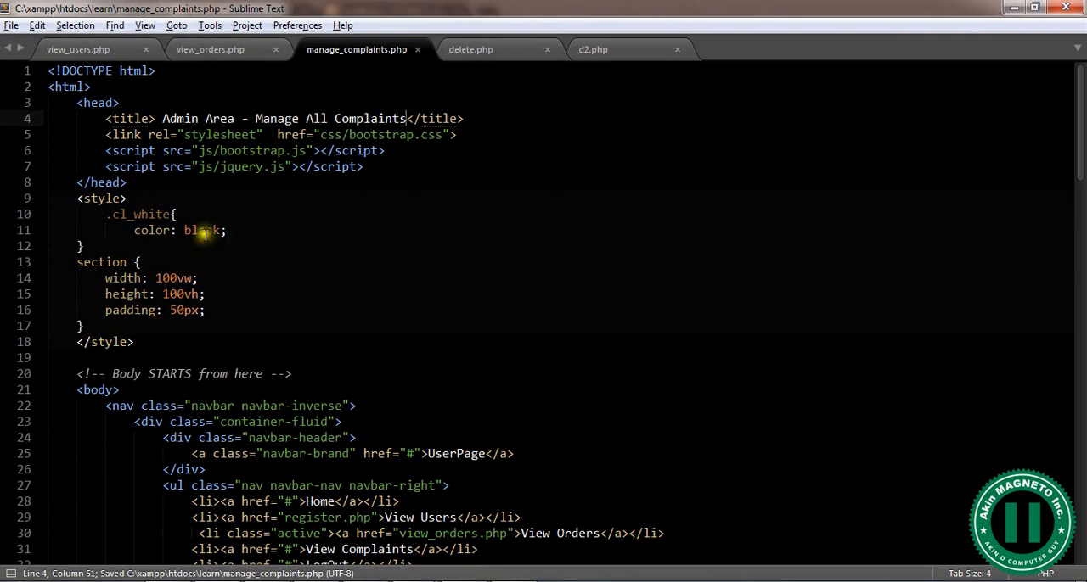
{"action": "scroll", "scroll_direction": "down", "scroll_amount": 3}
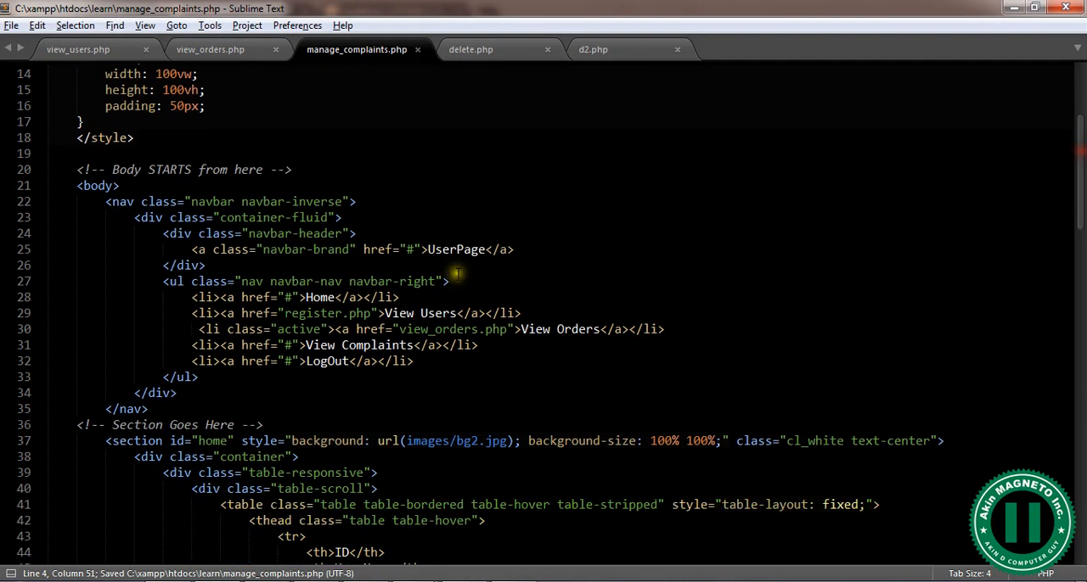
{"action": "mouse_move", "coordinate": [241, 329]}
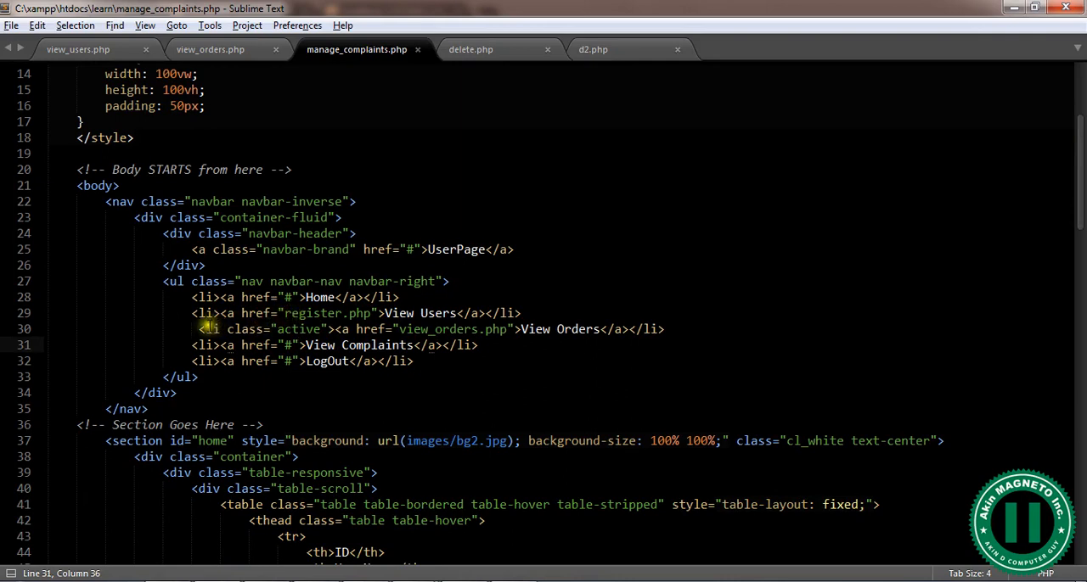
{"action": "left_click_drag", "start_coordinate": [202, 330], "coordinate": [331, 330]}
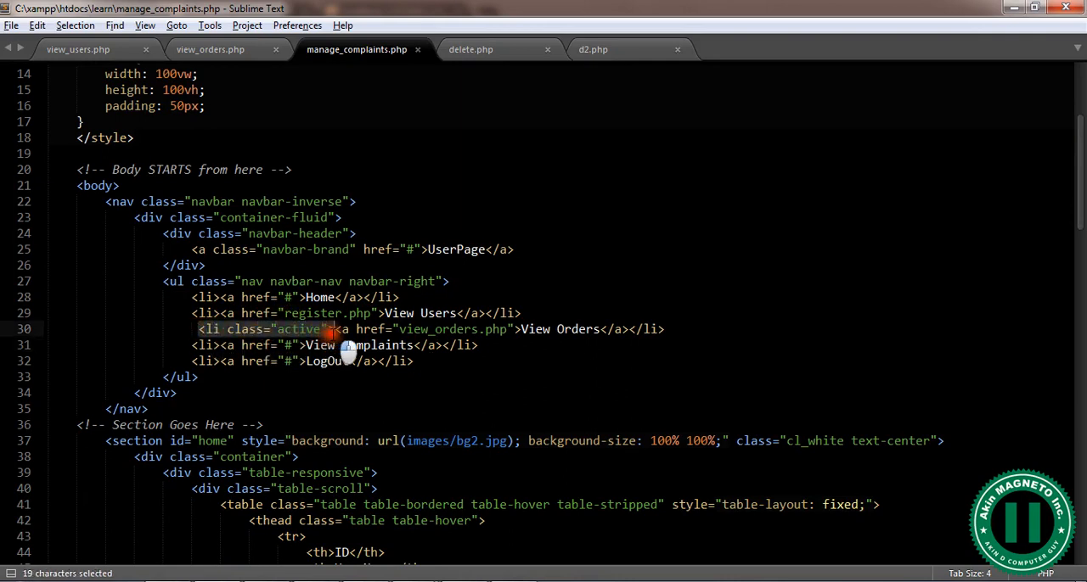
{"action": "key", "text": "ctrl+x"}
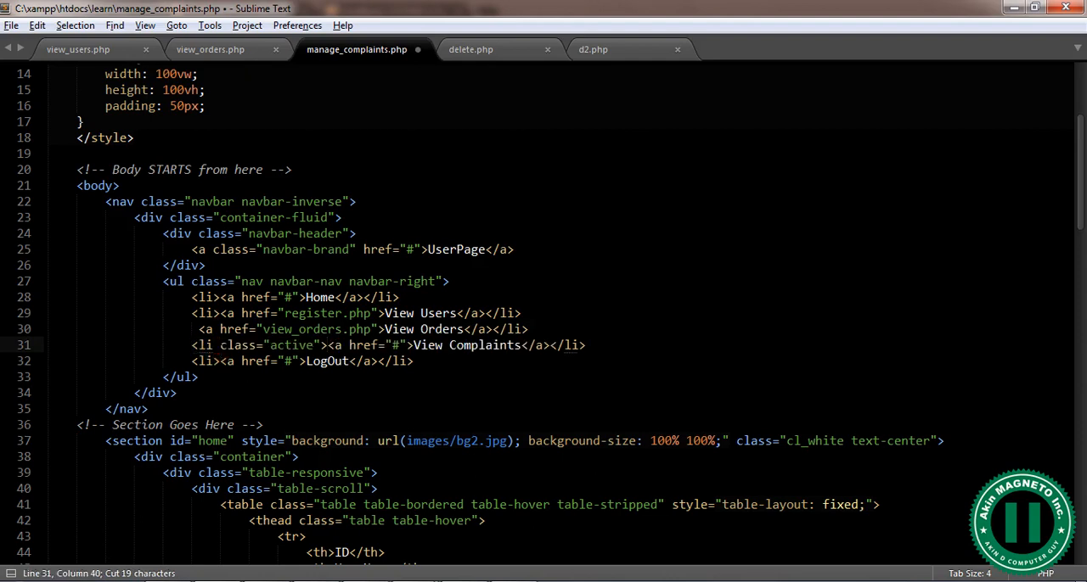
{"action": "type", "text": "k"}
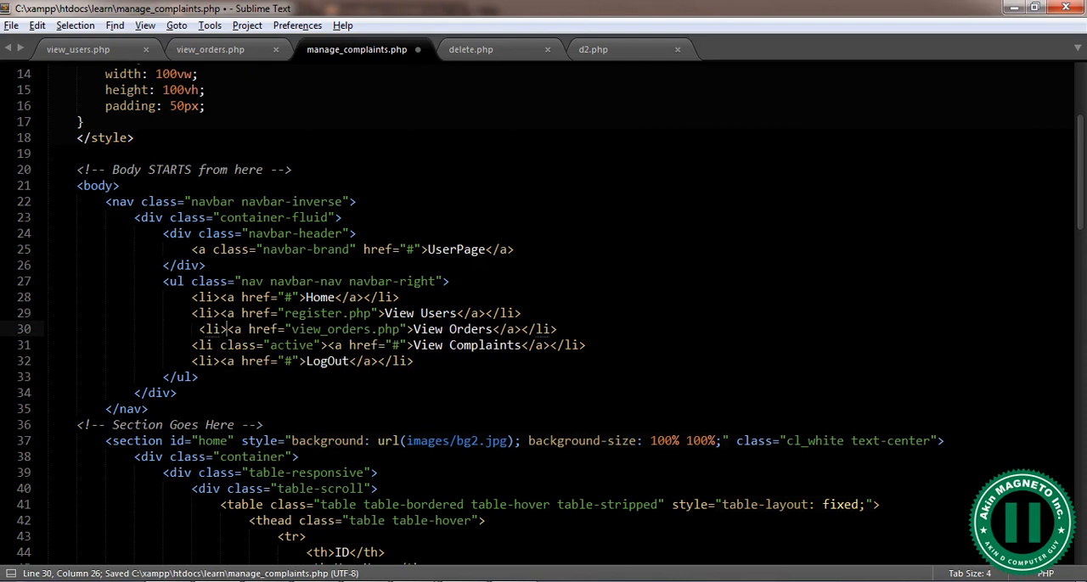
Step: Mark the View Complaints nav item <li class="active"> linking to view_complaints.php and save
{"action": "left_click", "coordinate": [199, 377]}
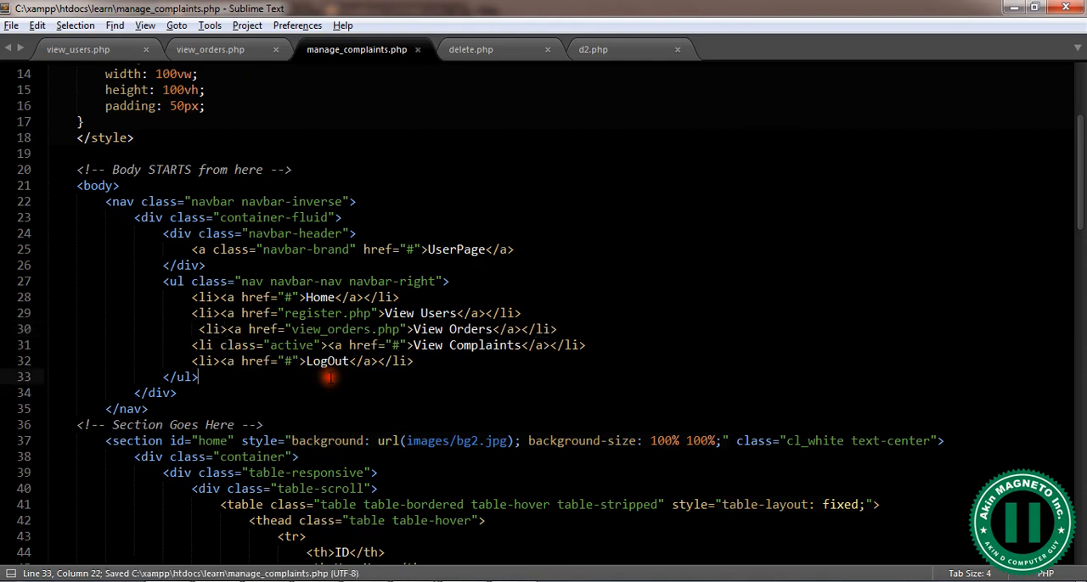
{"action": "left_click", "coordinate": [428, 345]}
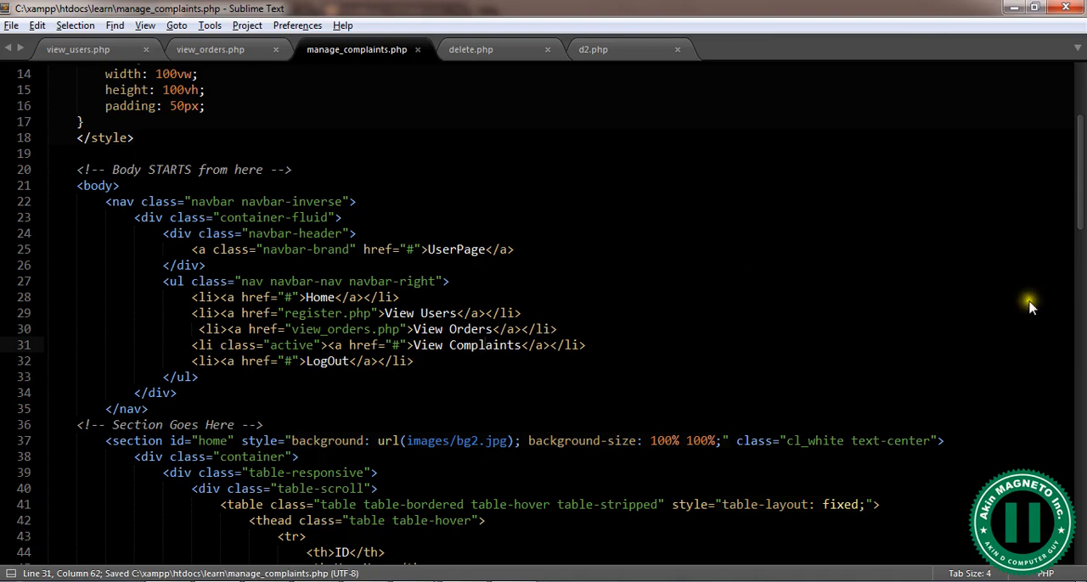
{"action": "scroll", "scroll_direction": "down", "scroll_amount": 3}
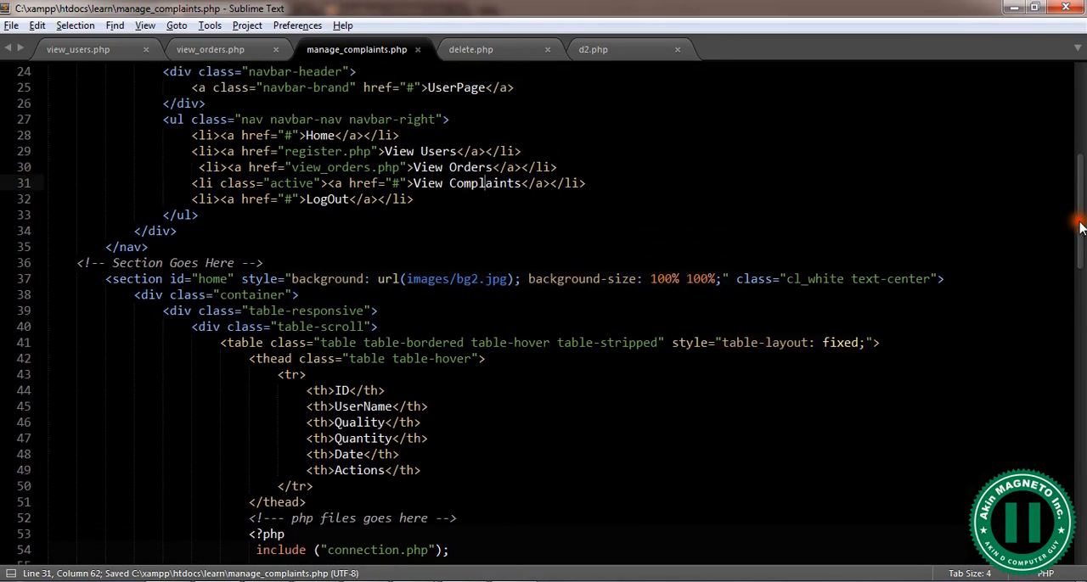
{"action": "left_click", "coordinate": [312, 166]}
{"action": "type", "text": "v"}
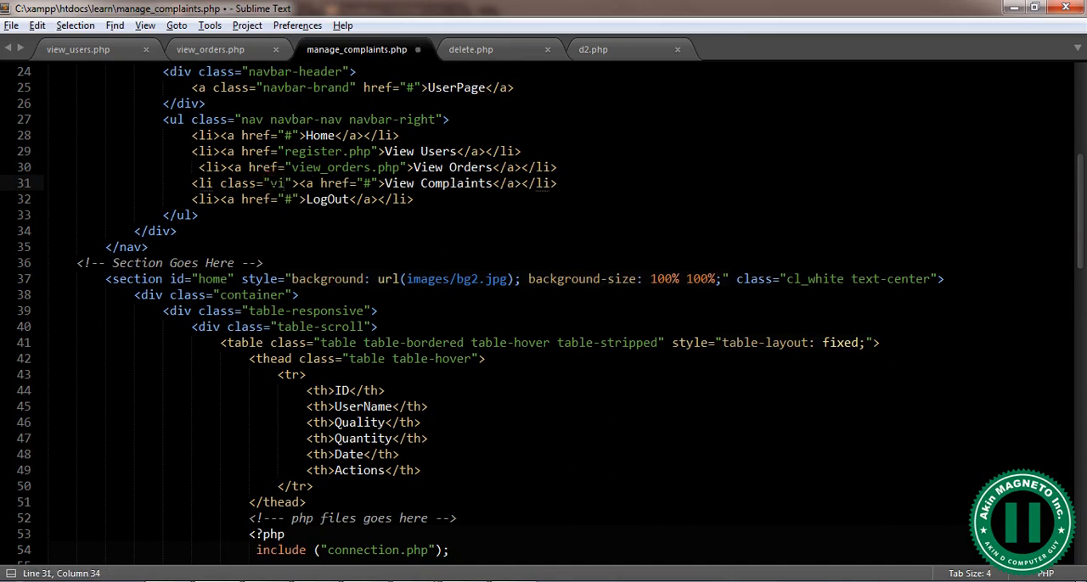
{"action": "type", "text": "<li class=\"active\">"}
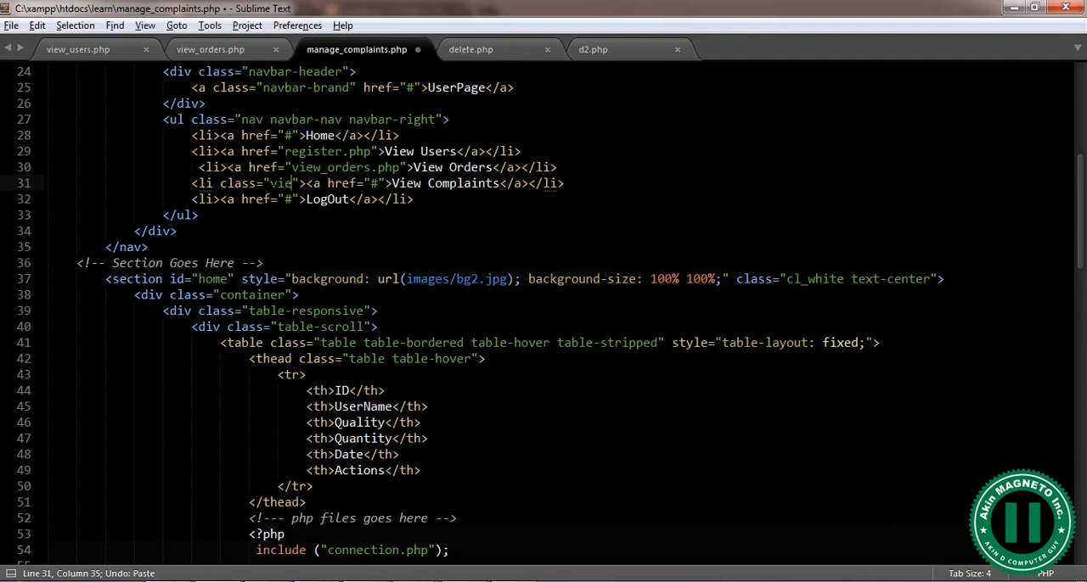
{"action": "key", "text": "ctrl+c"}
{"action": "type", "text": "w_complaints.p"}
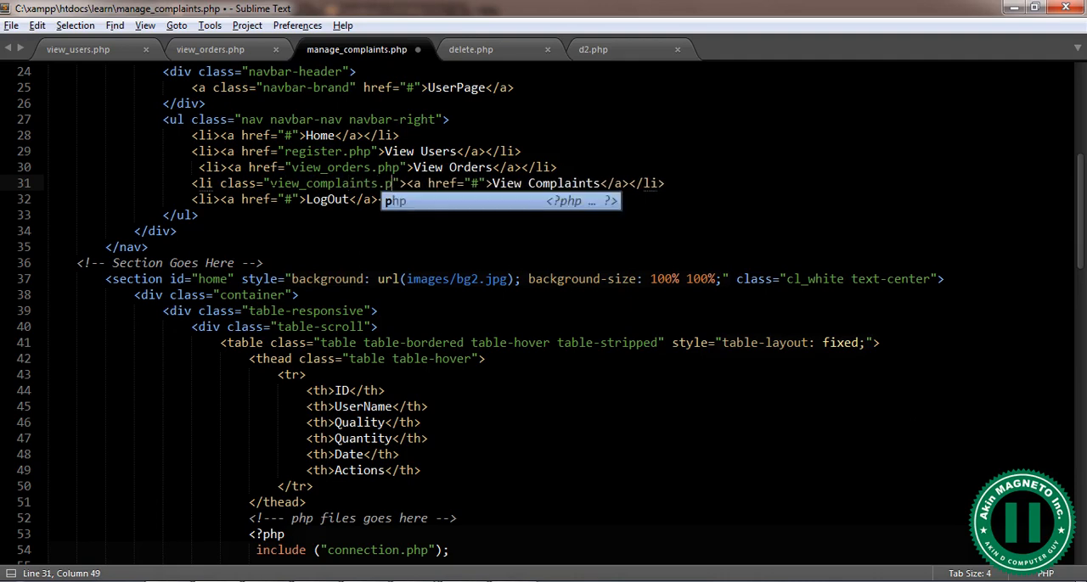
{"action": "key", "text": "ctrl+s"}
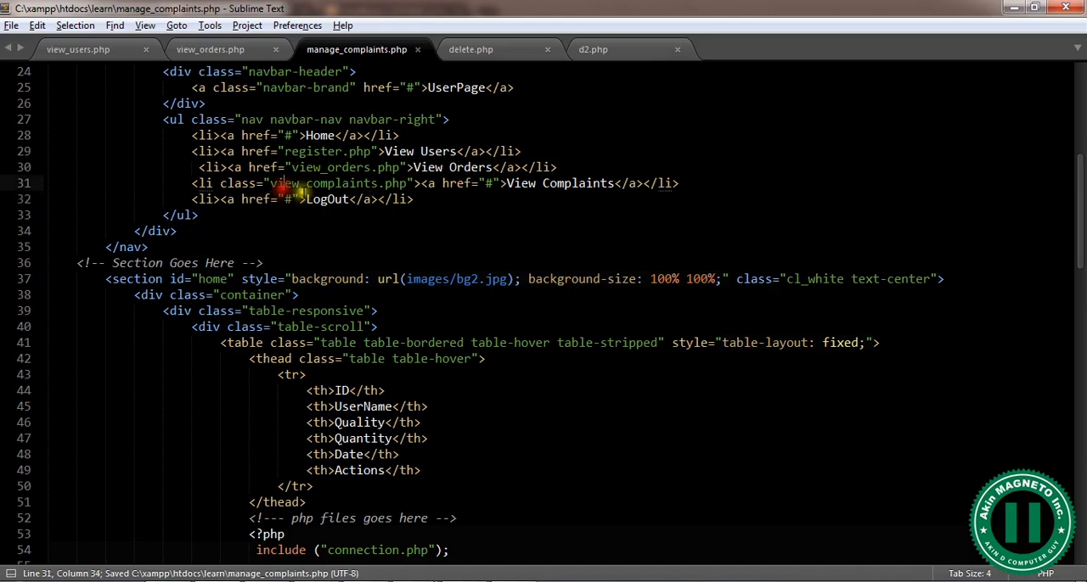
{"action": "scroll", "scroll_direction": "down", "scroll_amount": 3}
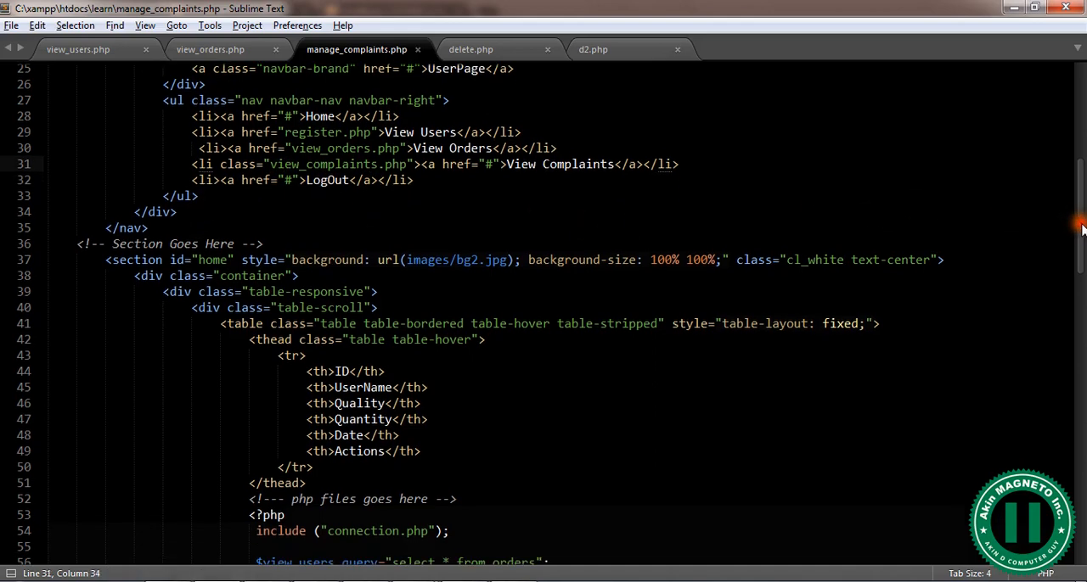
{"action": "scroll", "scroll_direction": "down", "scroll_amount": 3}
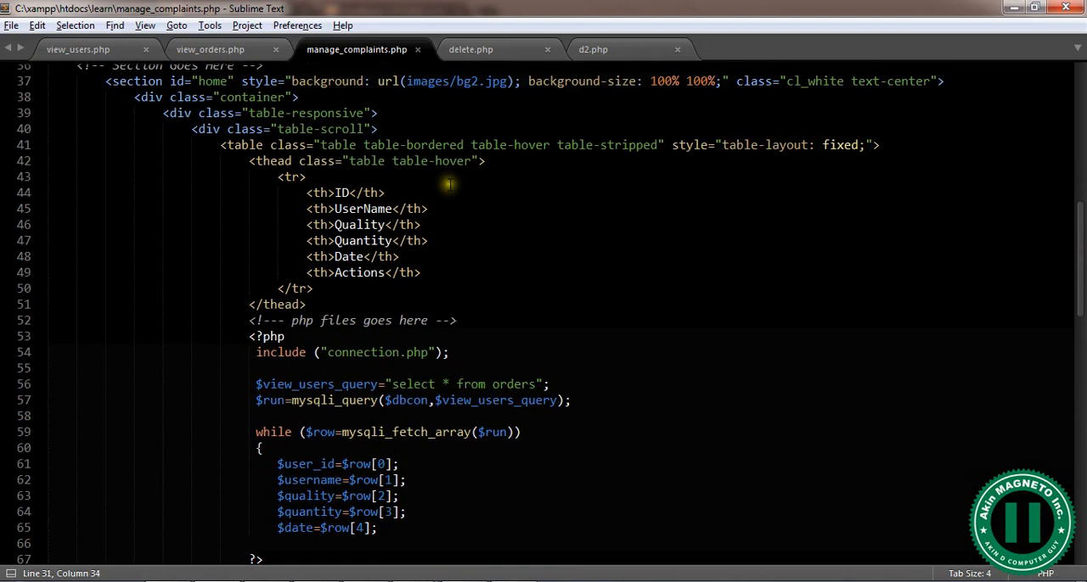
{"action": "mouse_move", "coordinate": [414, 273]}
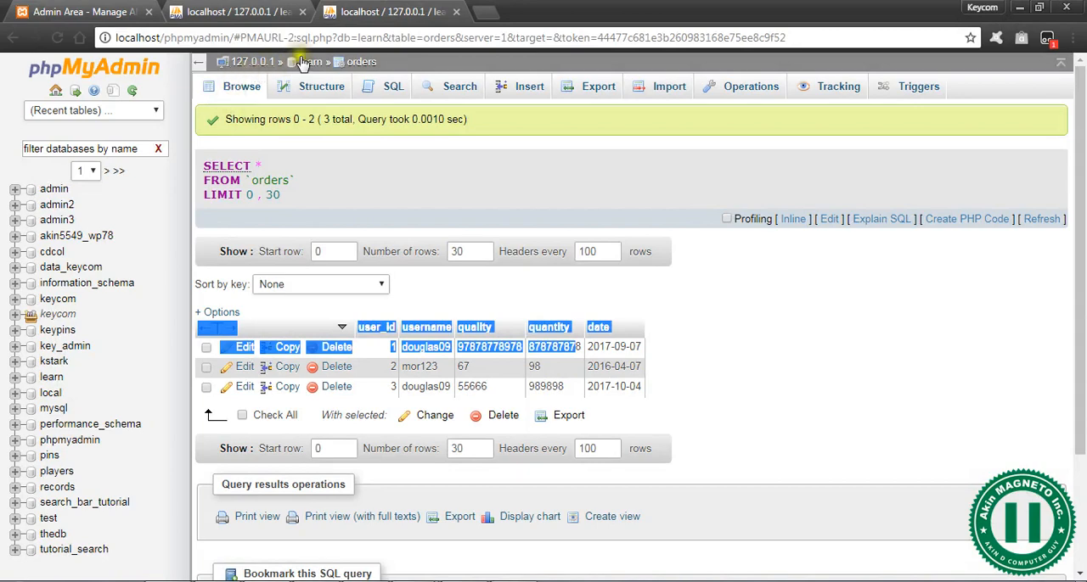
Step: Browse the complaints table in the learn database to see its columns
{"action": "left_click", "coordinate": [311, 62]}
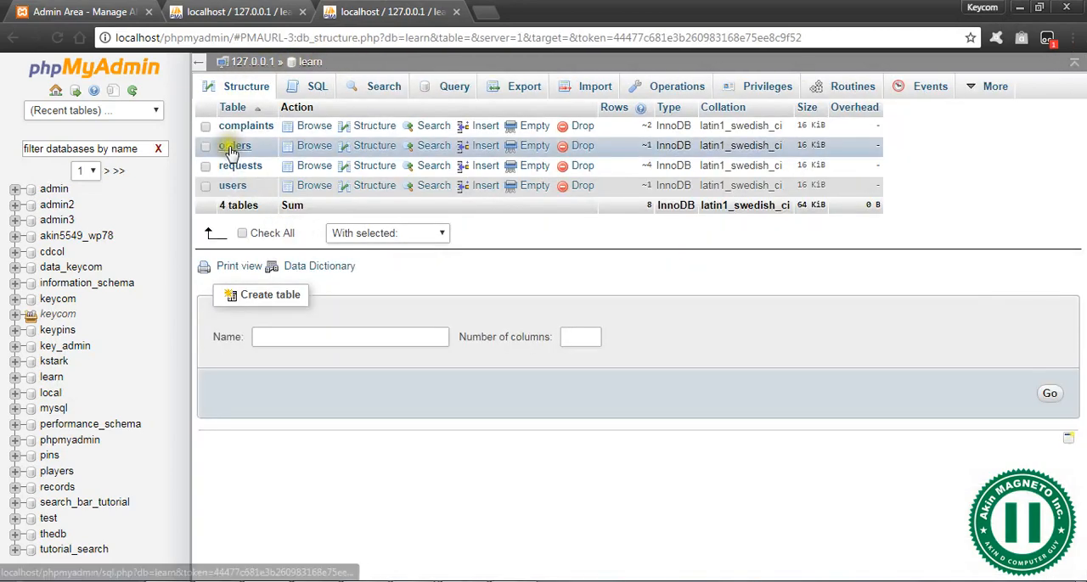
{"action": "left_click", "coordinate": [313, 126]}
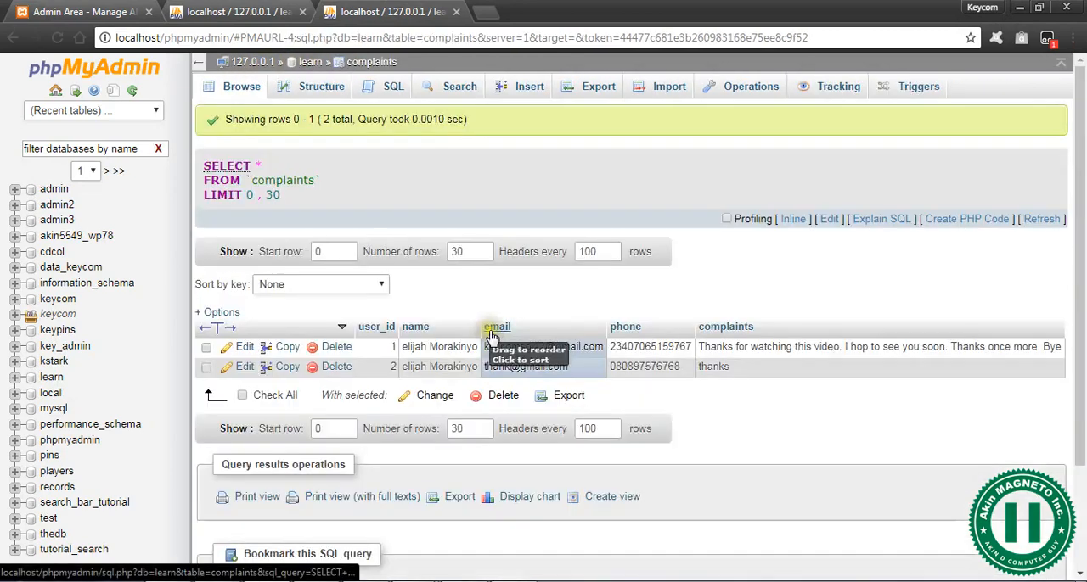
{"action": "mouse_move", "coordinate": [433, 326]}
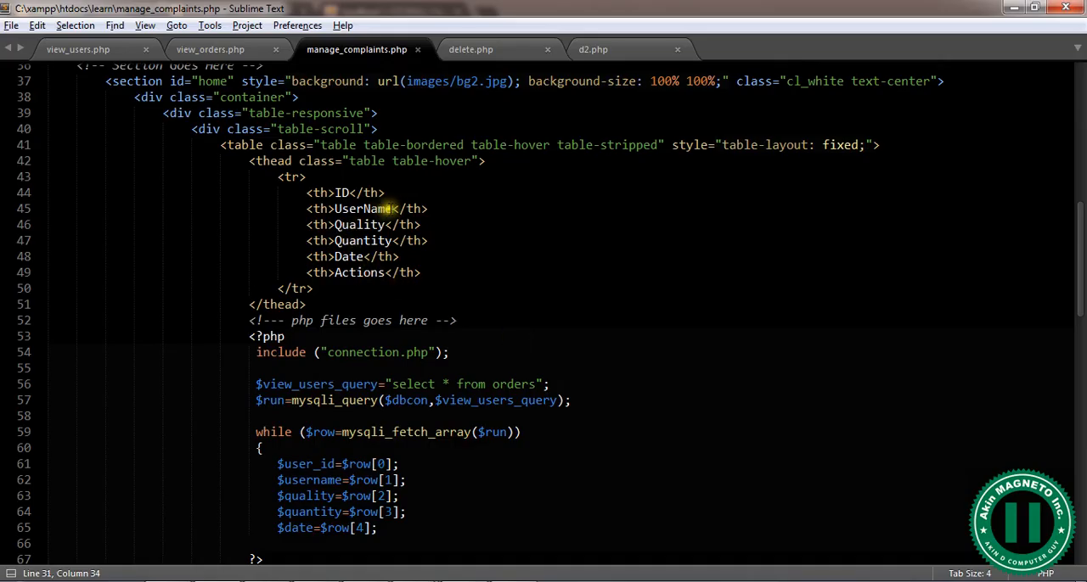
Step: Change the <th> headings to Name, Email, Phone # and Issue alongside ID and Actions
{"action": "type", "text": "UName"}
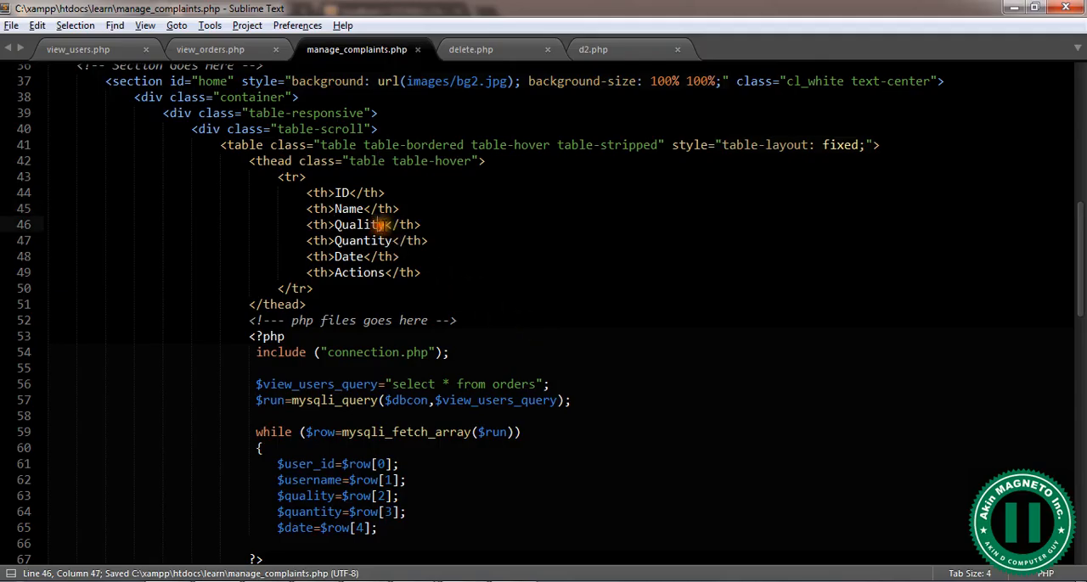
{"action": "double_click", "coordinate": [360, 225]}
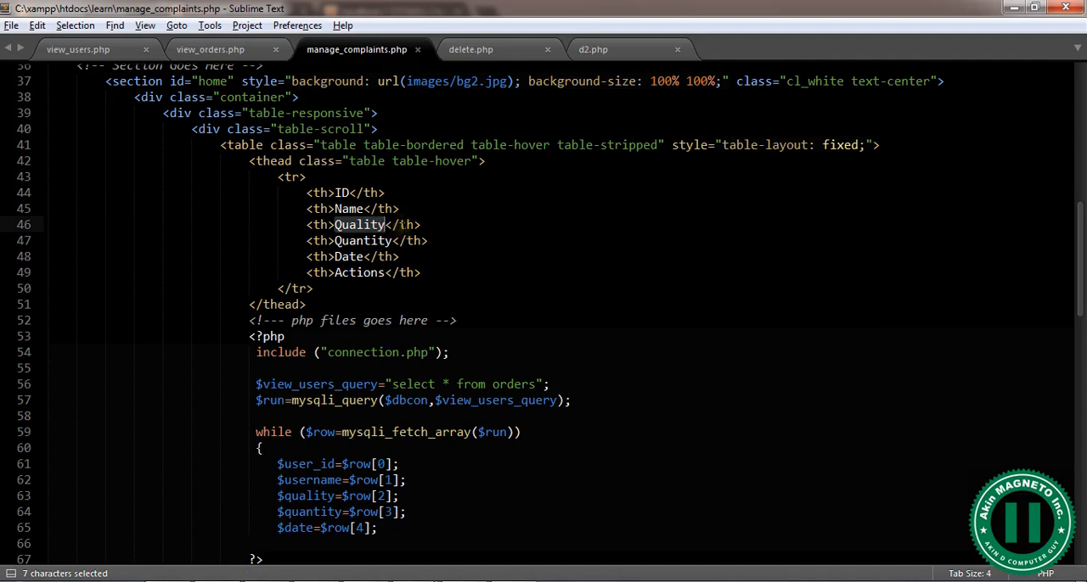
{"action": "type", "text": "Emai"}
{"action": "left_click", "coordinate": [366, 241]}
{"action": "type", "text": "Pho"}
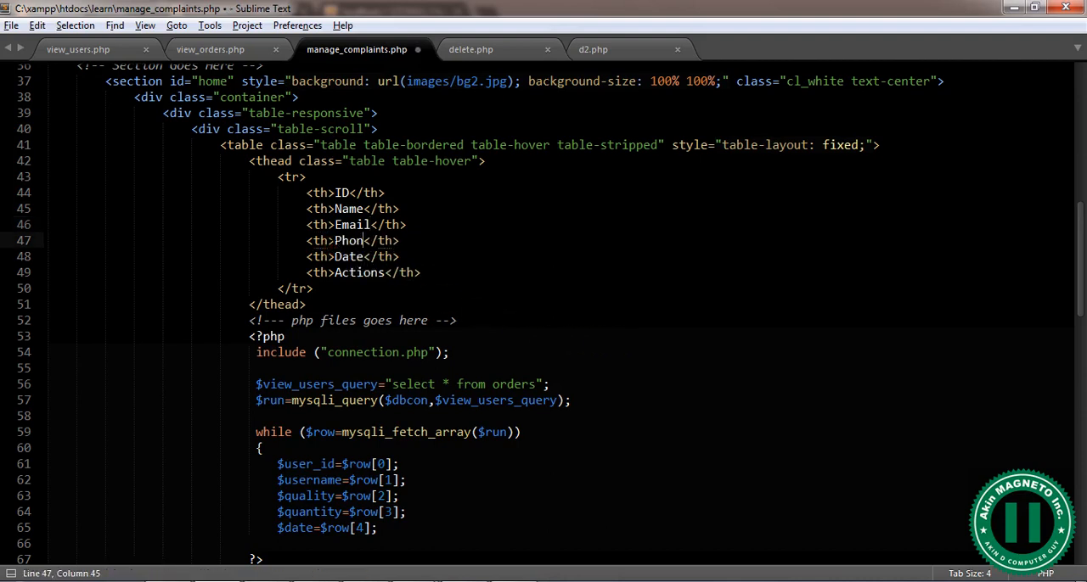
{"action": "type", "text": "e #"}
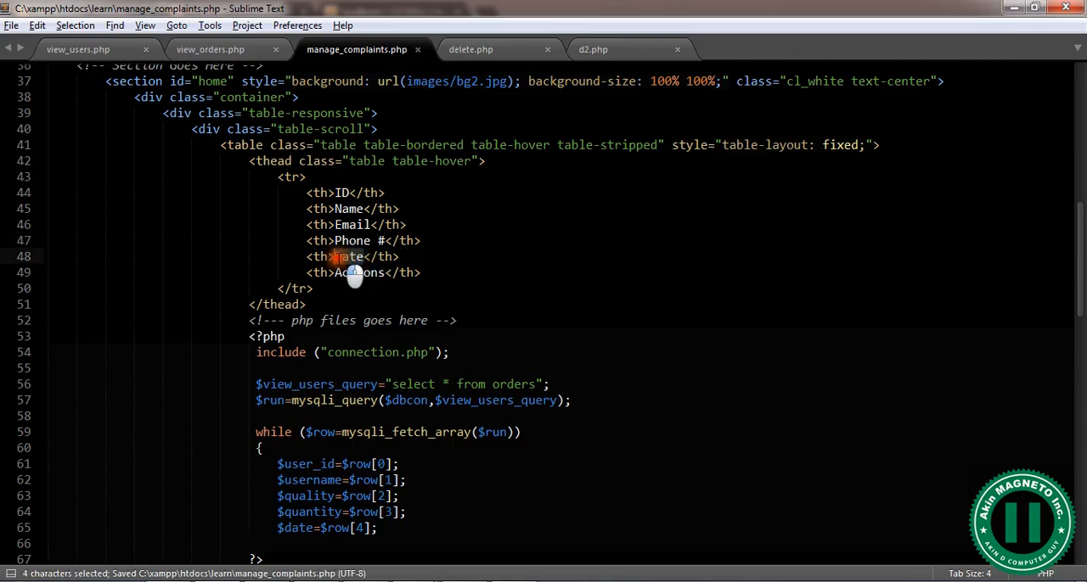
{"action": "type", "text": "Iss"}
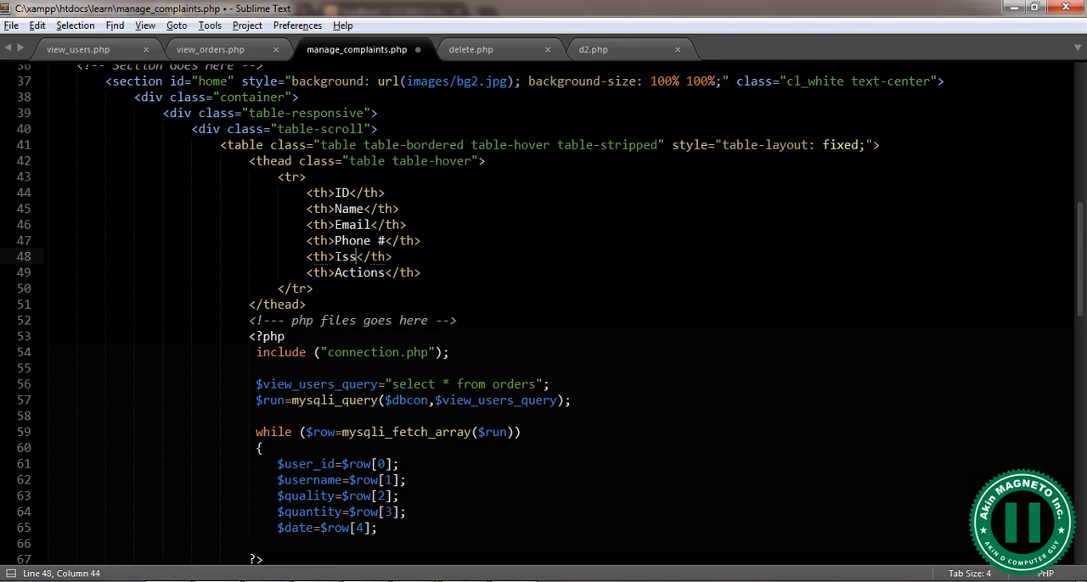
{"action": "type", "text": "ue"}
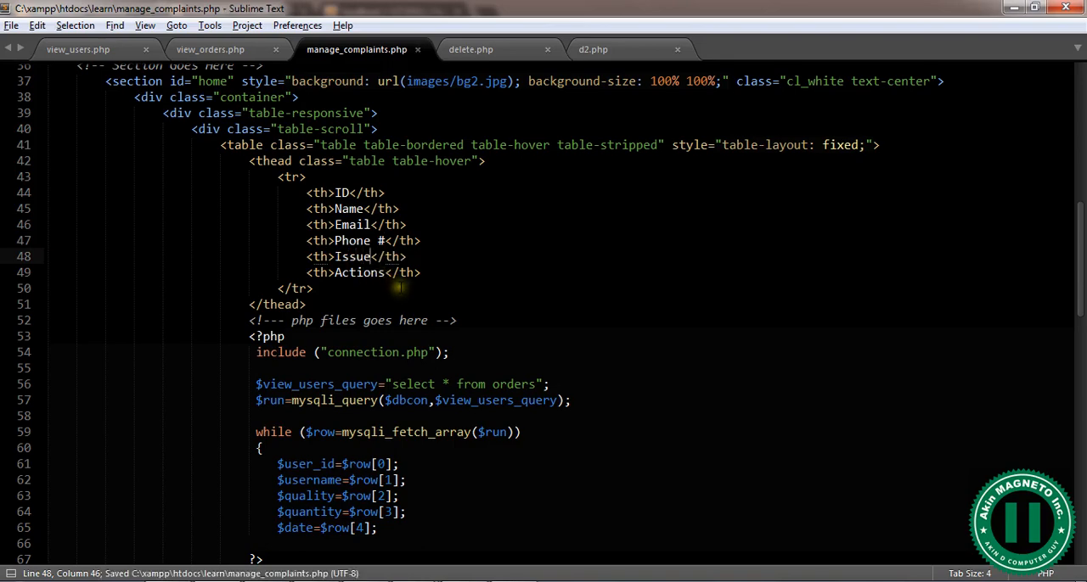
{"action": "scroll", "scroll_direction": "down", "scroll_amount": 3}
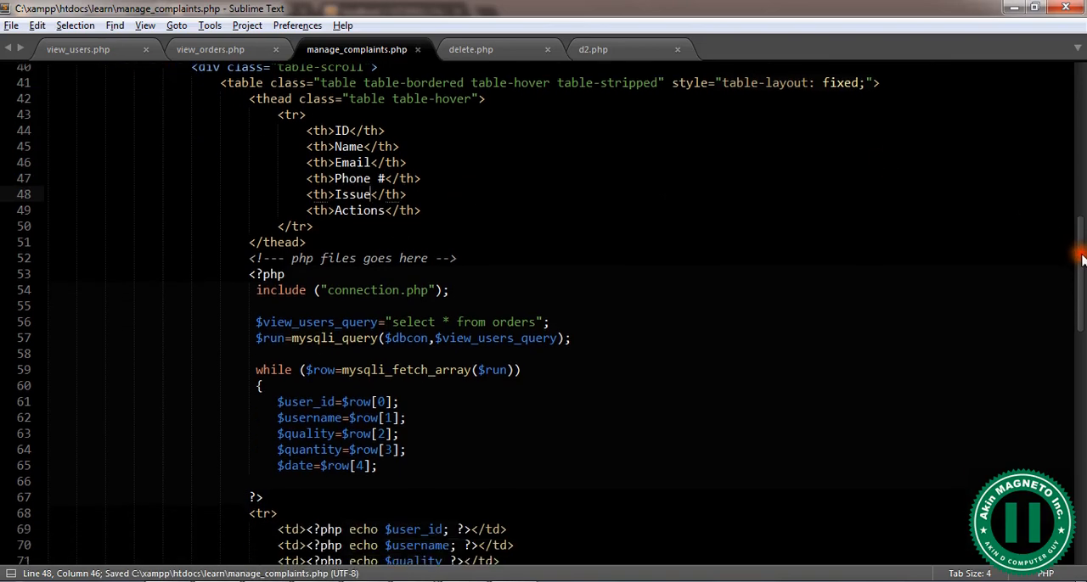
Step: Point the query at the complaints table instead of orders and save
{"action": "scroll", "scroll_direction": "down", "scroll_amount": 3}
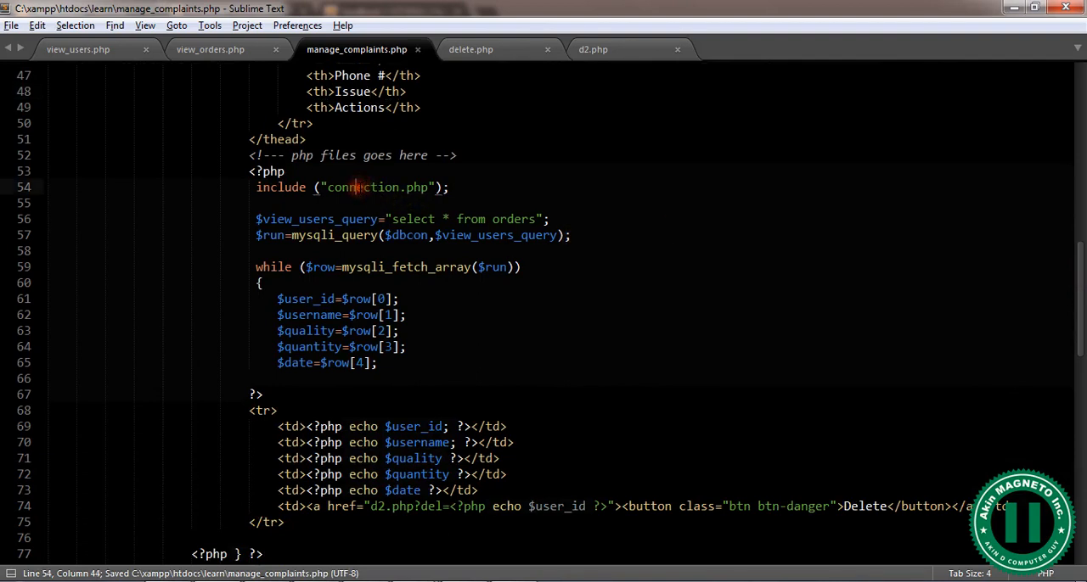
{"action": "double_click", "coordinate": [360, 187]}
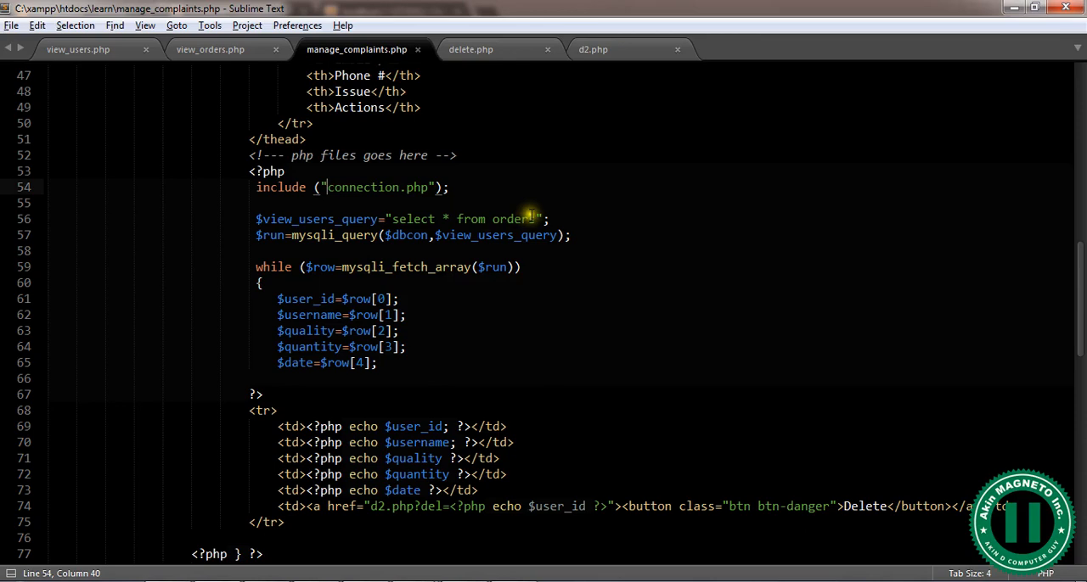
{"action": "double_click", "coordinate": [511, 219]}
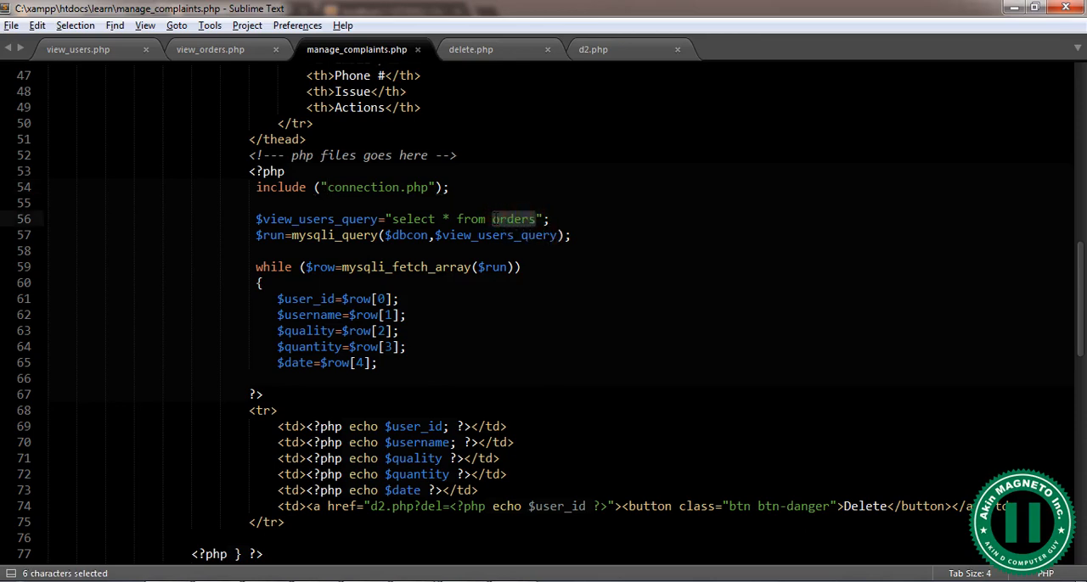
{"action": "type", "text": "compla"}
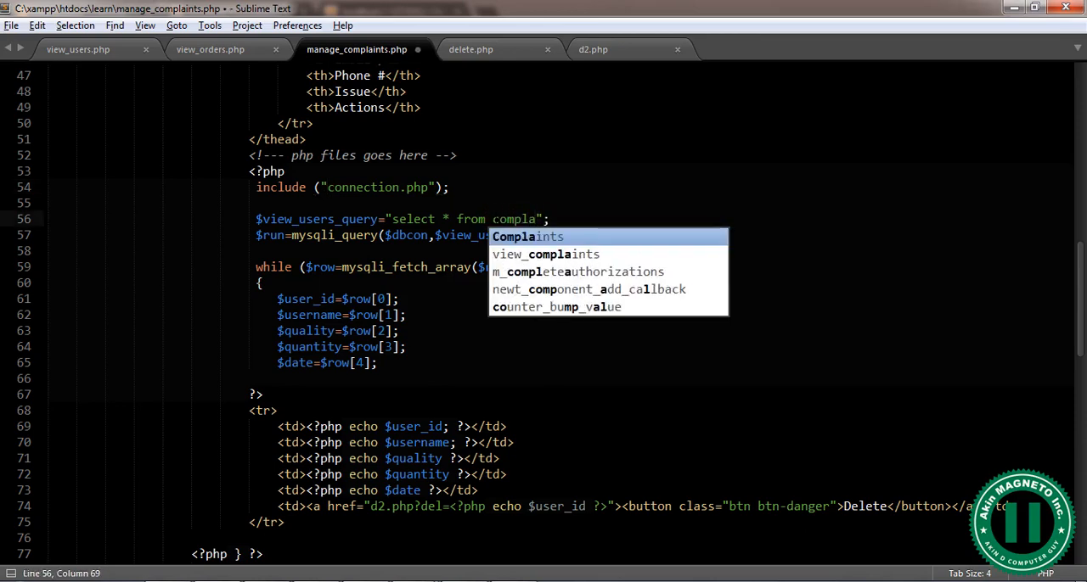
{"action": "left_click", "coordinate": [526, 236]}
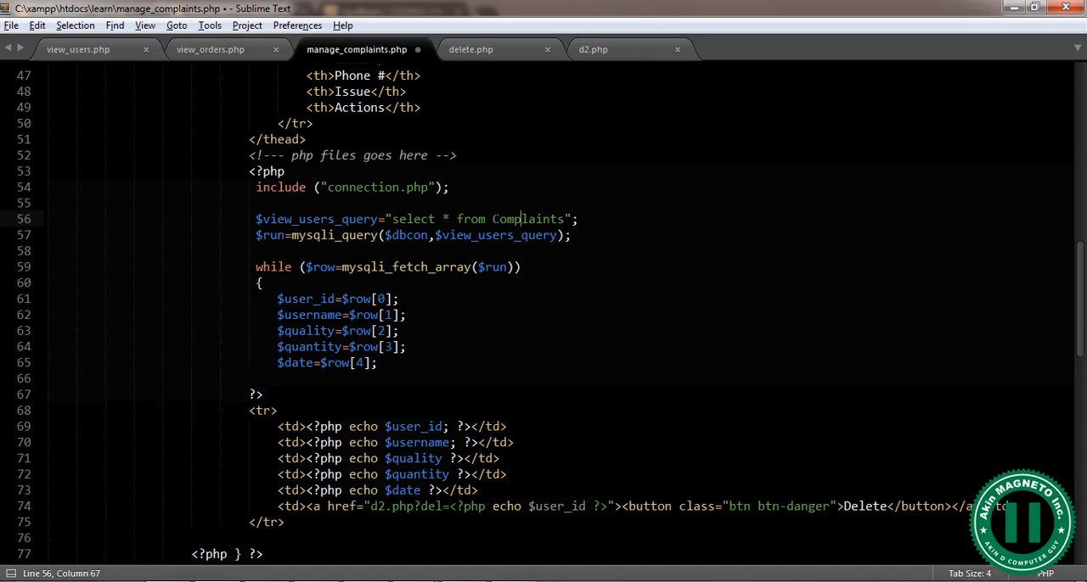
{"action": "key", "text": "ctrl+s"}
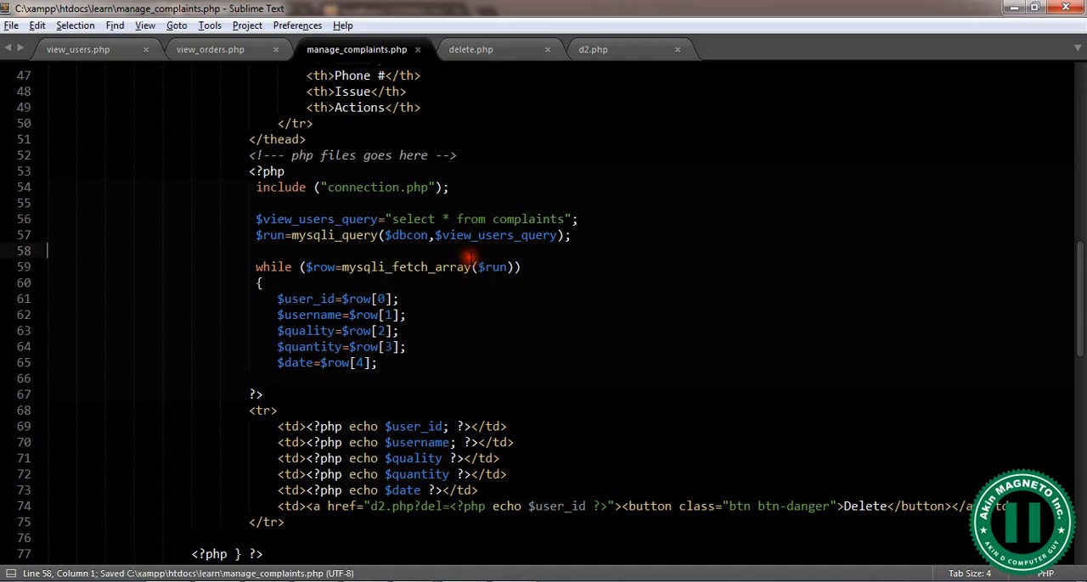
{"action": "mouse_move", "coordinate": [475, 234]}
{"action": "type", "text": "phone"}
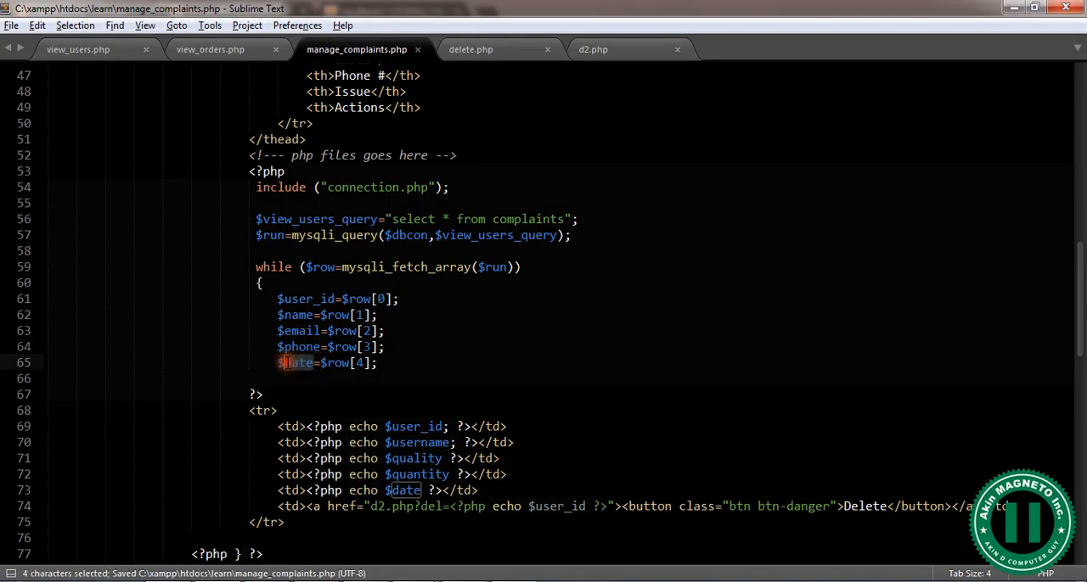
{"action": "type", "text": "complaints"}
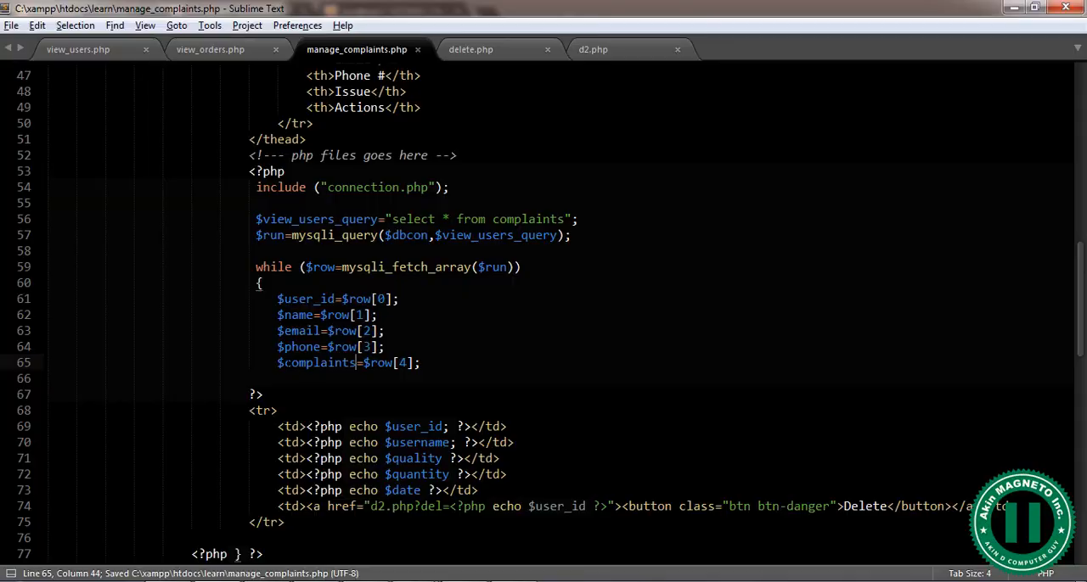
{"action": "scroll", "scroll_direction": "down", "scroll_amount": 3}
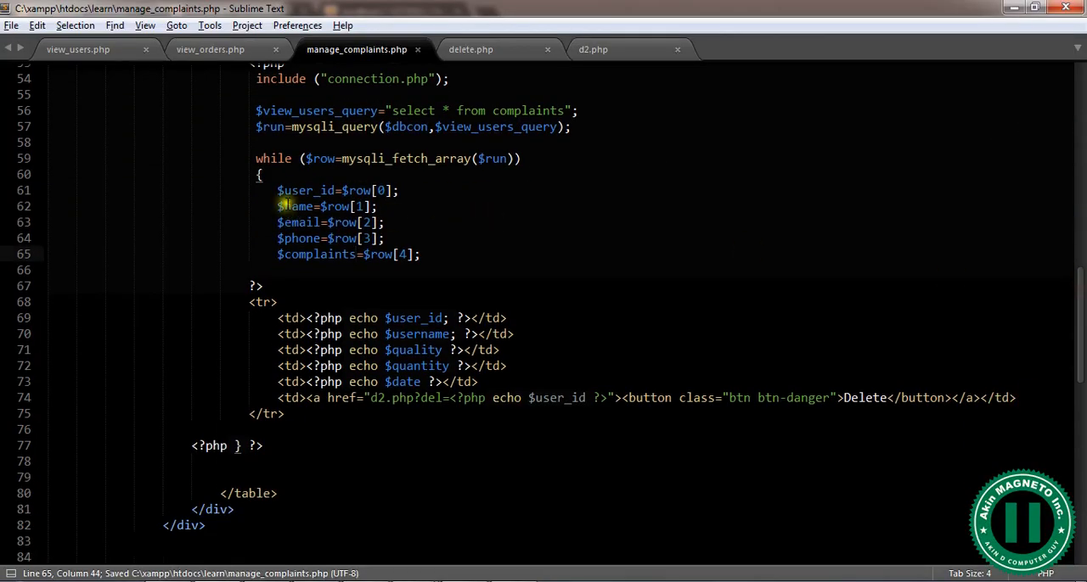
Step: Echo name, email, $phone and $complaints=$row[4] per row and link Delete to d3.php
{"action": "double_click", "coordinate": [304, 190]}
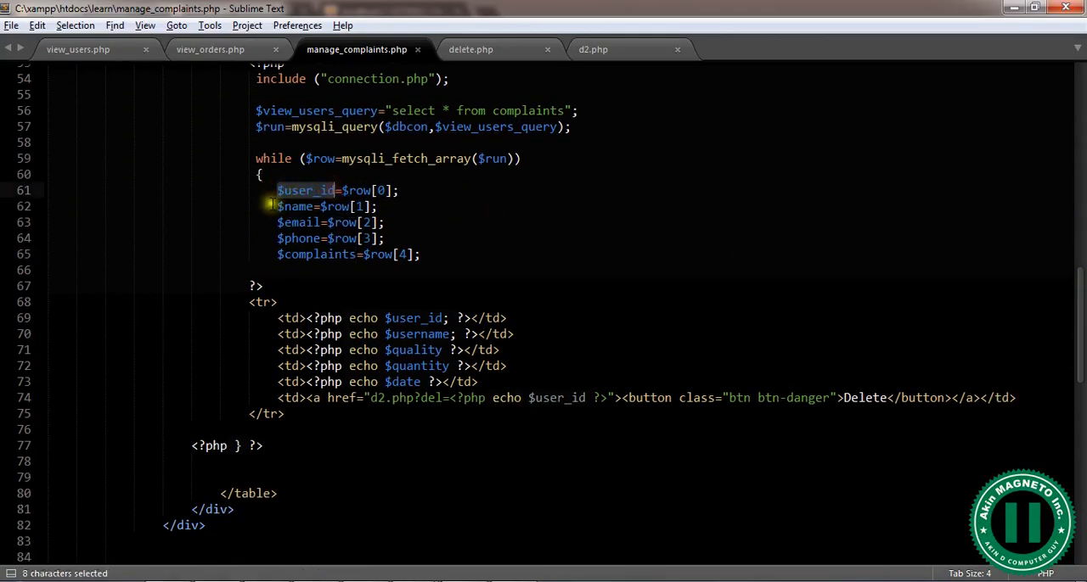
{"action": "right_click", "coordinate": [292, 207]}
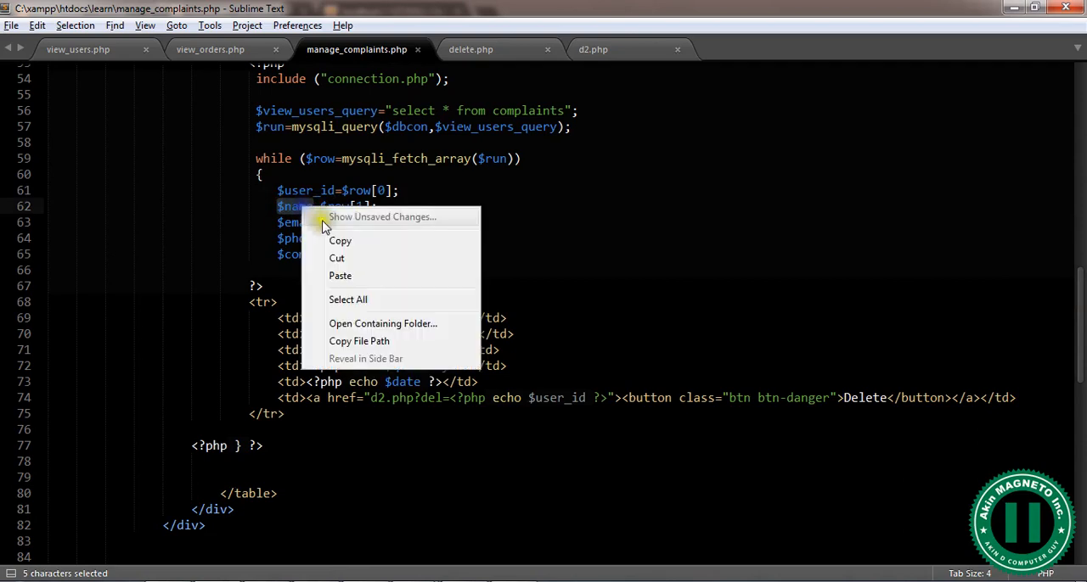
{"action": "left_click", "coordinate": [340, 241]}
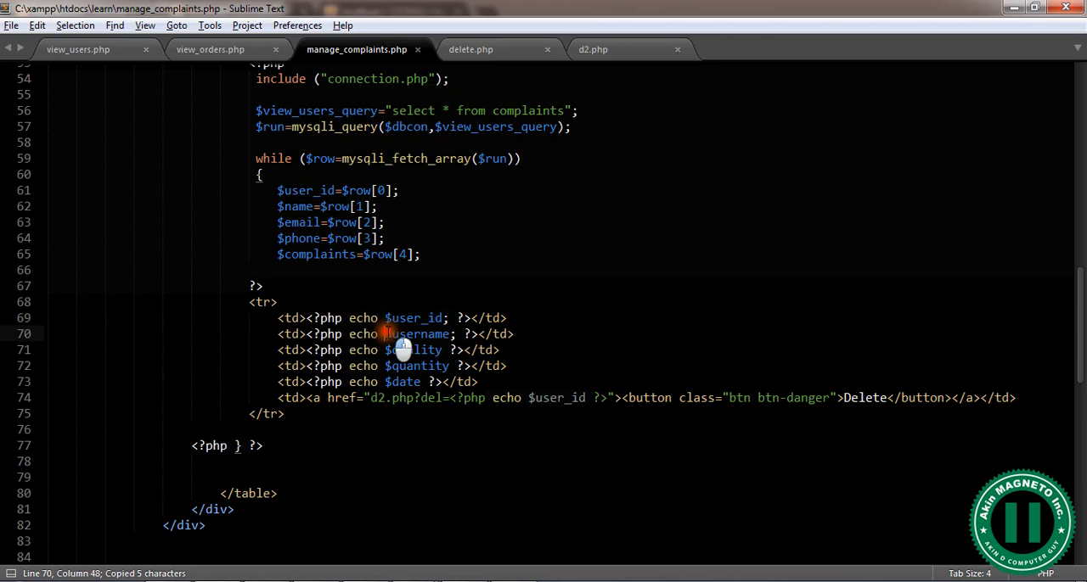
{"action": "right_click", "coordinate": [407, 333]}
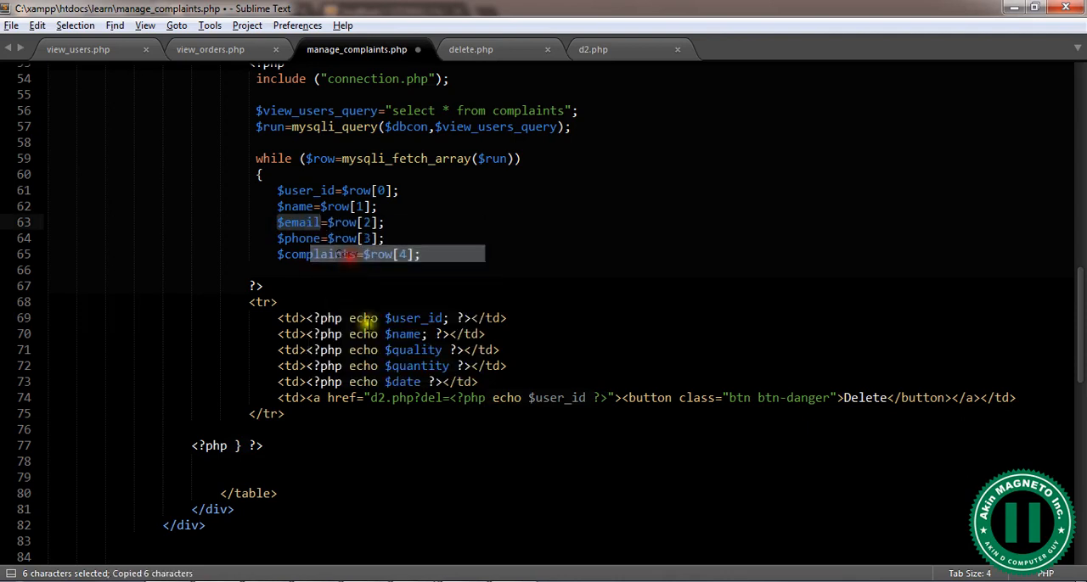
{"action": "double_click", "coordinate": [415, 350]}
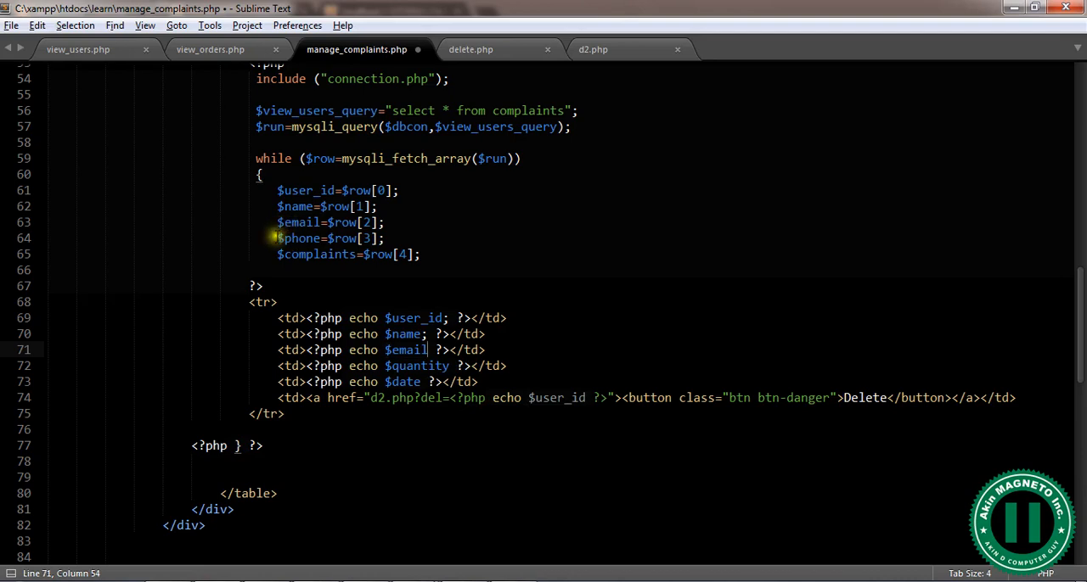
{"action": "right_click", "coordinate": [292, 238]}
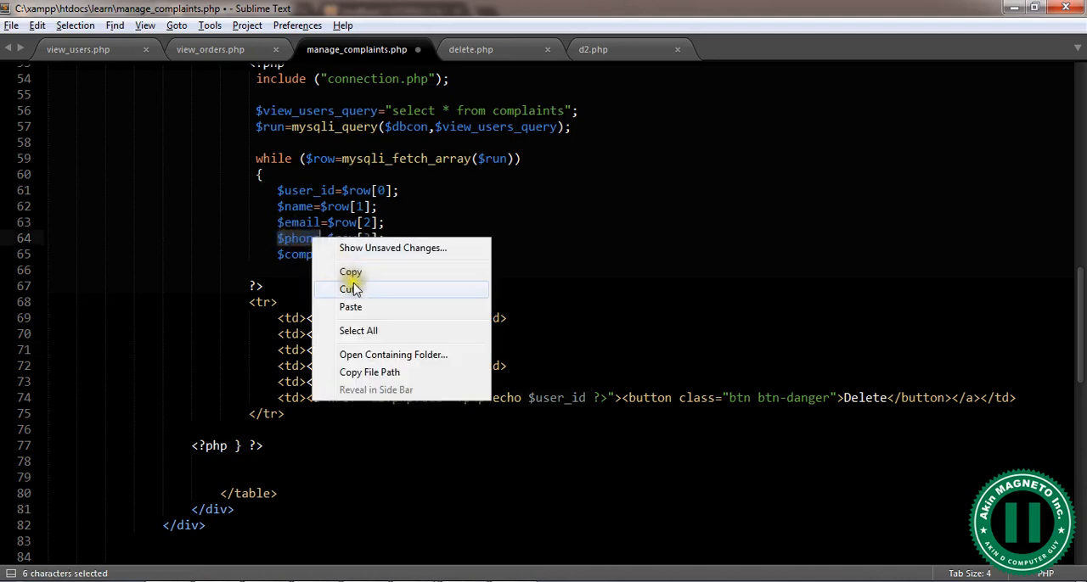
{"action": "left_click", "coordinate": [350, 272]}
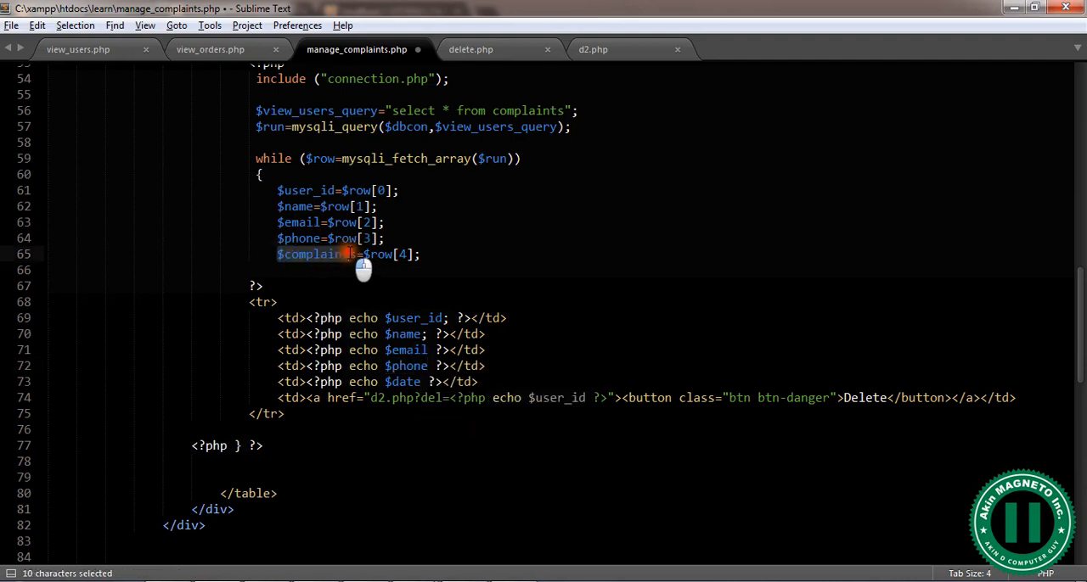
{"action": "right_click", "coordinate": [364, 255]}
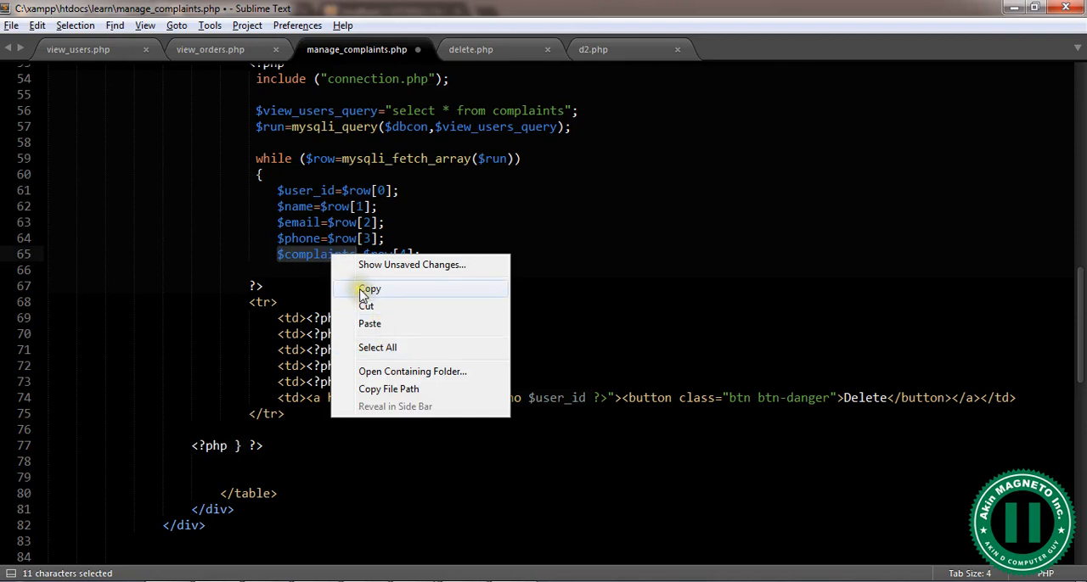
{"action": "left_click", "coordinate": [370, 289]}
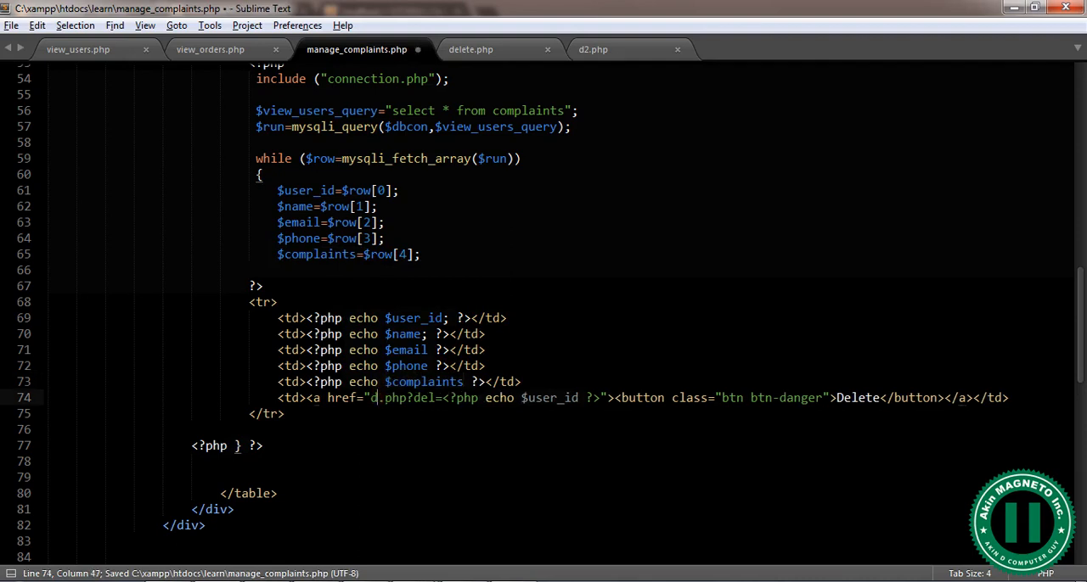
{"action": "type", "text": "3"}
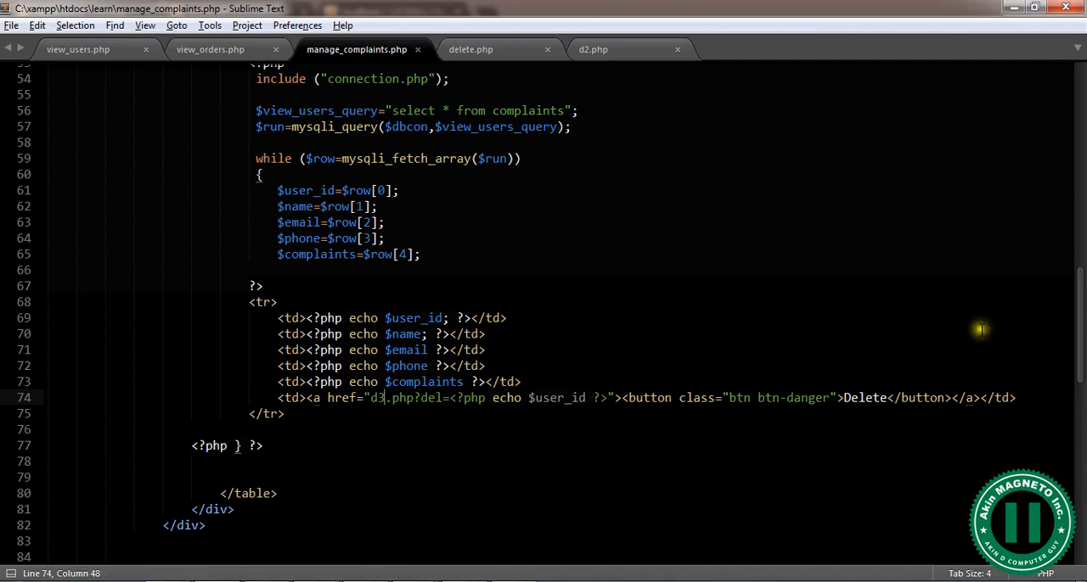
{"action": "scroll", "scroll_direction": "up", "scroll_amount": 3}
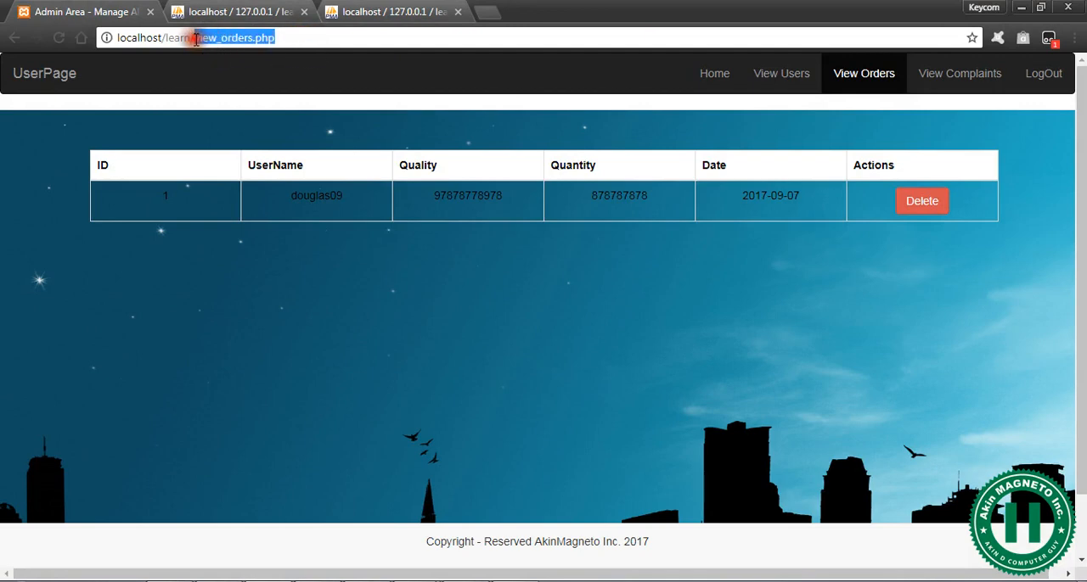
Step: Load localhost/learn/manage_complaints.php in Chrome, review the two complaints, and return to the editor
{"action": "type", "text": "view_users.php"}
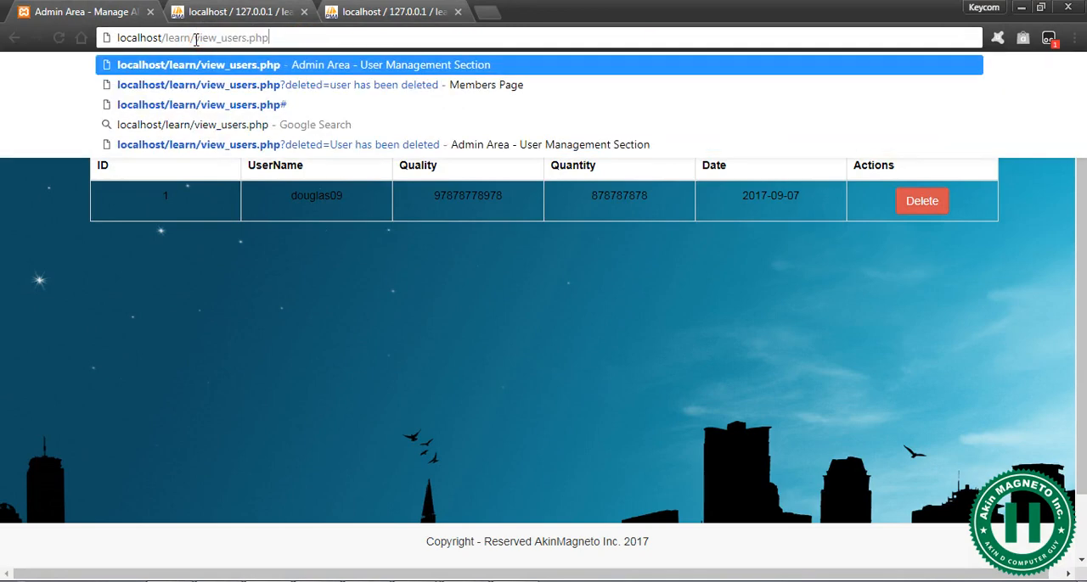
{"action": "key", "text": "Backspace"}
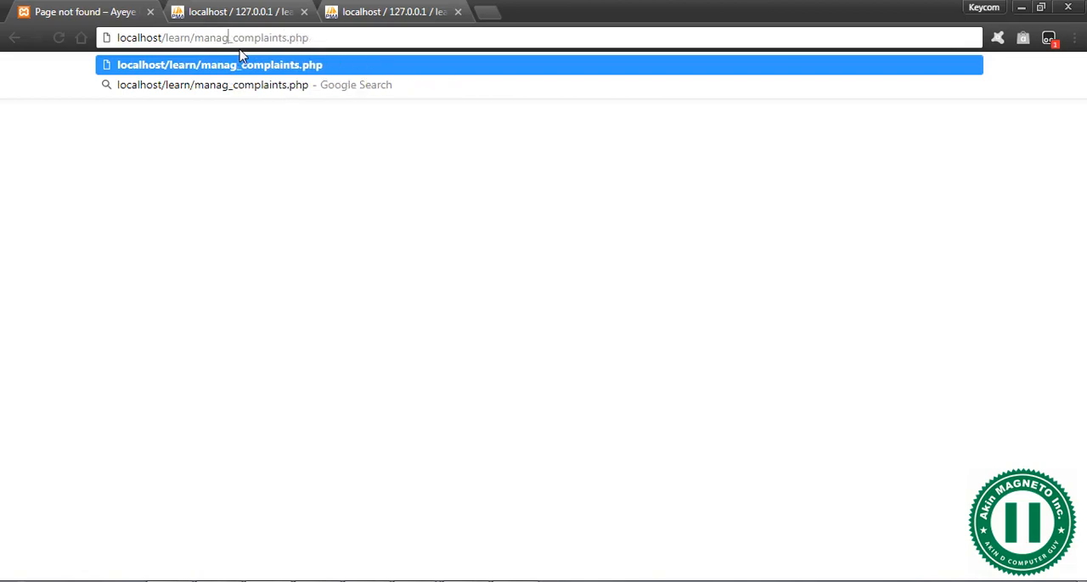
{"action": "type", "text": "e"}
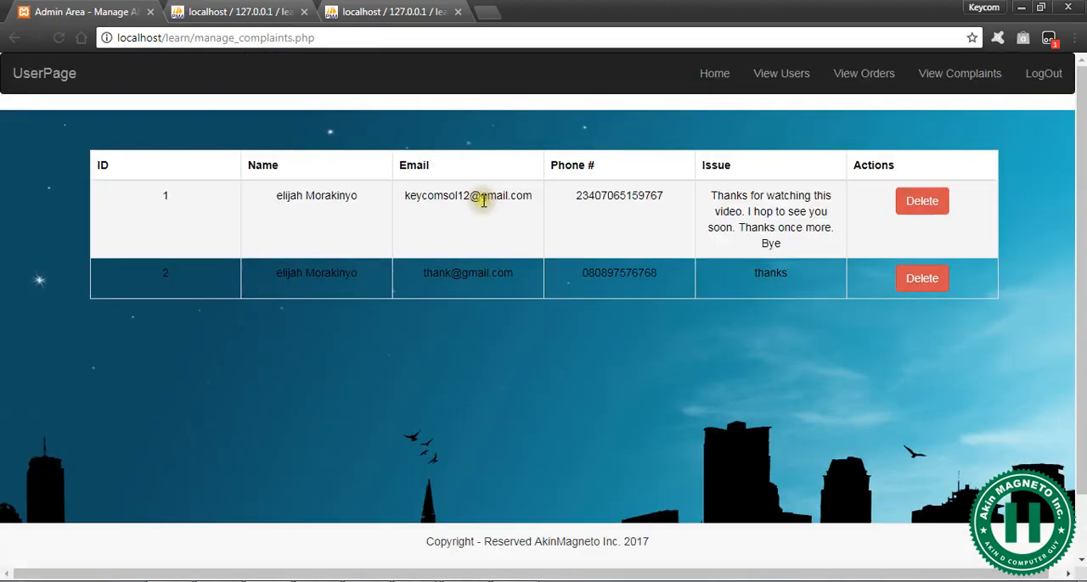
{"action": "mouse_move", "coordinate": [750, 343]}
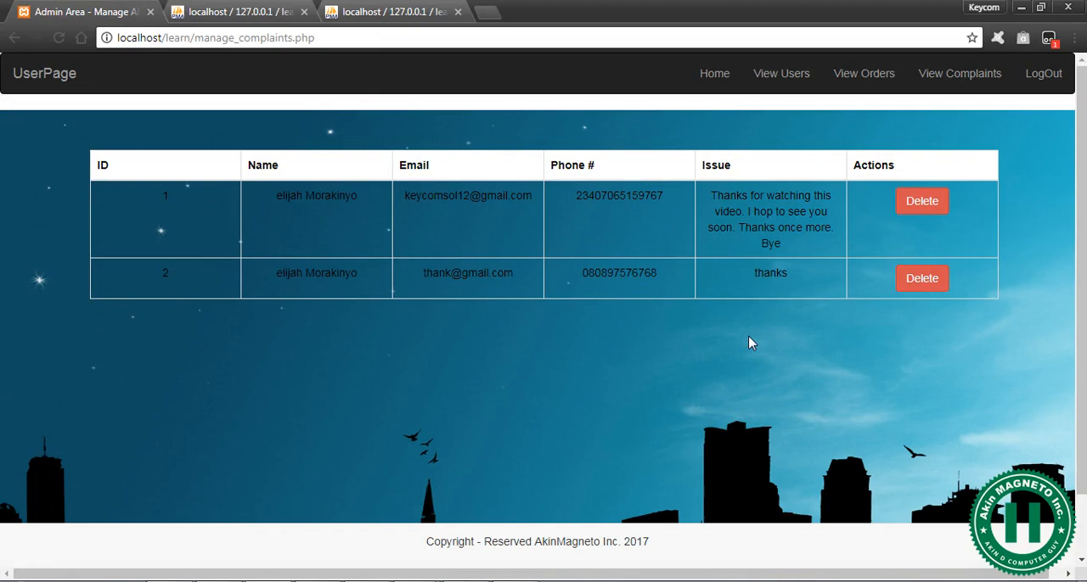
{"action": "mouse_move", "coordinate": [922, 278]}
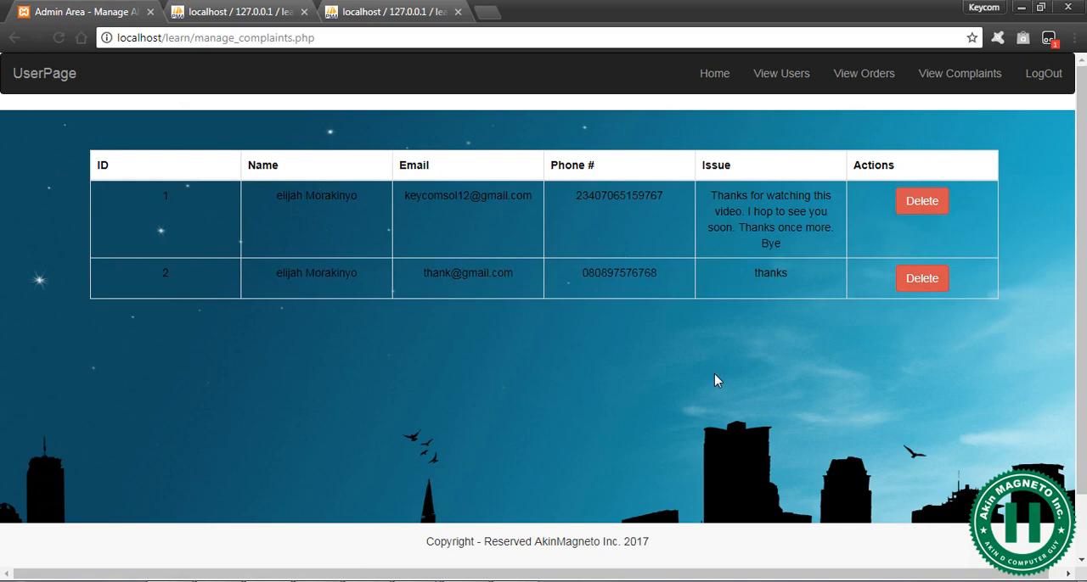
{"action": "key", "text": "alt+tab"}
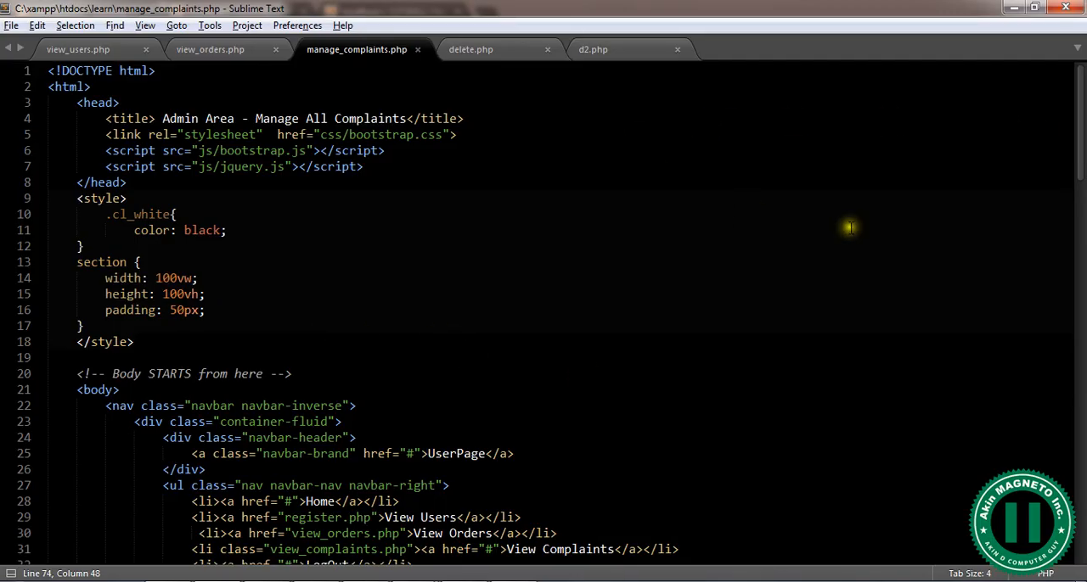
Step: Switch to the d2.php delete script to copy its code
{"action": "scroll", "scroll_direction": "down", "scroll_amount": 3}
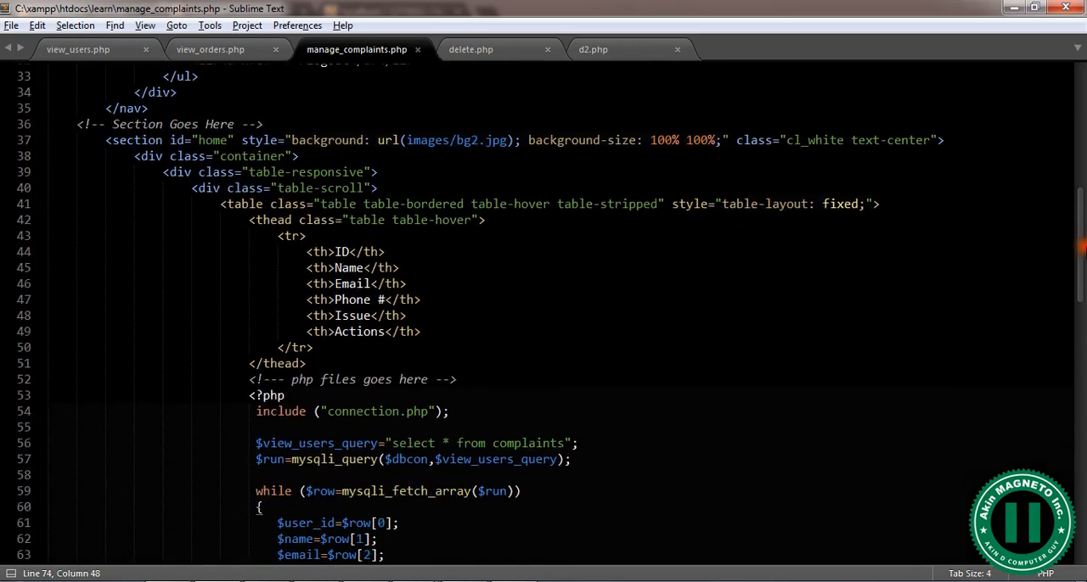
{"action": "scroll", "scroll_direction": "down", "scroll_amount": 3}
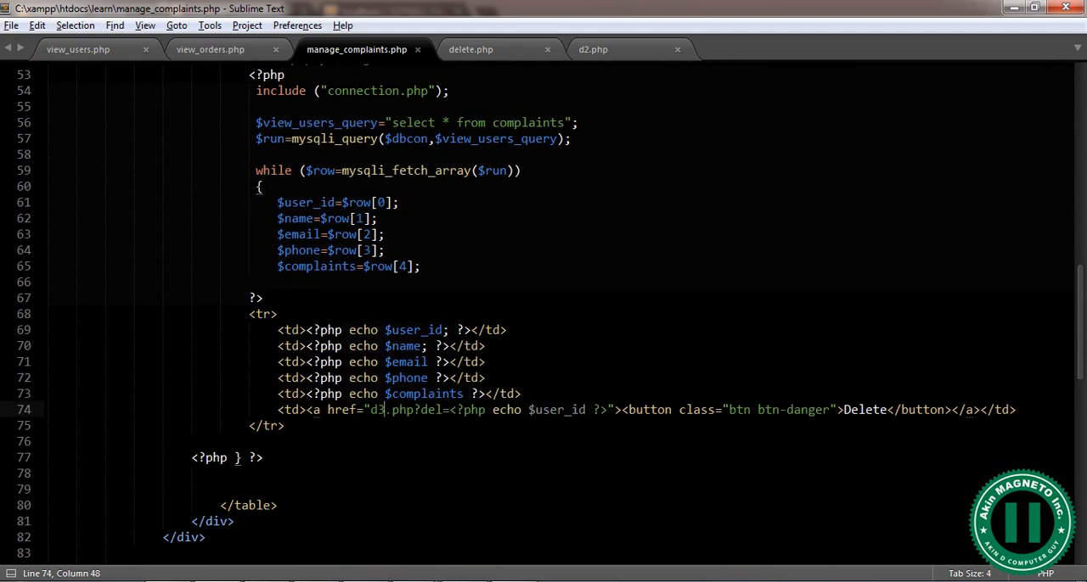
{"action": "left_click", "coordinate": [723, 49]}
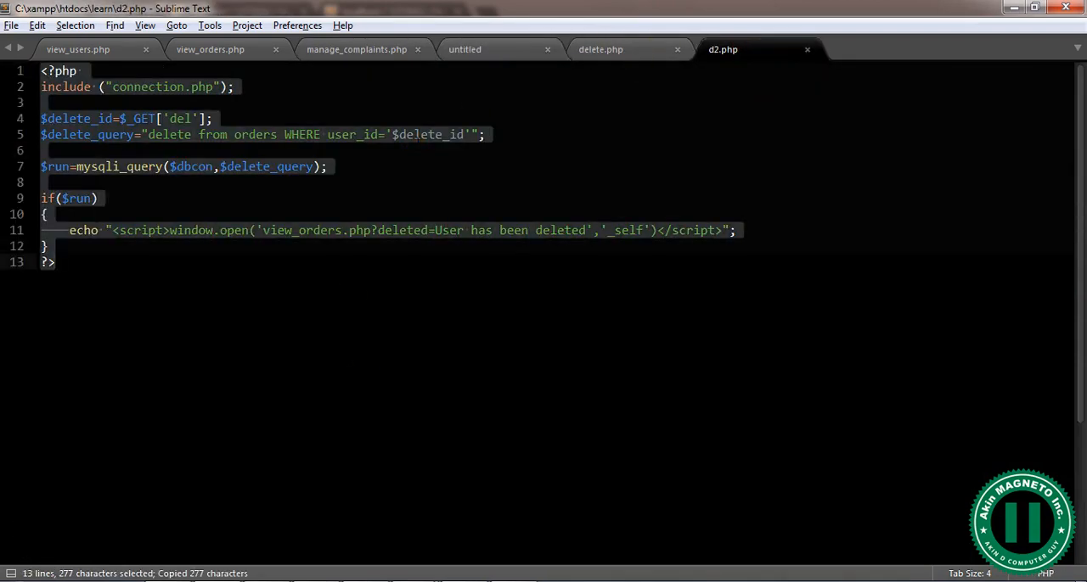
Step: Save the pasted delete script as a new file d3.php
{"action": "left_click", "coordinate": [466, 49]}
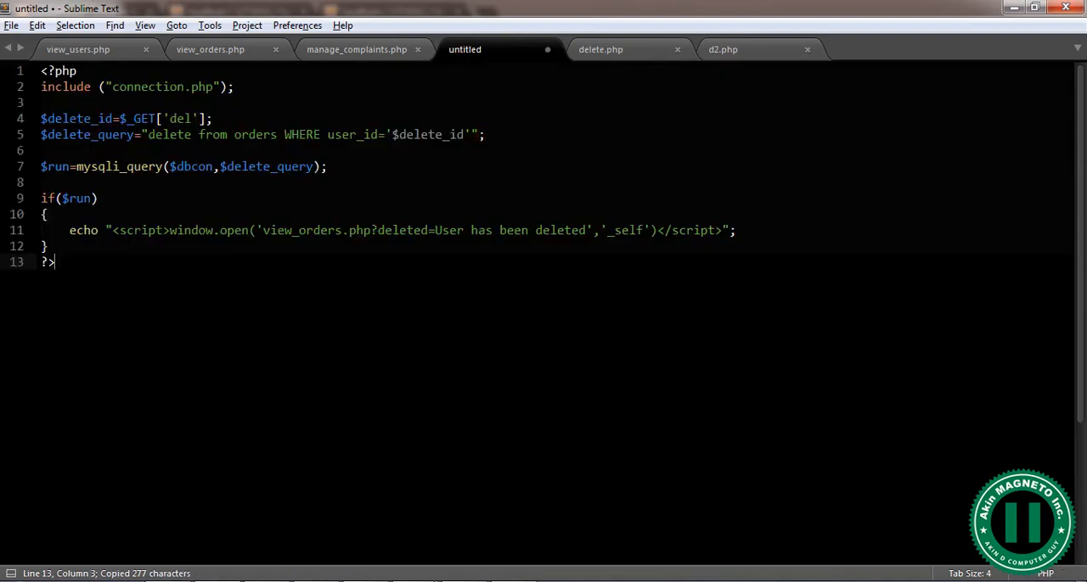
{"action": "key", "text": "ctrl+shift+s"}
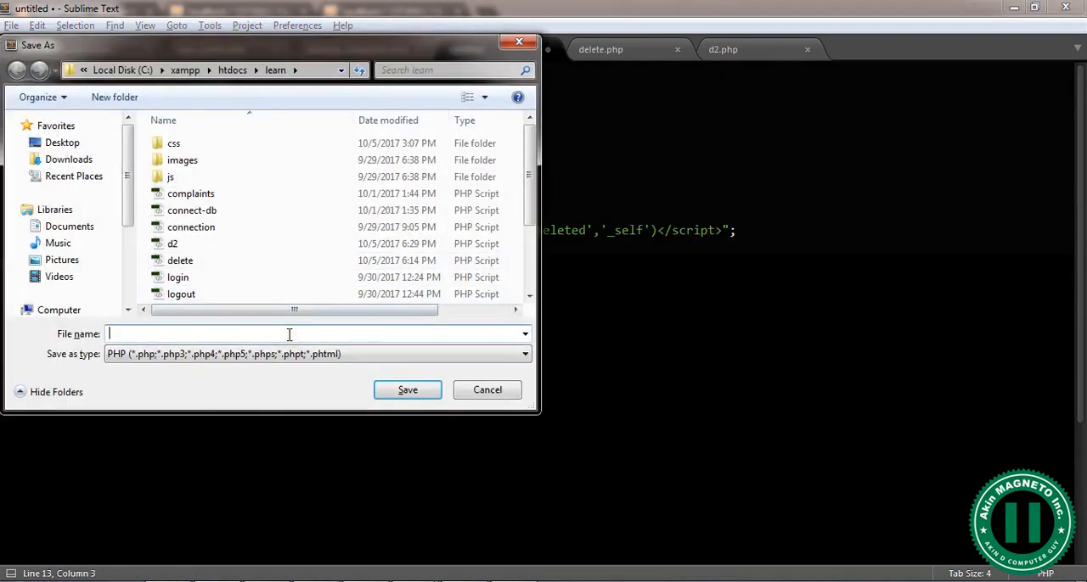
{"action": "type", "text": "d3.php"}
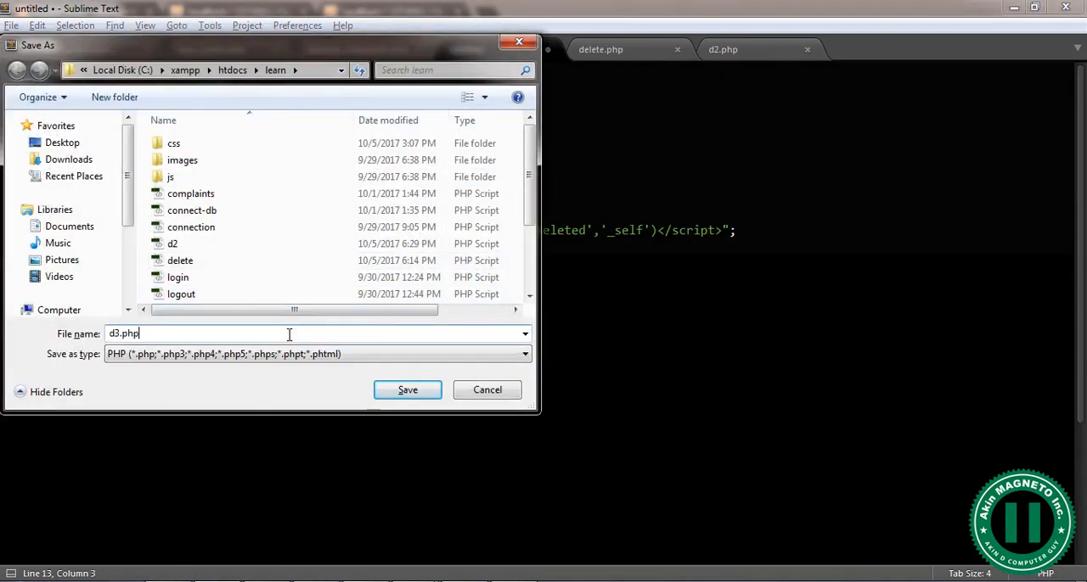
{"action": "left_click", "coordinate": [407, 390]}
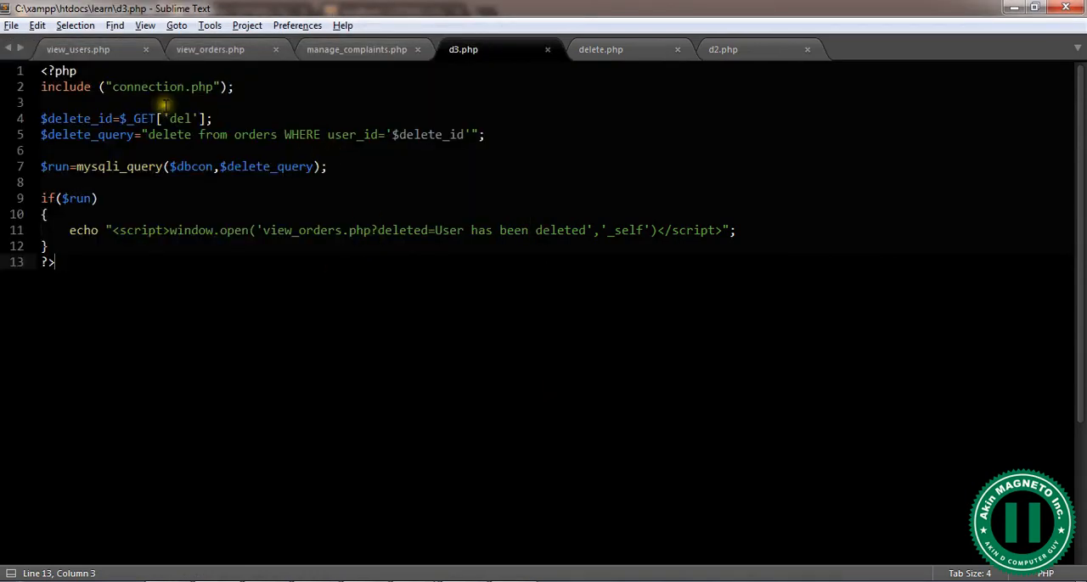
Step: Make d3.php delete from complaints and redirect to manage_complaints.php, then save
{"action": "left_click", "coordinate": [139, 87]}
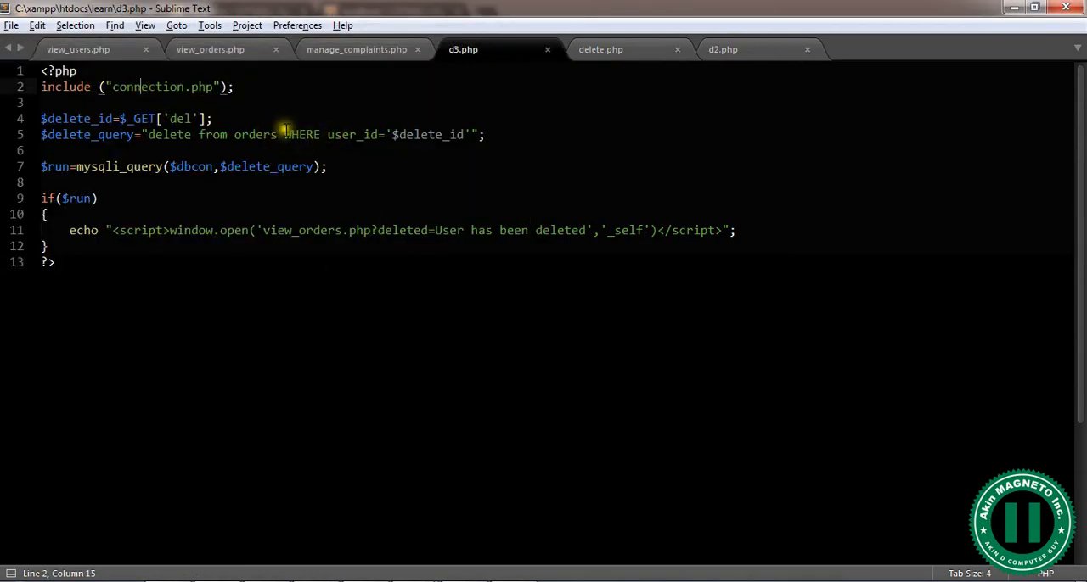
{"action": "double_click", "coordinate": [254, 134]}
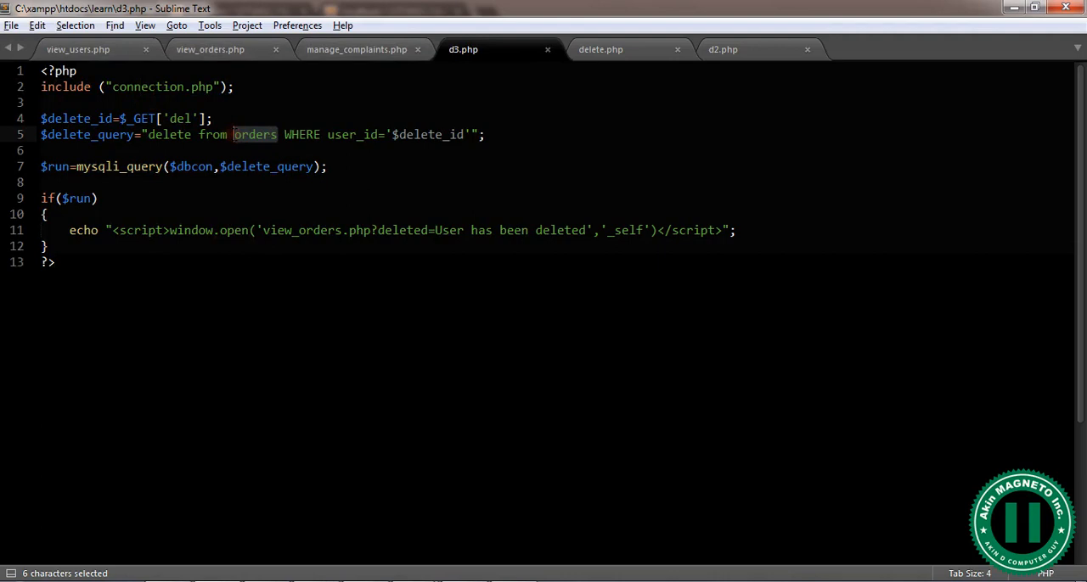
{"action": "type", "text": "complaint"}
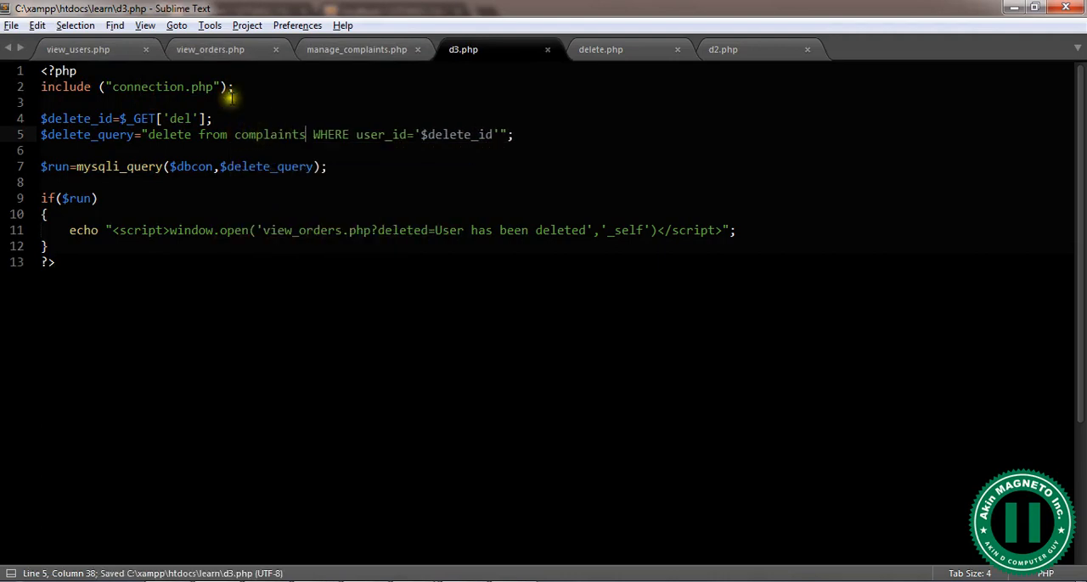
{"action": "double_click", "coordinate": [161, 87]}
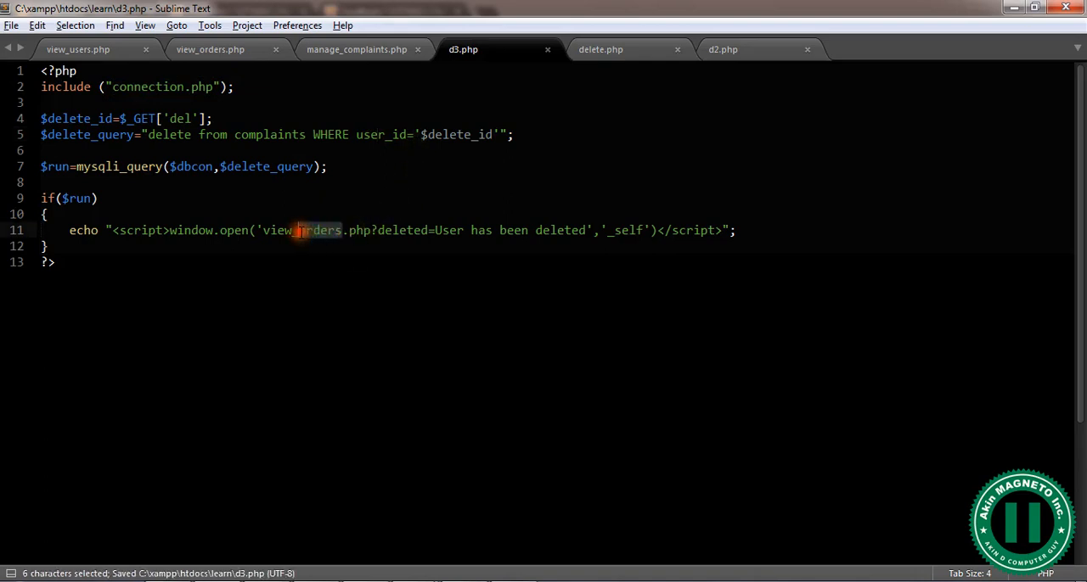
{"action": "type", "text": "manag"}
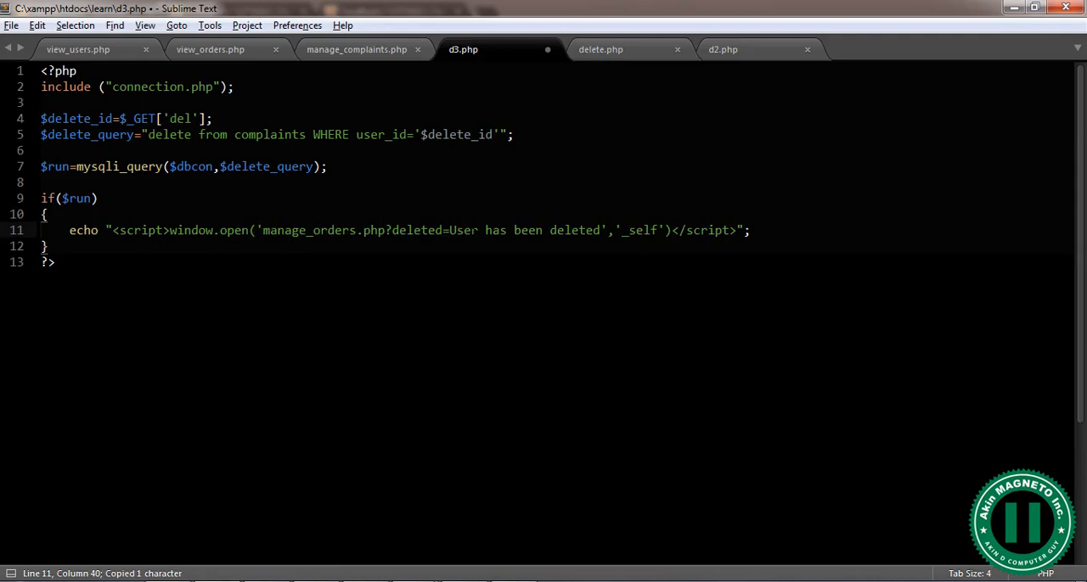
{"action": "type", "text": "complaint"}
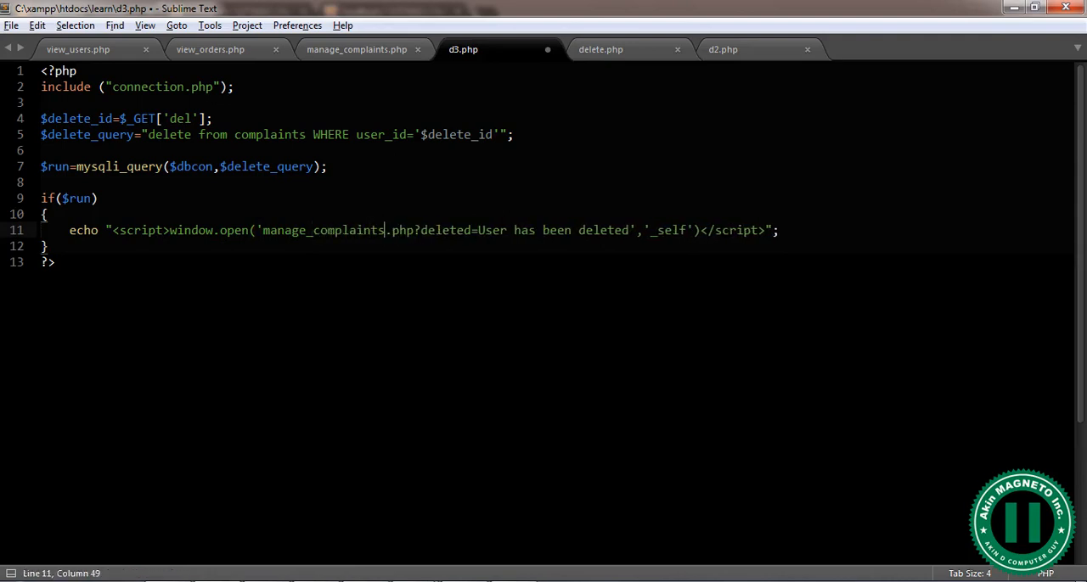
{"action": "key", "text": "ctrl+s"}
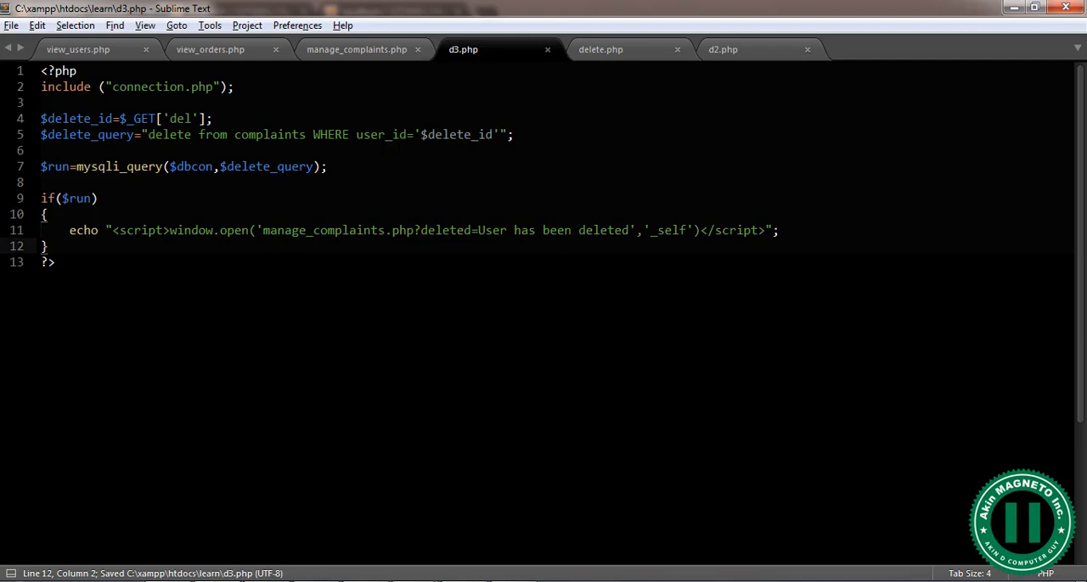
{"action": "left_click", "coordinate": [354, 134]}
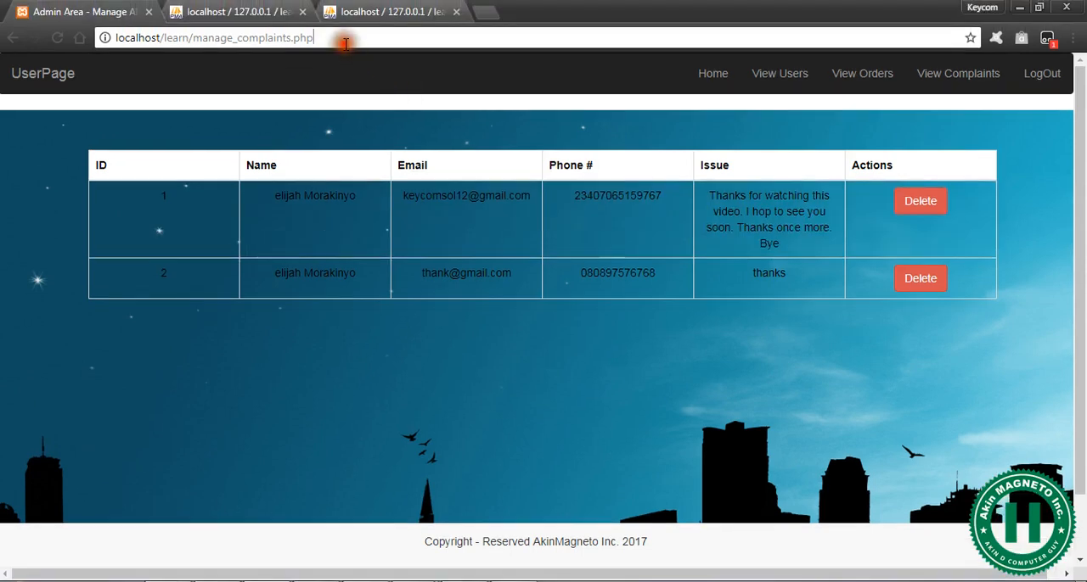
{"action": "mouse_move", "coordinate": [466, 71]}
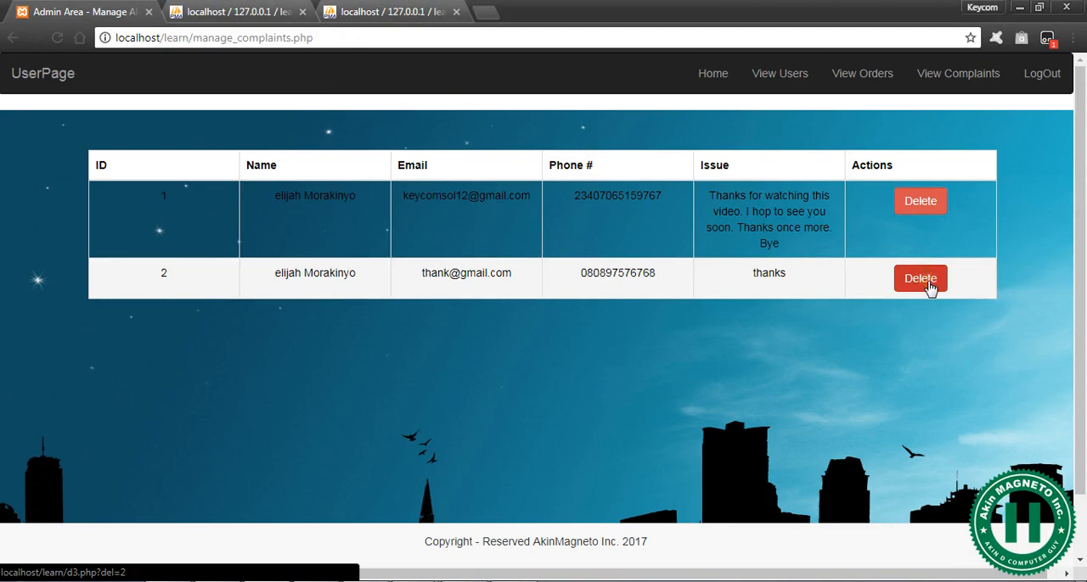
Step: Delete the second complaint row so only complaint 1 remains listed
{"action": "left_click", "coordinate": [920, 278]}
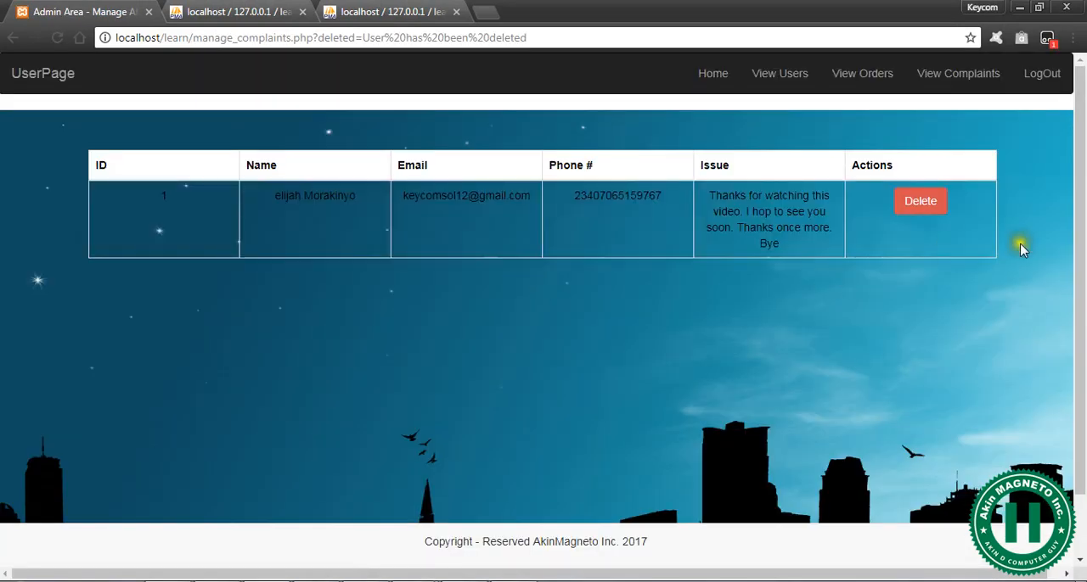
{"action": "mouse_move", "coordinate": [1018, 309]}
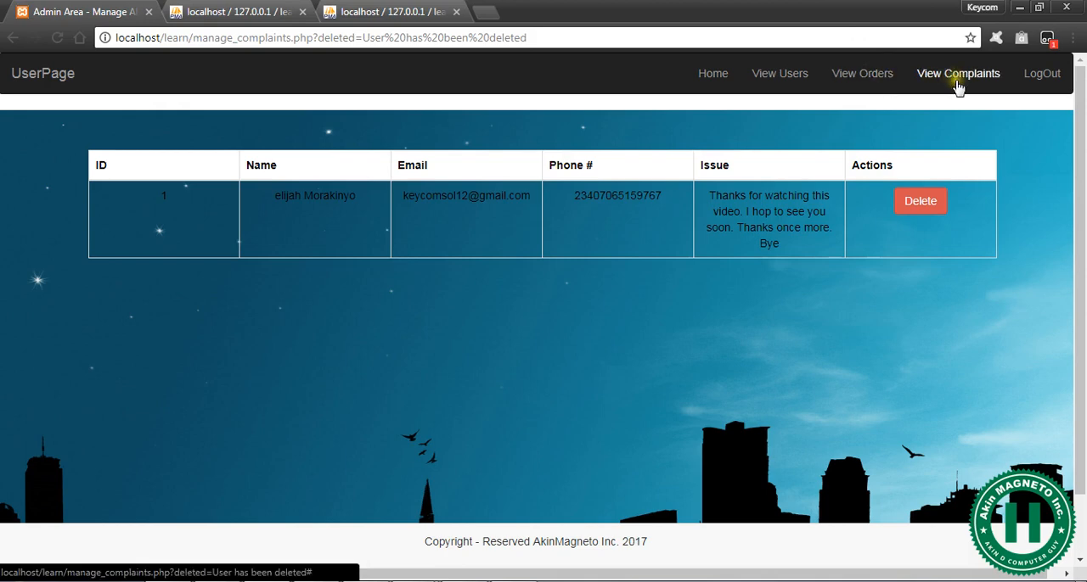
{"action": "mouse_move", "coordinate": [780, 73]}
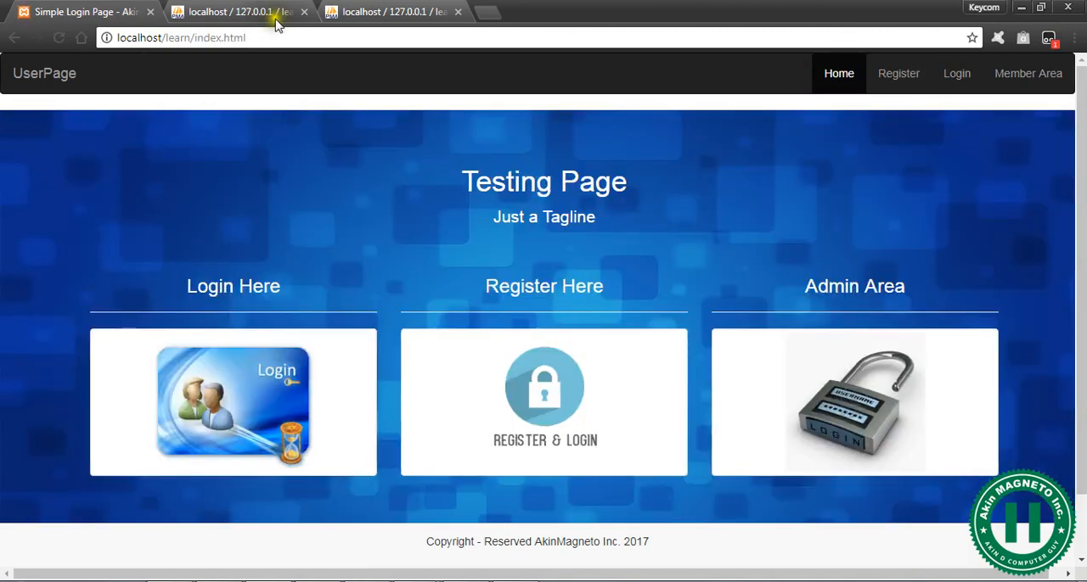
Step: Load view_users.php in the address bar, then change the address to view_orders.php
{"action": "left_click", "coordinate": [178, 37]}
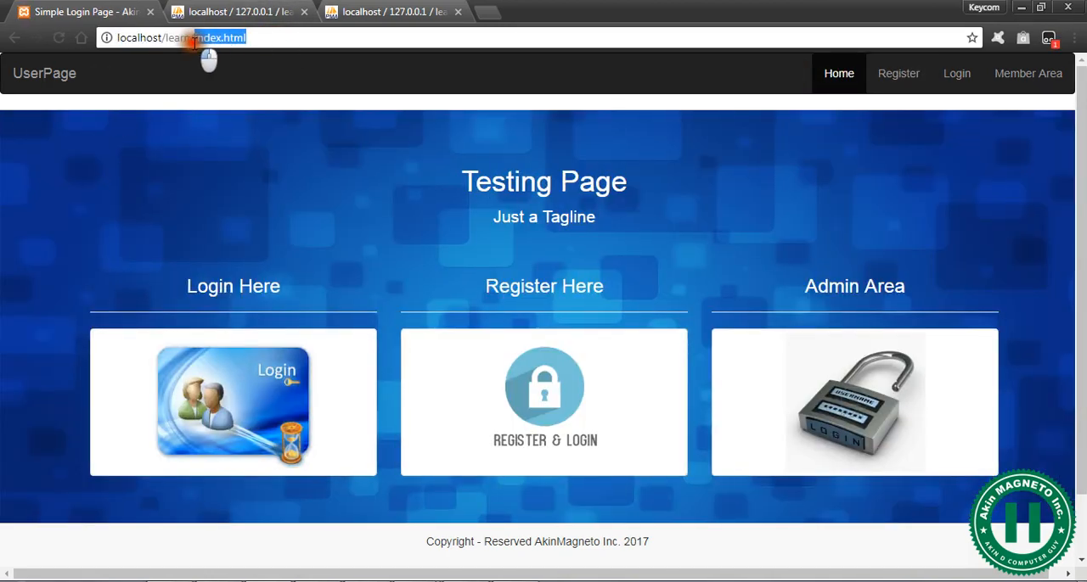
{"action": "type", "text": "view_users.php"}
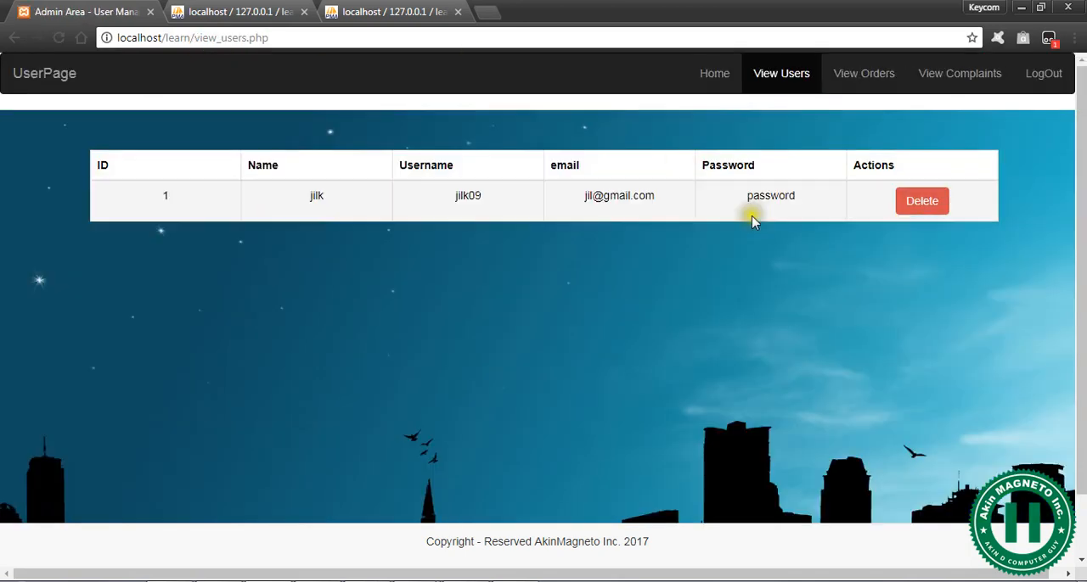
{"action": "mouse_move", "coordinate": [862, 73]}
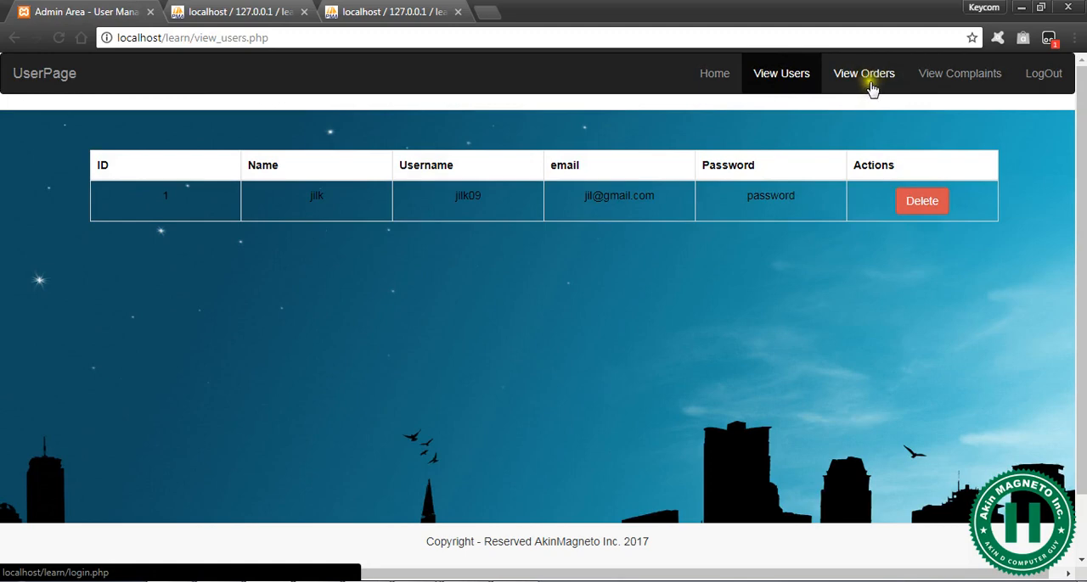
{"action": "mouse_move", "coordinate": [246, 37]}
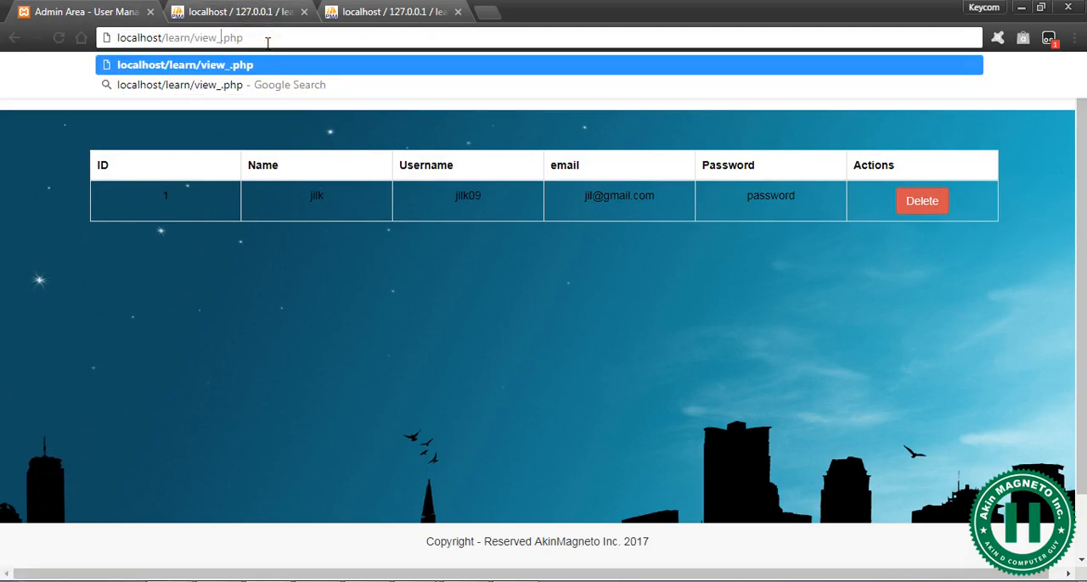
{"action": "type", "text": "orders"}
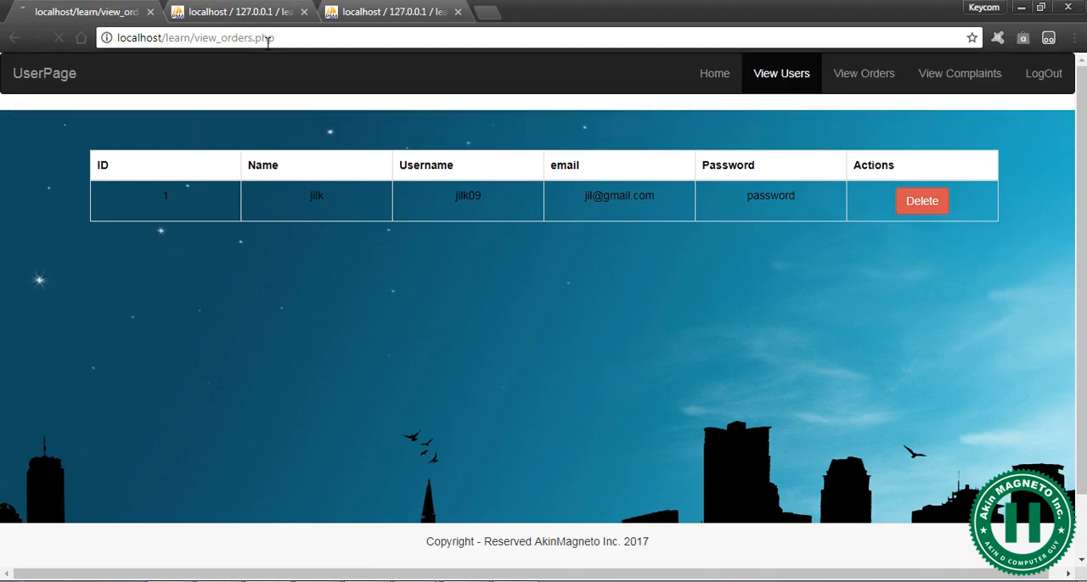
{"action": "left_click", "coordinate": [862, 73]}
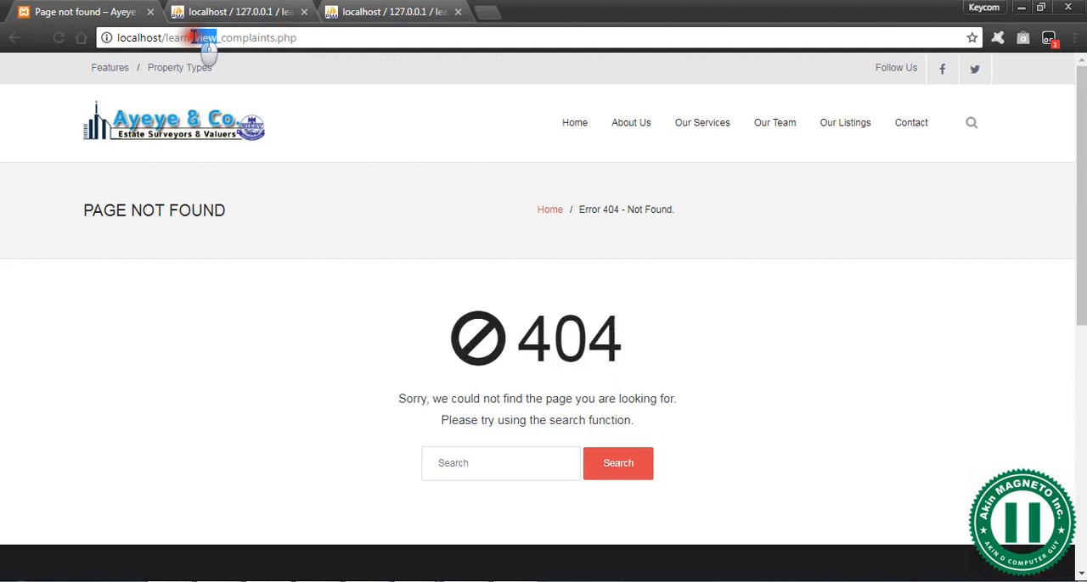
Step: Request manage_complaints.php in the address bar, landing on a 404 page-not-found result
{"action": "type", "text": "manage_complaints.php?deleted=User has been deleted','_self')</script>\";"}
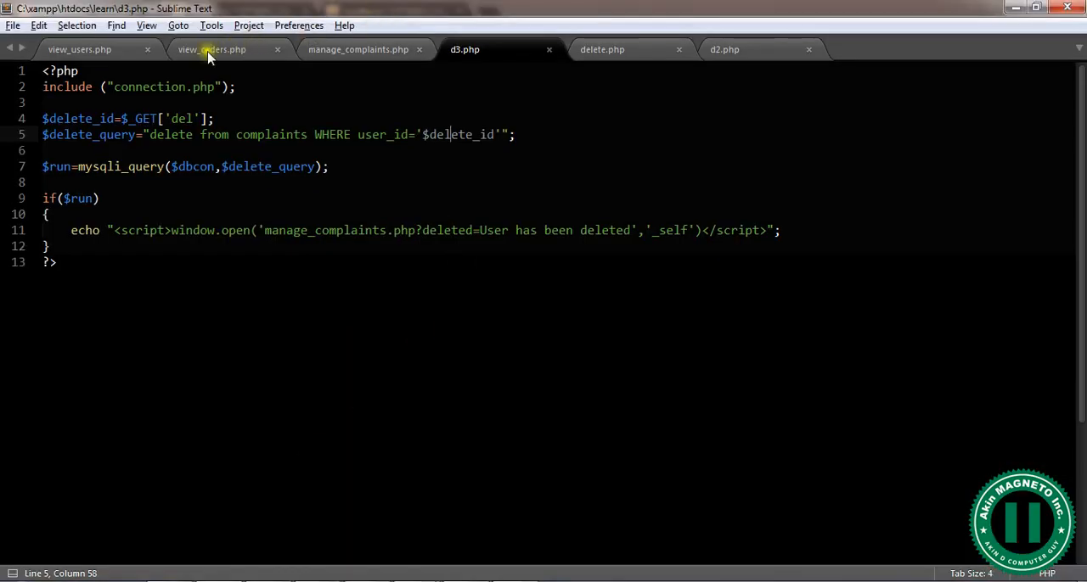
Step: Set view_users.php's navbar hrefs to view_users.php, view_orders.php and manage_complaints.php and save
{"action": "left_click", "coordinate": [78, 49]}
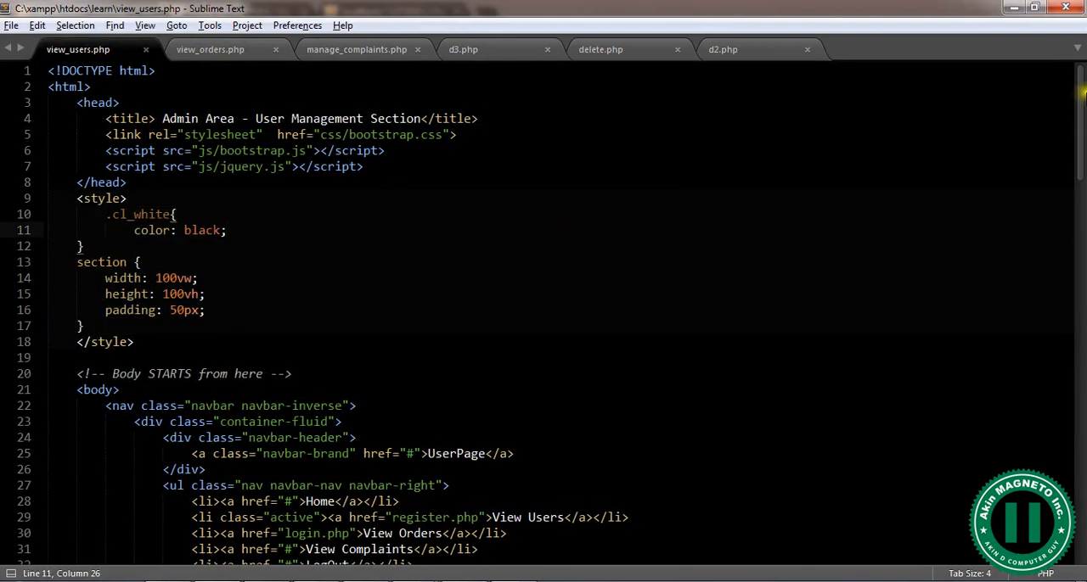
{"action": "scroll", "scroll_direction": "down", "scroll_amount": 3}
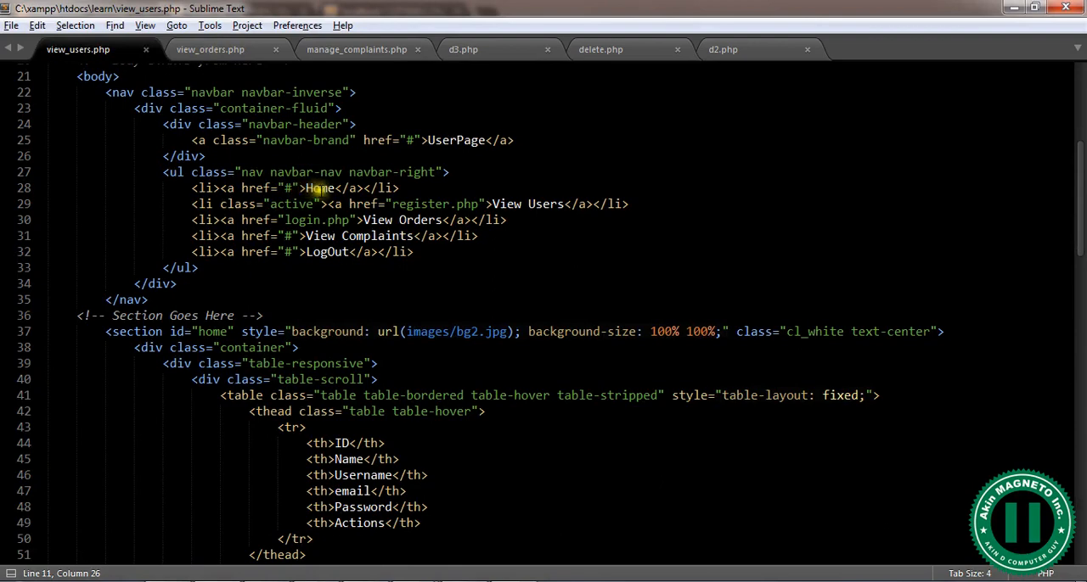
{"action": "mouse_move", "coordinate": [516, 219]}
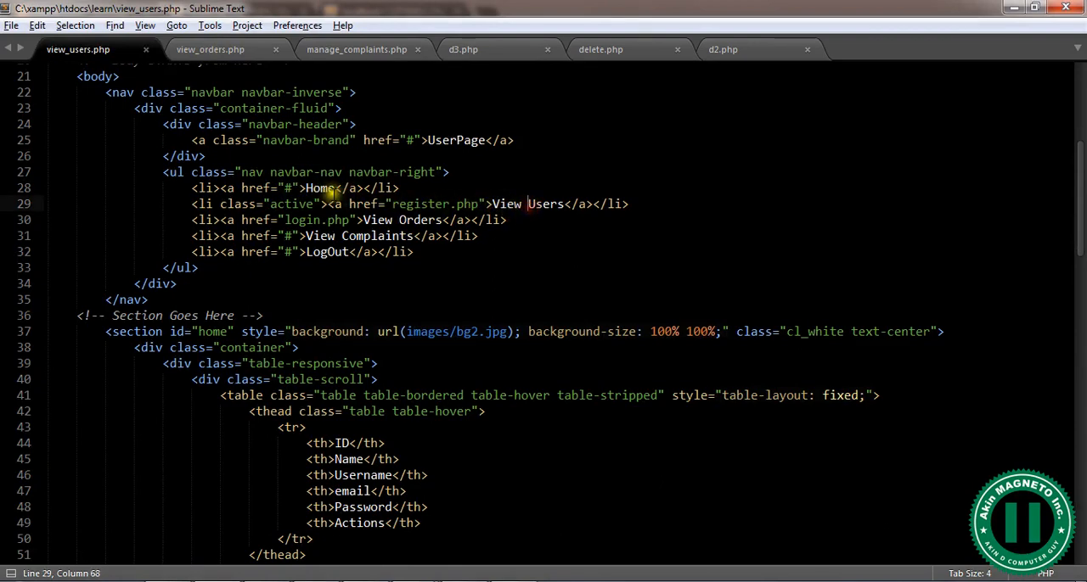
{"action": "double_click", "coordinate": [421, 204]}
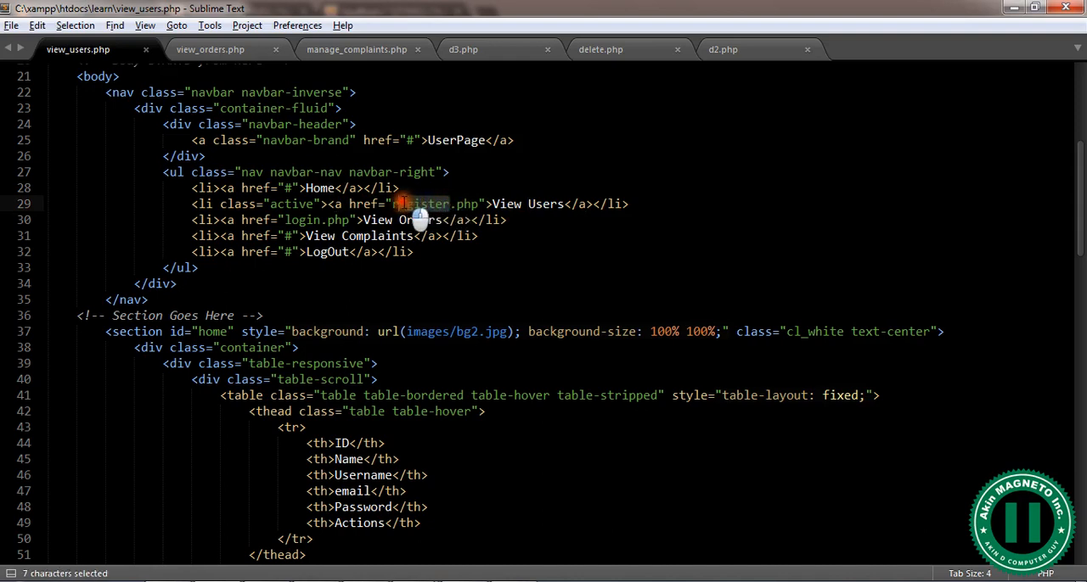
{"action": "type", "text": "vi.php"}
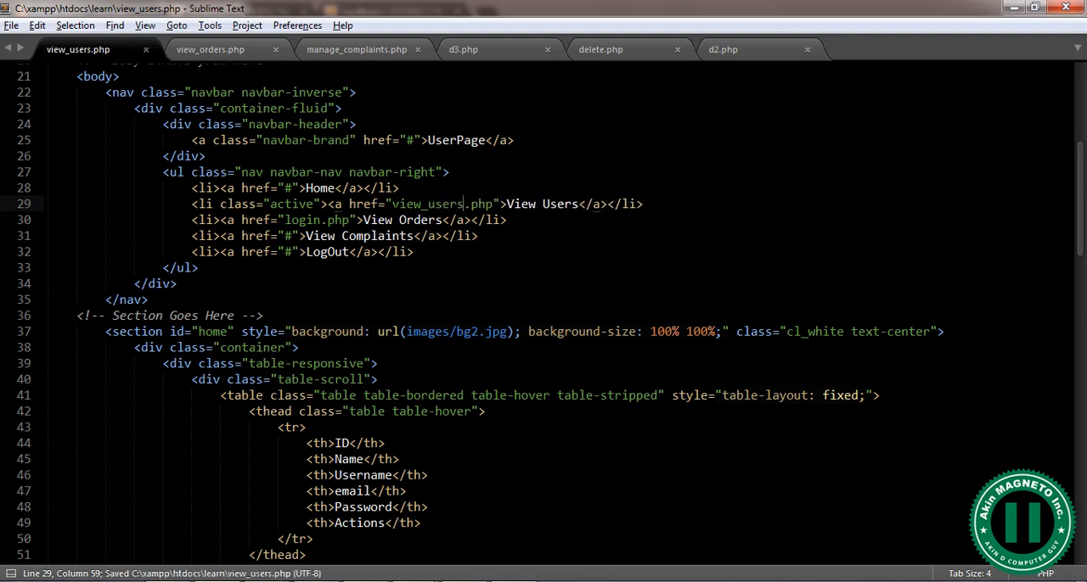
{"action": "double_click", "coordinate": [316, 221]}
{"action": "type", "text": "view_ord"}
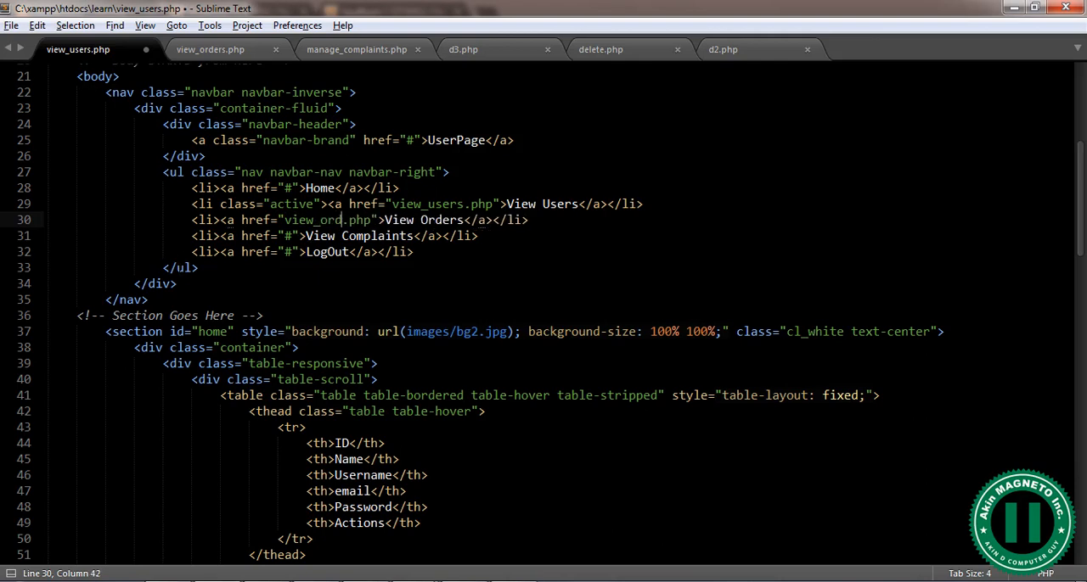
{"action": "key", "text": "ctrl+s"}
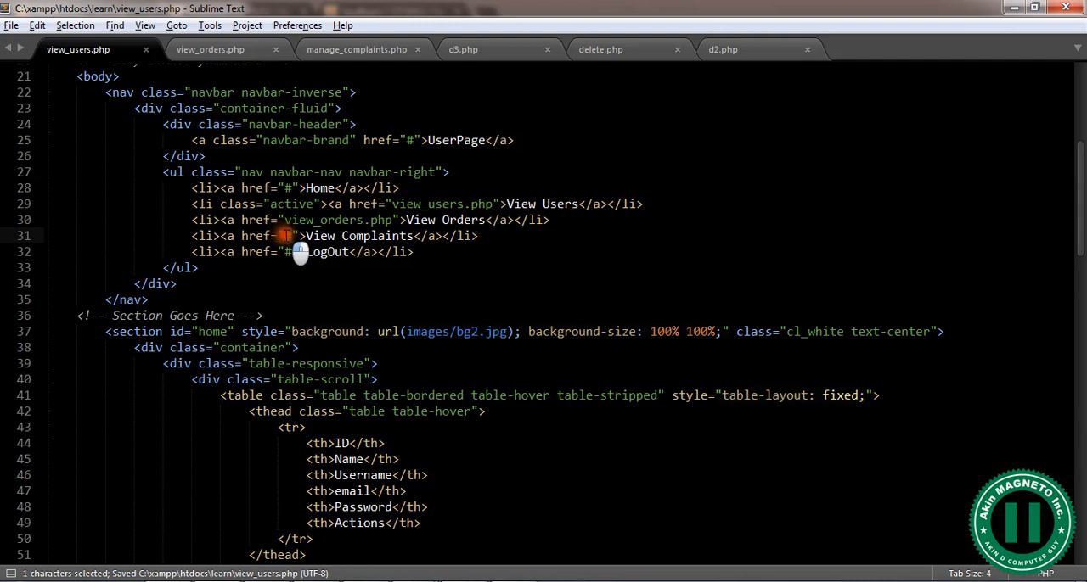
{"action": "type", "text": "view"}
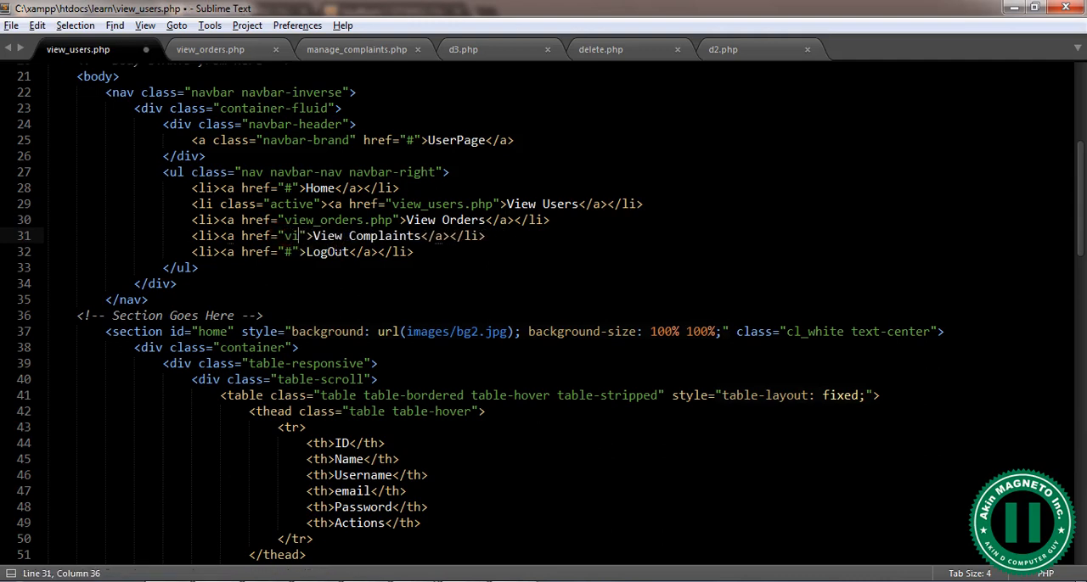
{"action": "type", "text": "mange_complaints.php"}
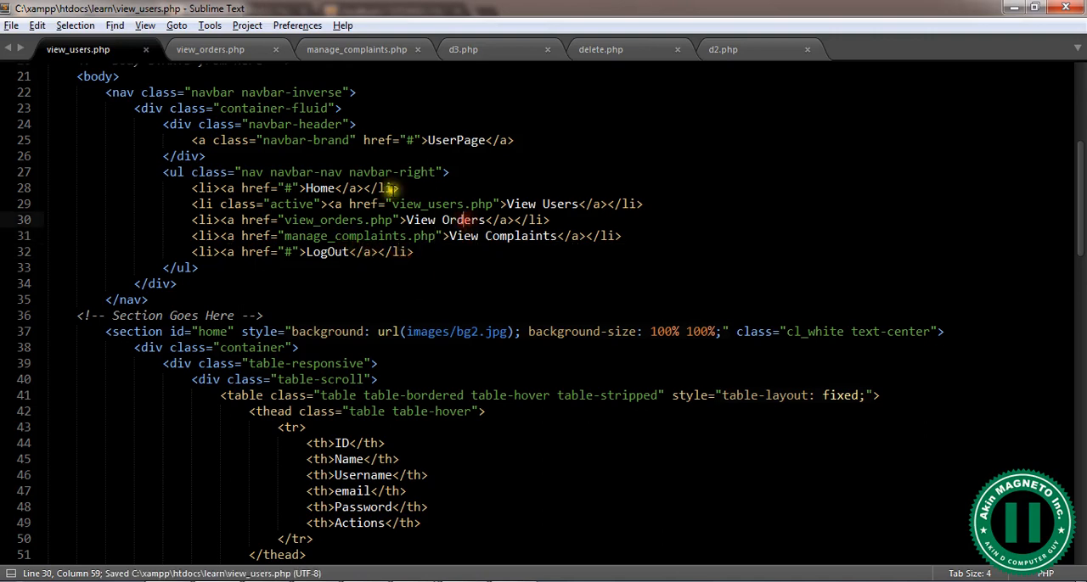
Step: In view_orders.php, link View Users to view_users.php and View Complaints to manage_complaints.php, then save
{"action": "left_click", "coordinate": [210, 48]}
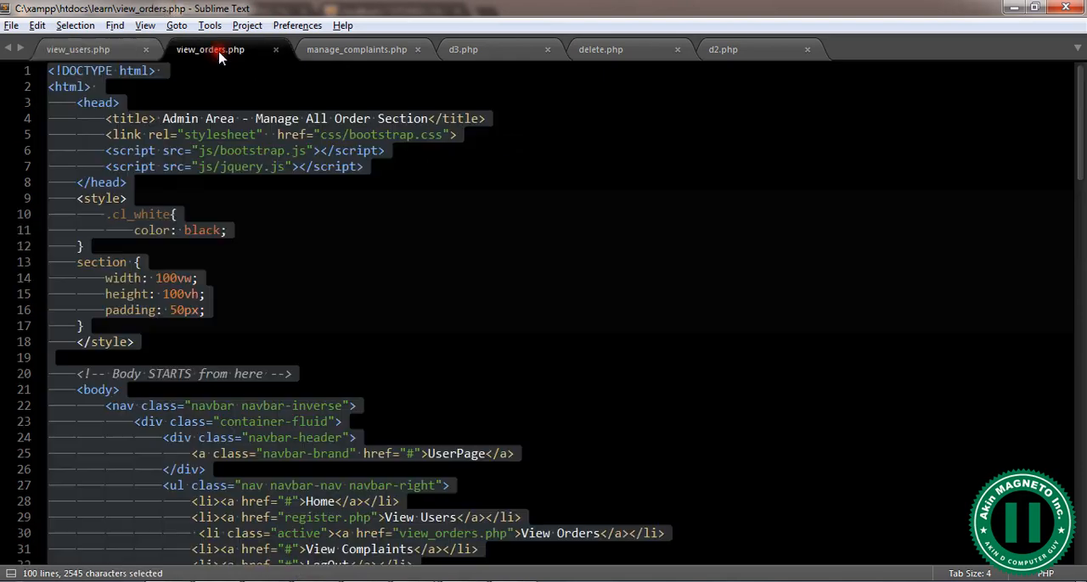
{"action": "scroll", "scroll_direction": "down", "scroll_amount": 3}
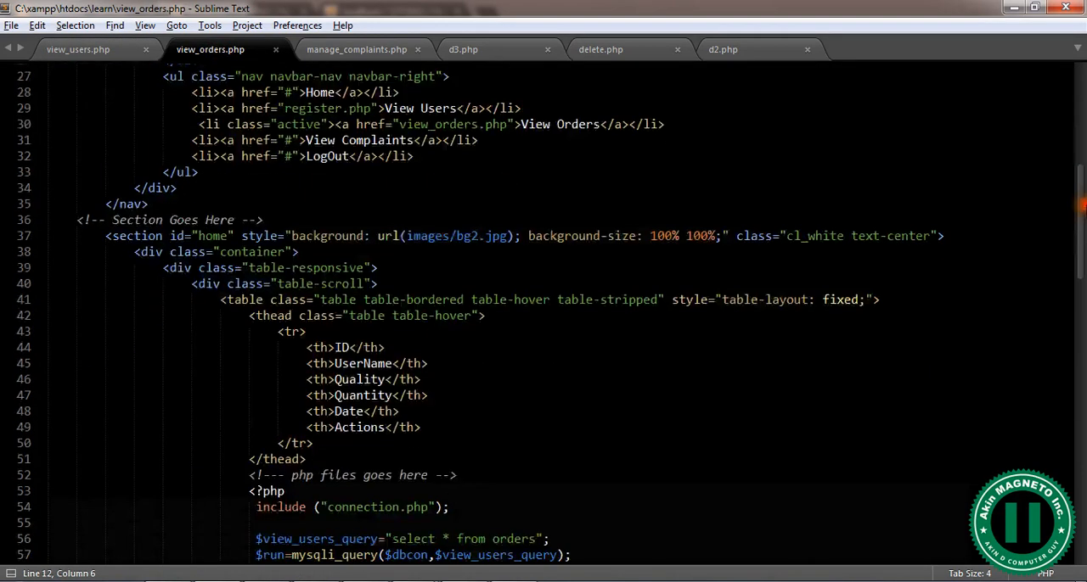
{"action": "scroll", "scroll_direction": "up", "scroll_amount": 3}
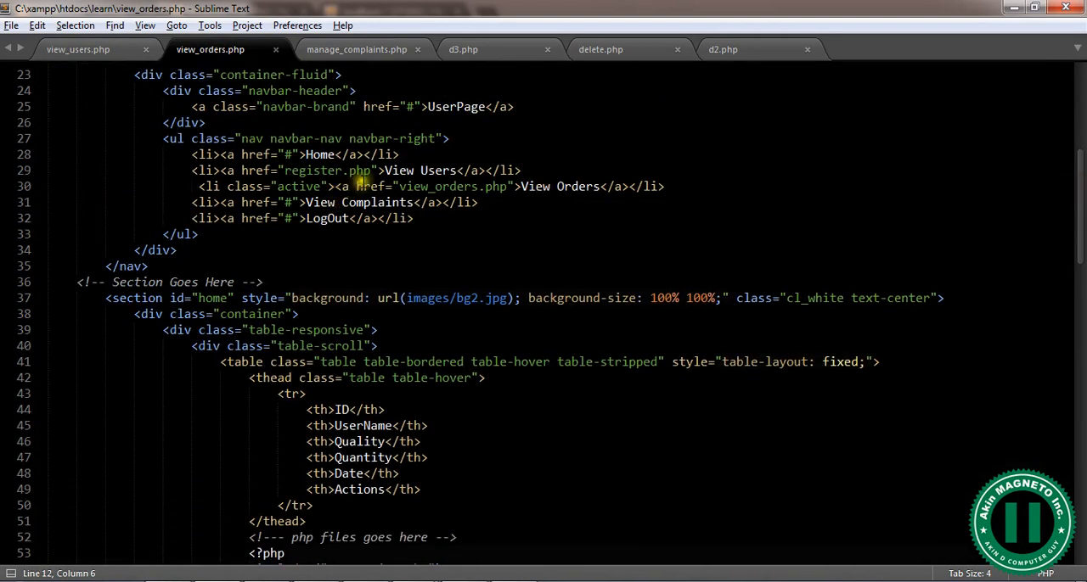
{"action": "double_click", "coordinate": [312, 170]}
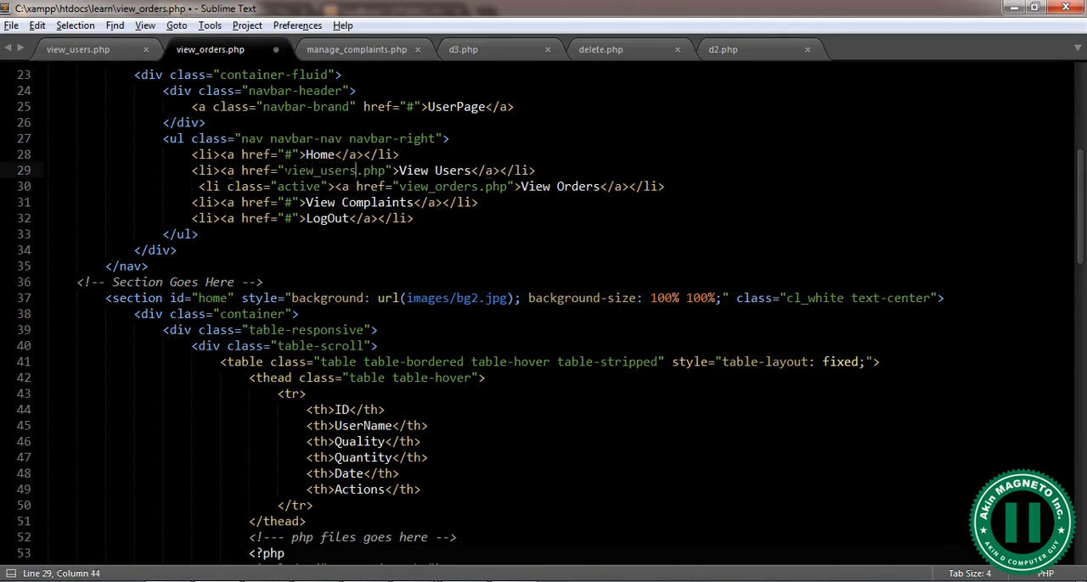
{"action": "key", "text": "ctrl+s"}
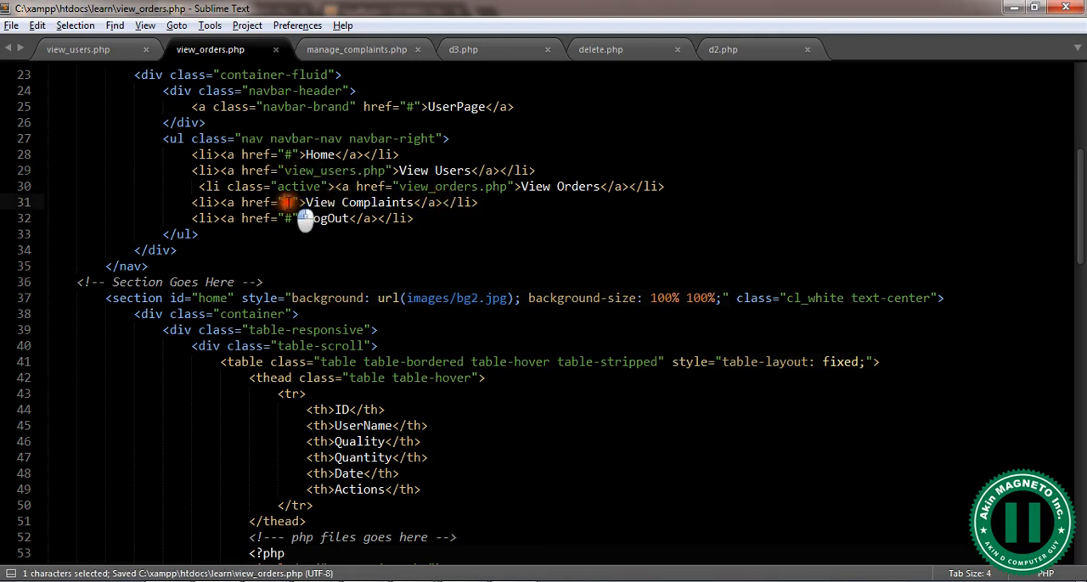
{"action": "type", "text": "view"}
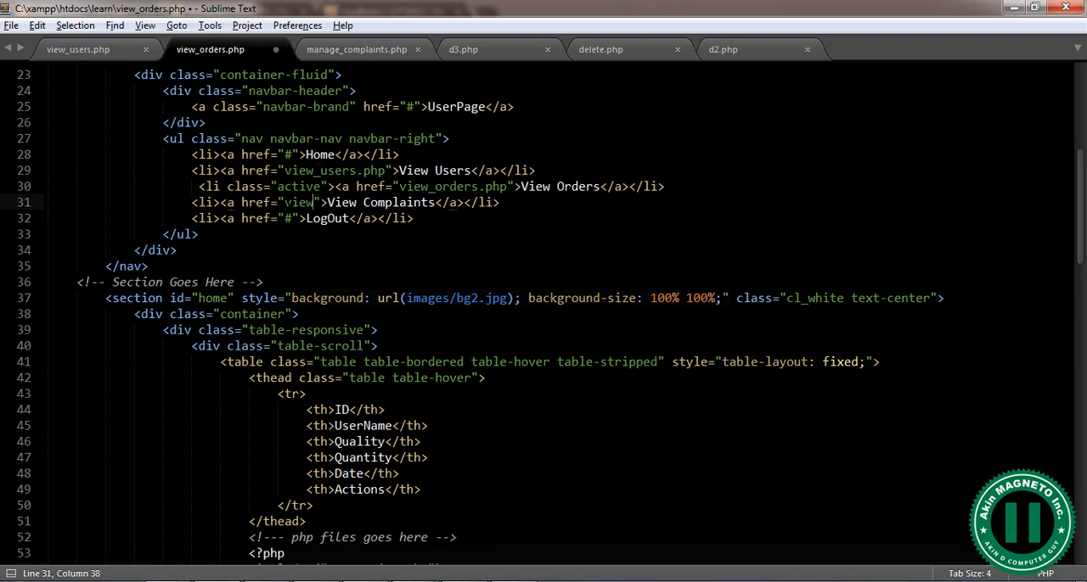
{"action": "type", "text": "_complaints.php"}
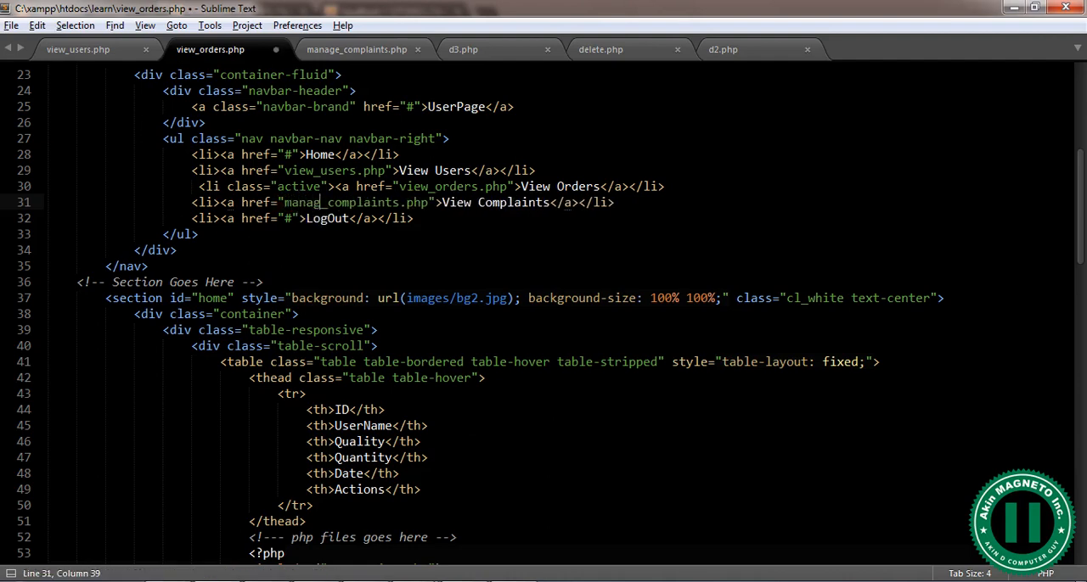
{"action": "key", "text": "ctrl+s"}
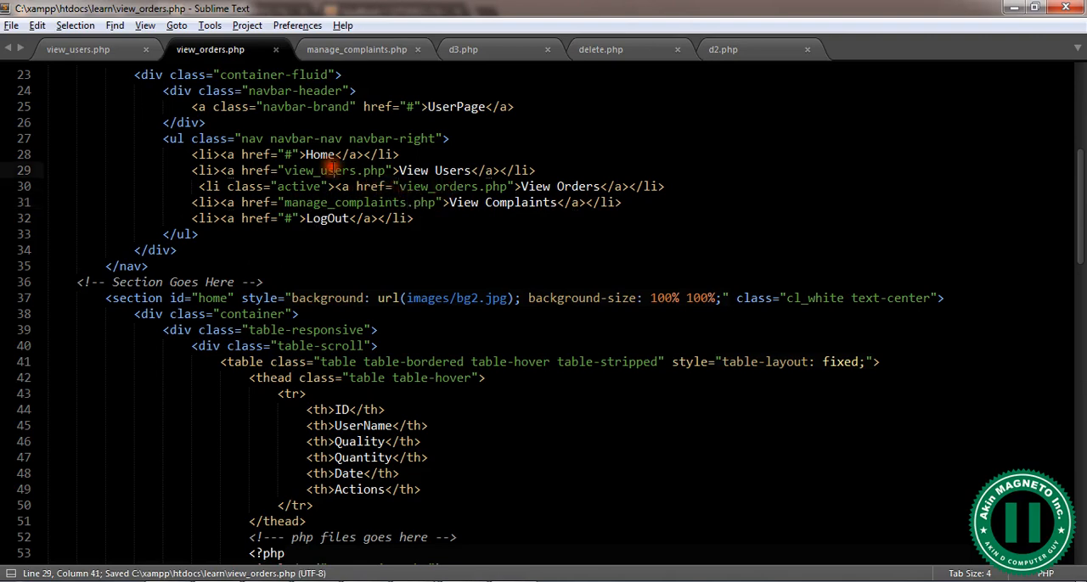
Step: Review the navbar link code at the top of manage_complaints.php
{"action": "left_click", "coordinate": [357, 48]}
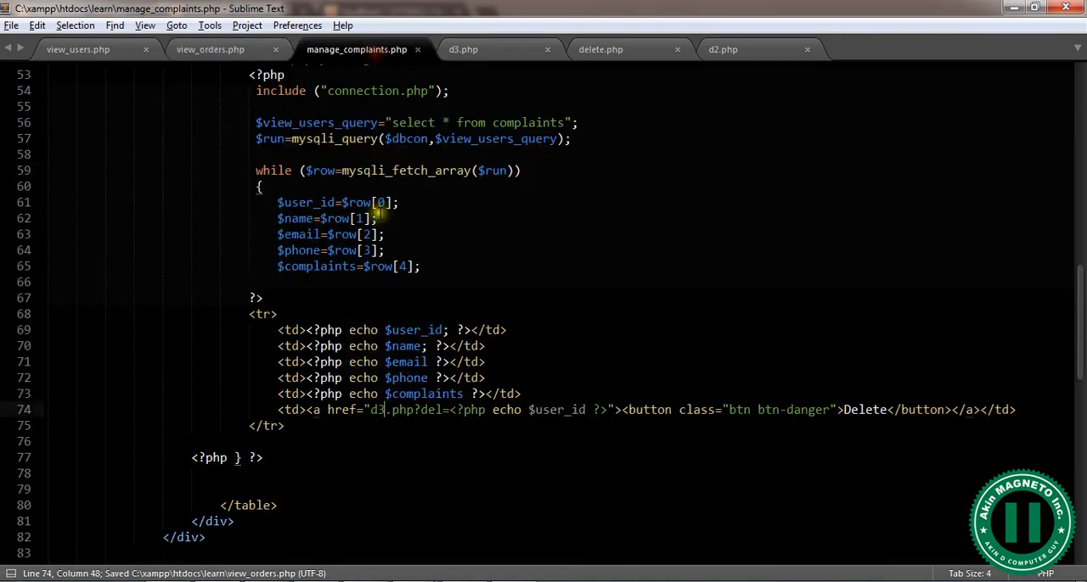
{"action": "scroll", "scroll_direction": "up", "scroll_amount": 3}
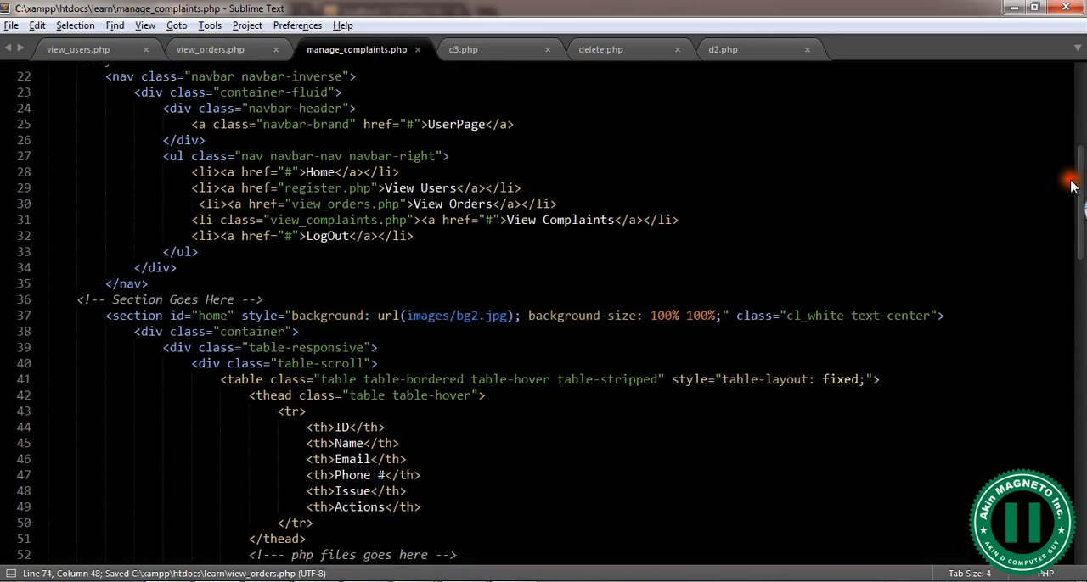
{"action": "scroll", "scroll_direction": "up", "scroll_amount": 3}
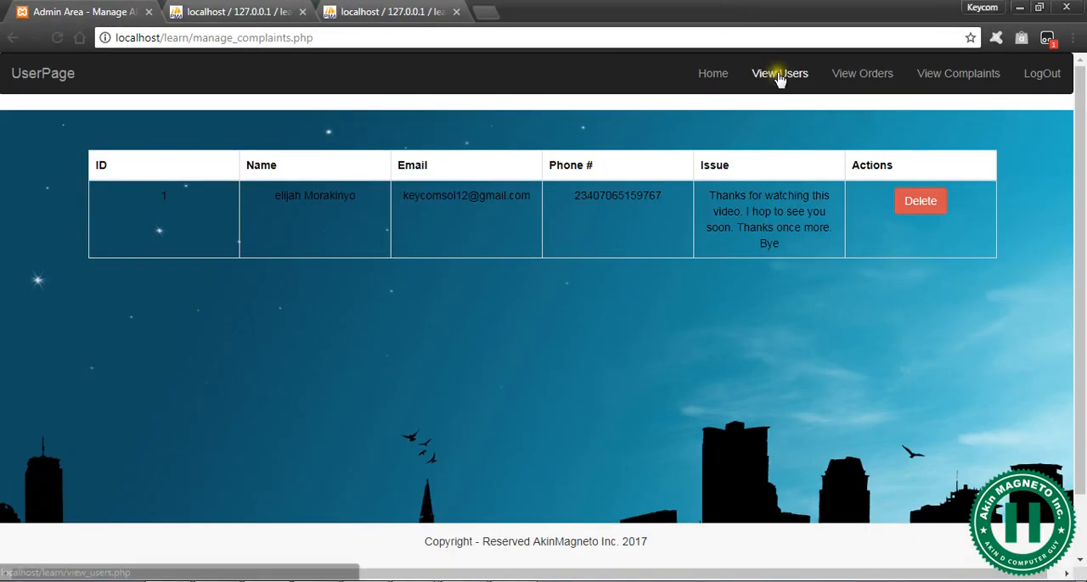
{"action": "left_click", "coordinate": [778, 73]}
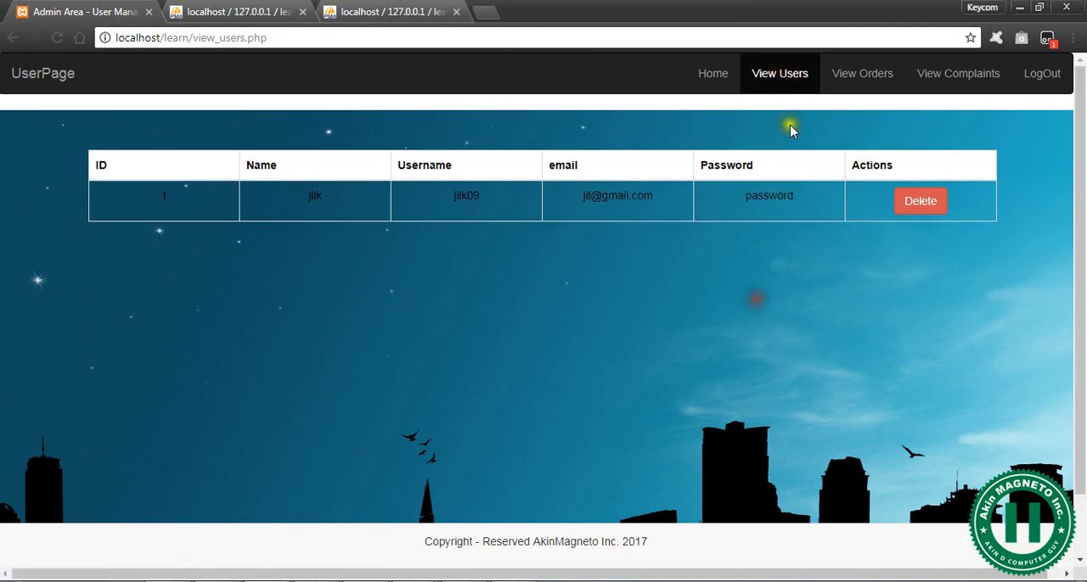
{"action": "mouse_move", "coordinate": [863, 73]}
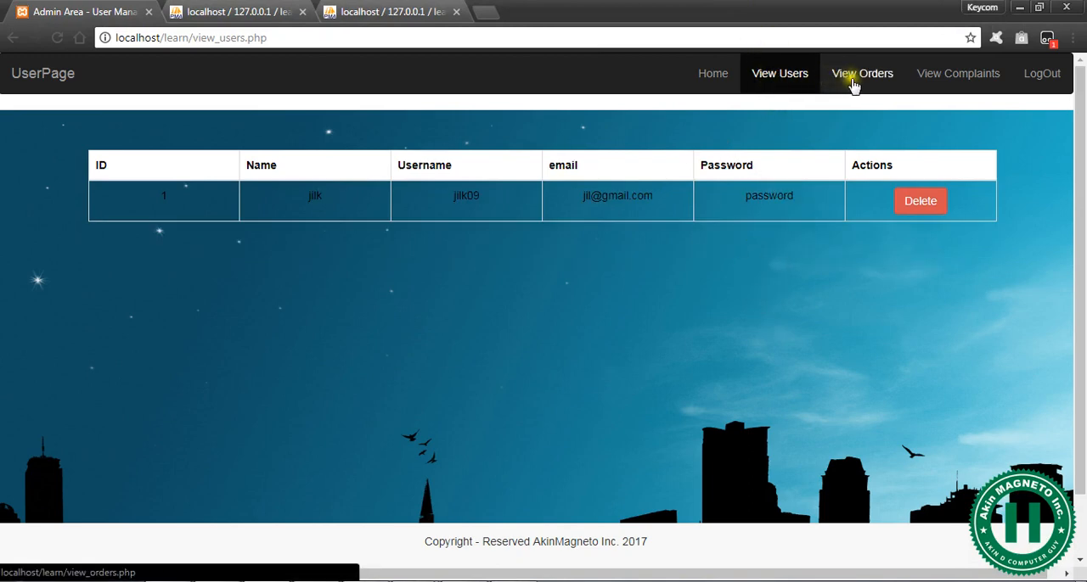
{"action": "left_click", "coordinate": [862, 73]}
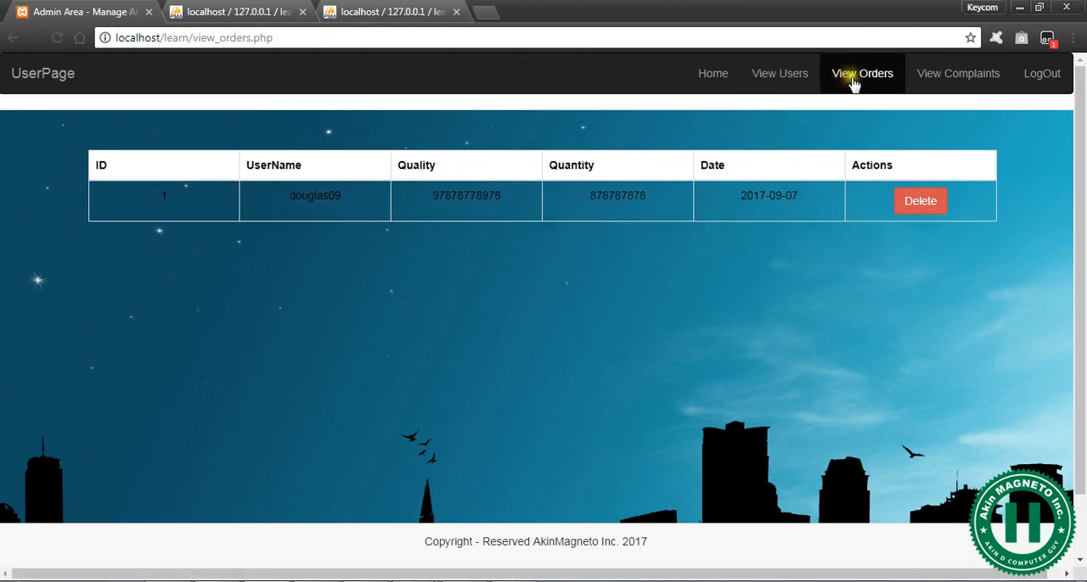
{"action": "left_click", "coordinate": [777, 73]}
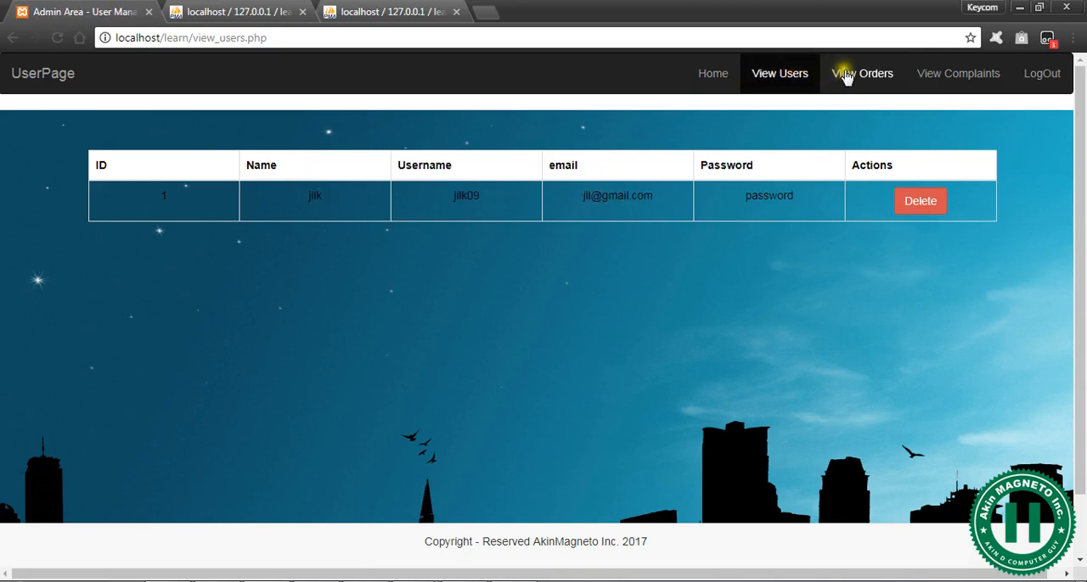
{"action": "left_click", "coordinate": [958, 73]}
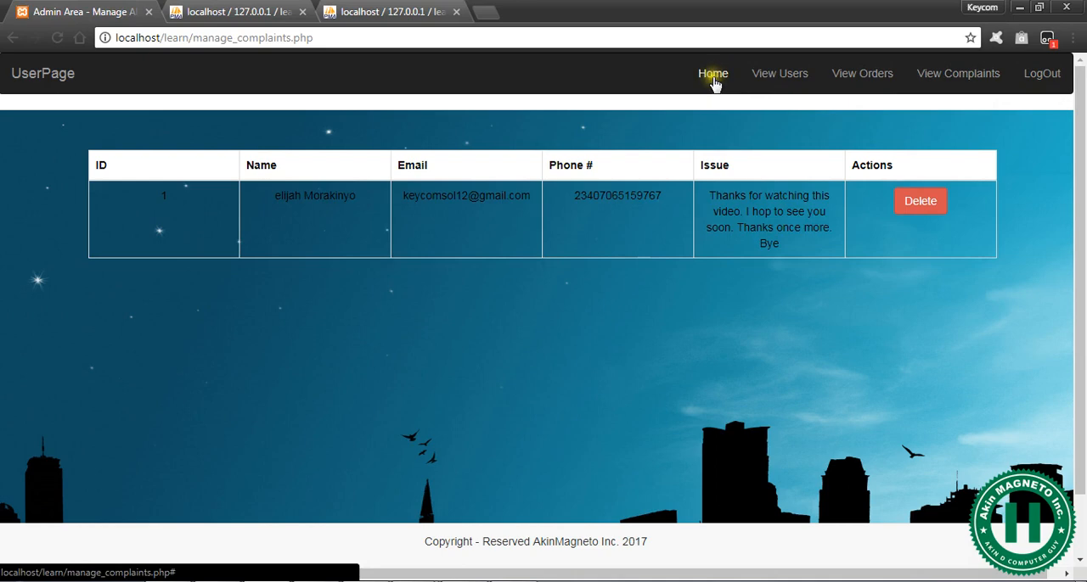
{"action": "mouse_move", "coordinate": [1066, 231]}
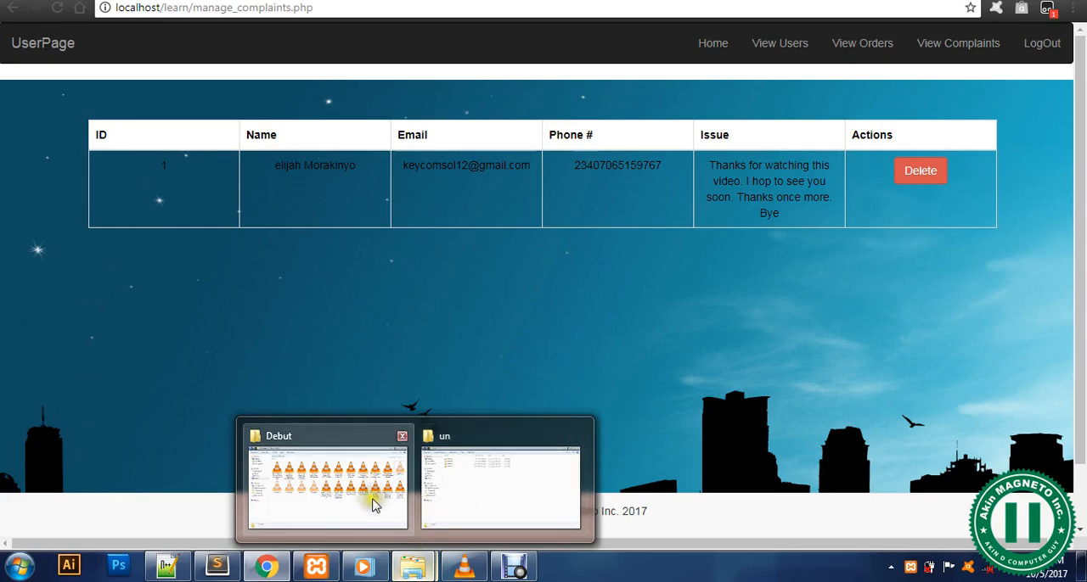
Step: Browse to C: > xampp > htdocs > learn and create a new folder named ADMIN there
{"action": "left_click", "coordinate": [19, 564]}
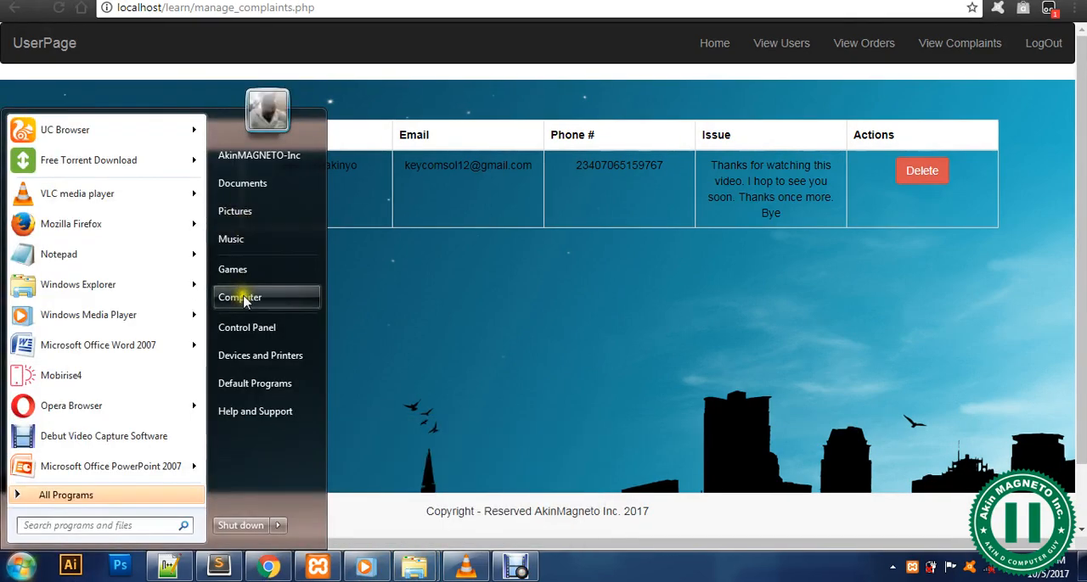
{"action": "left_click", "coordinate": [240, 297]}
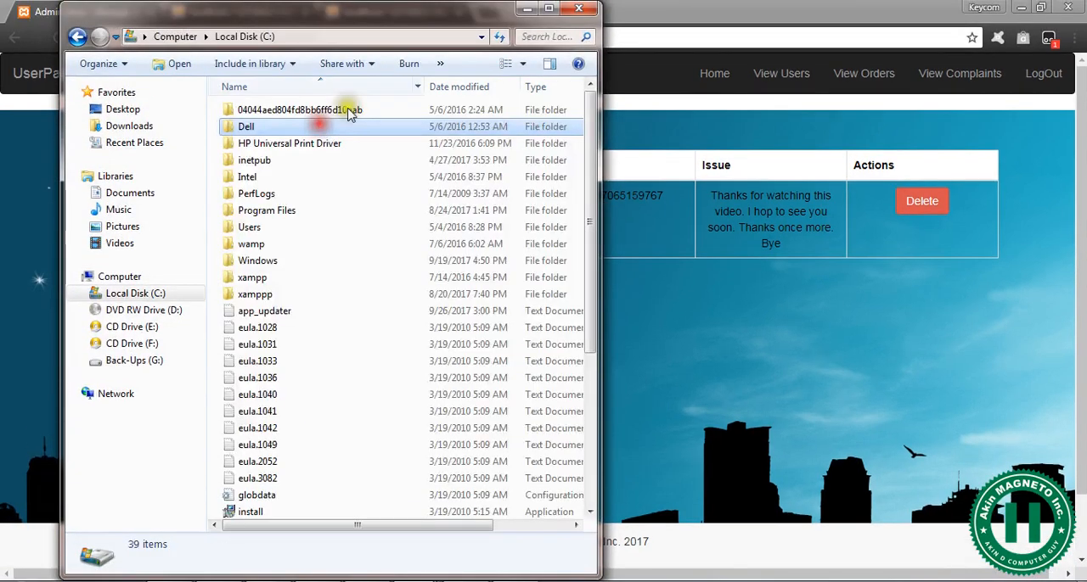
{"action": "left_click", "coordinate": [549, 8]}
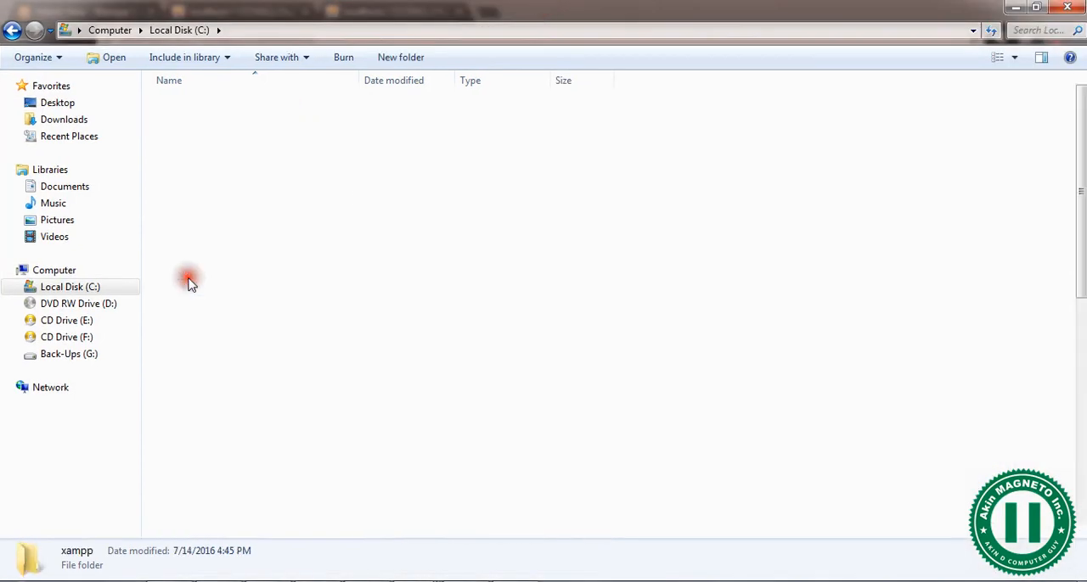
{"action": "double_click", "coordinate": [76, 550]}
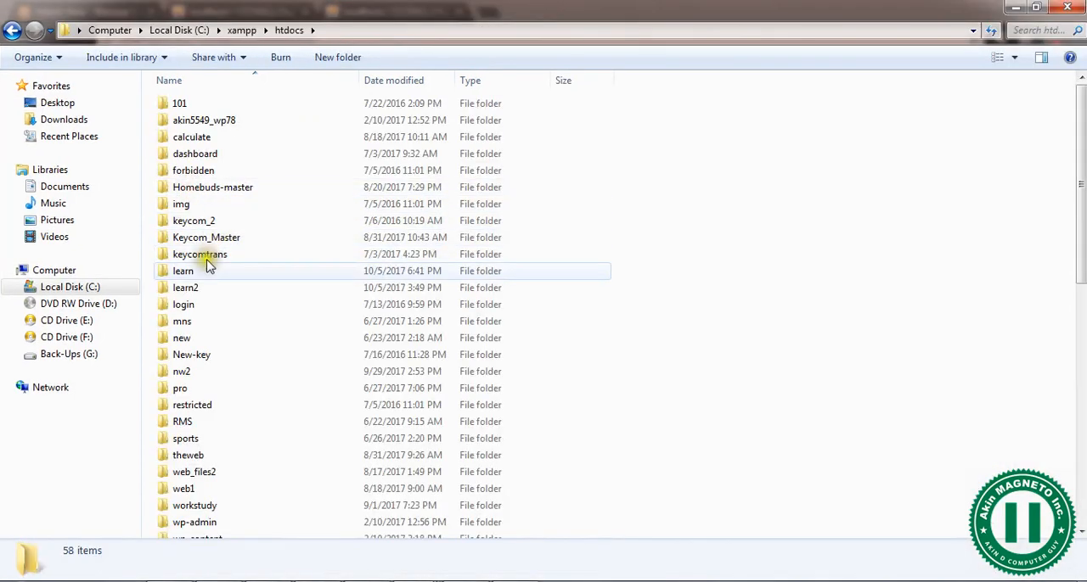
{"action": "double_click", "coordinate": [183, 271]}
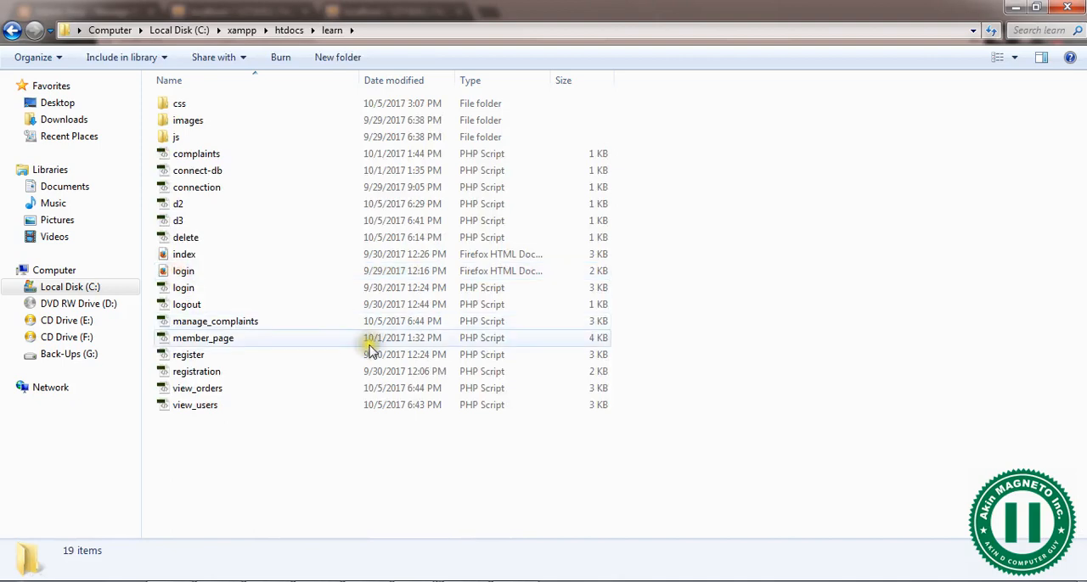
{"action": "right_click", "coordinate": [370, 349]}
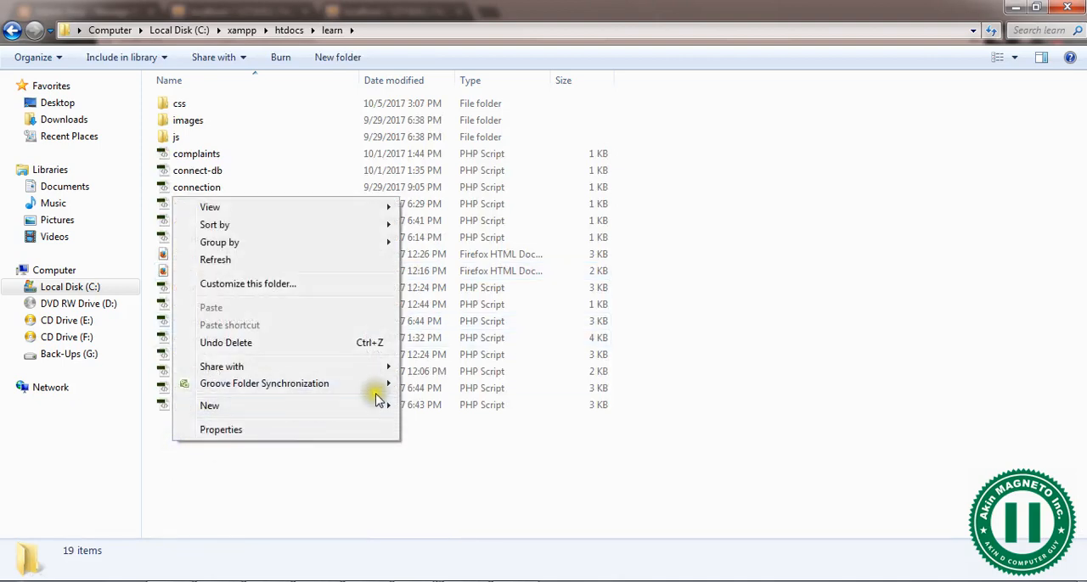
{"action": "left_click", "coordinate": [211, 405]}
{"action": "type", "text": "ADMIN"}
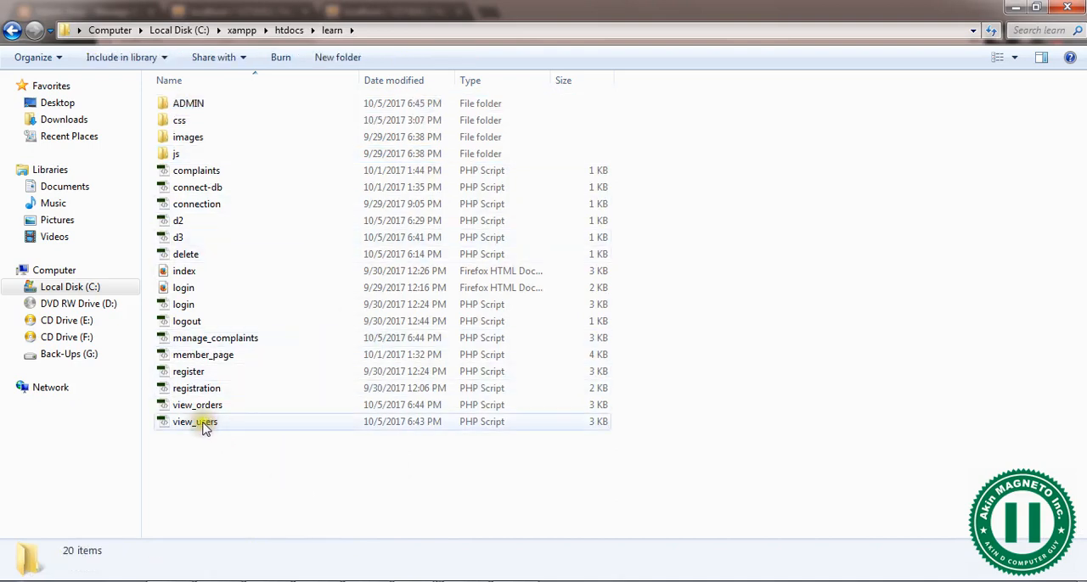
Step: Select view_users, view_orders, manage_complaints, d2, d3 and delete in the learn folder
{"action": "left_click", "coordinate": [197, 406]}
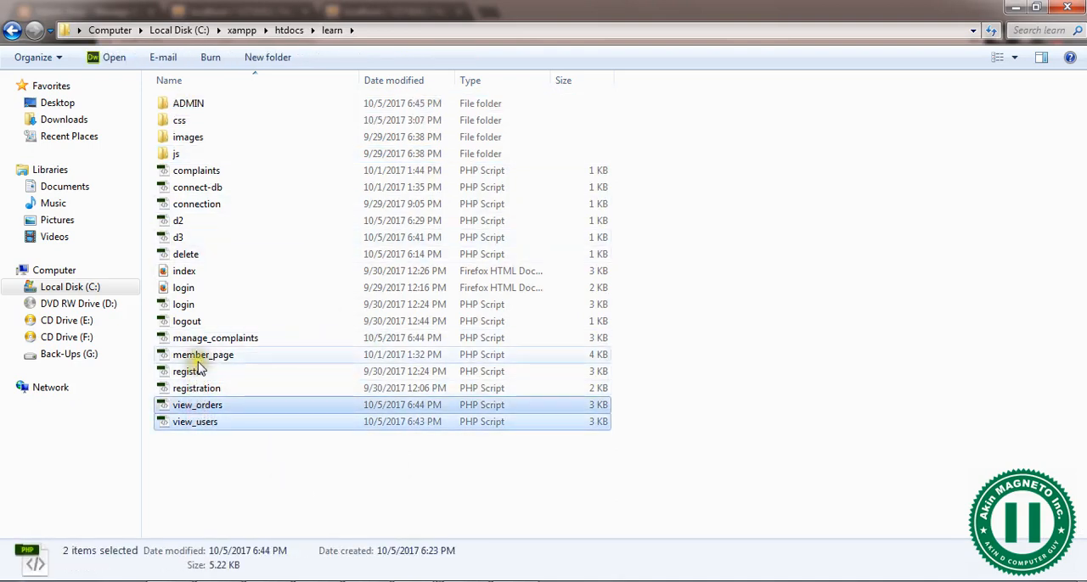
{"action": "left_click", "coordinate": [204, 354]}
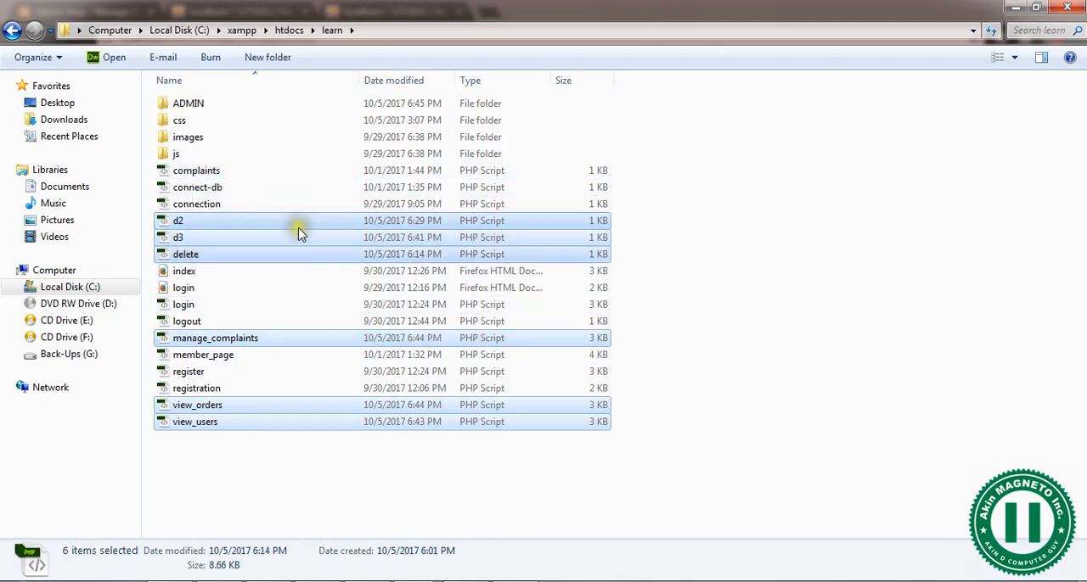
{"action": "mouse_move", "coordinate": [187, 103]}
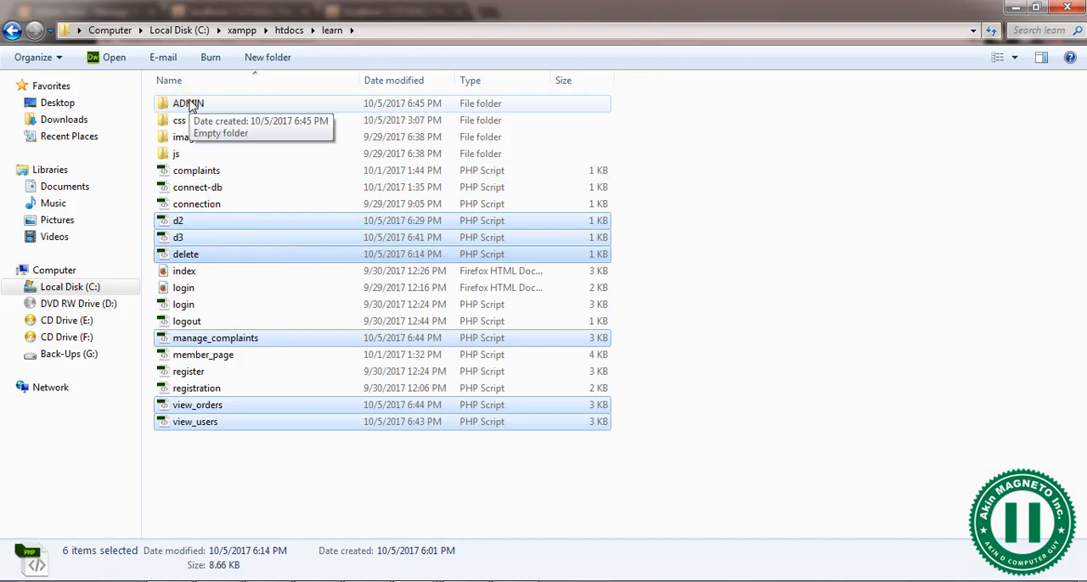
{"action": "mouse_move", "coordinate": [241, 204]}
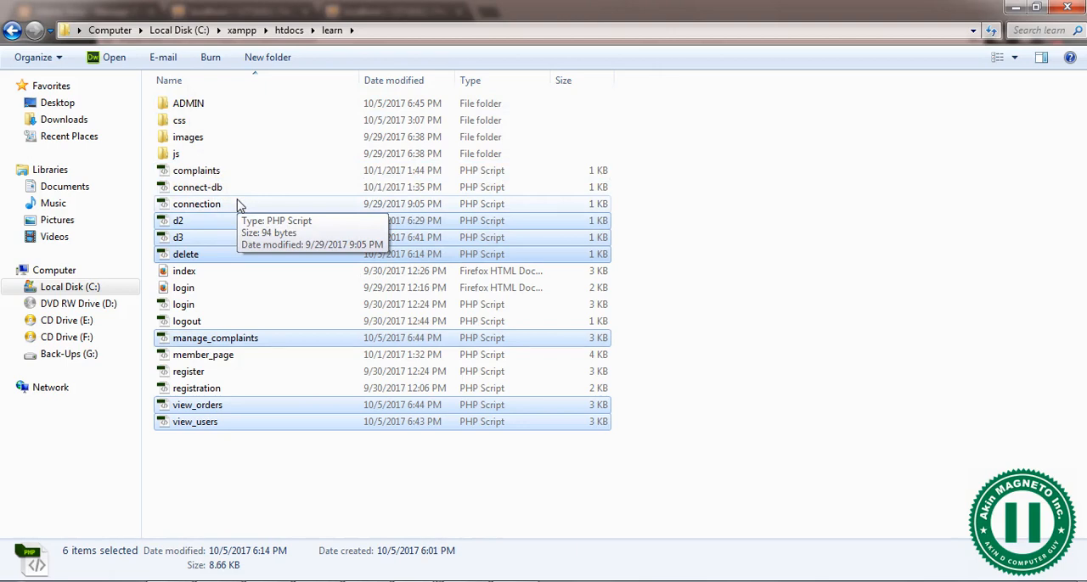
{"action": "mouse_move", "coordinate": [724, 238]}
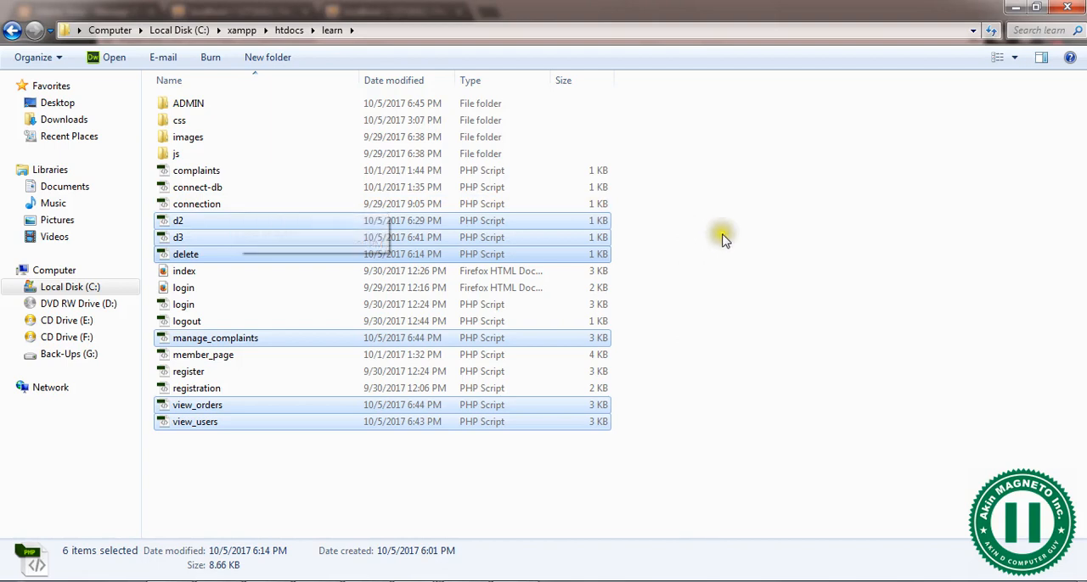
{"action": "mouse_move", "coordinate": [743, 258]}
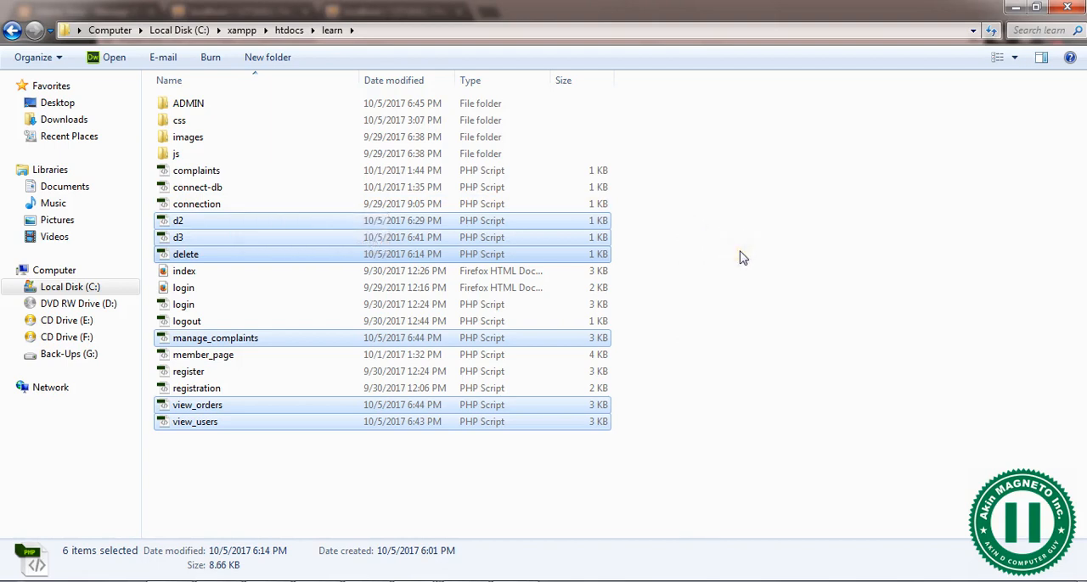
{"action": "mouse_move", "coordinate": [645, 344]}
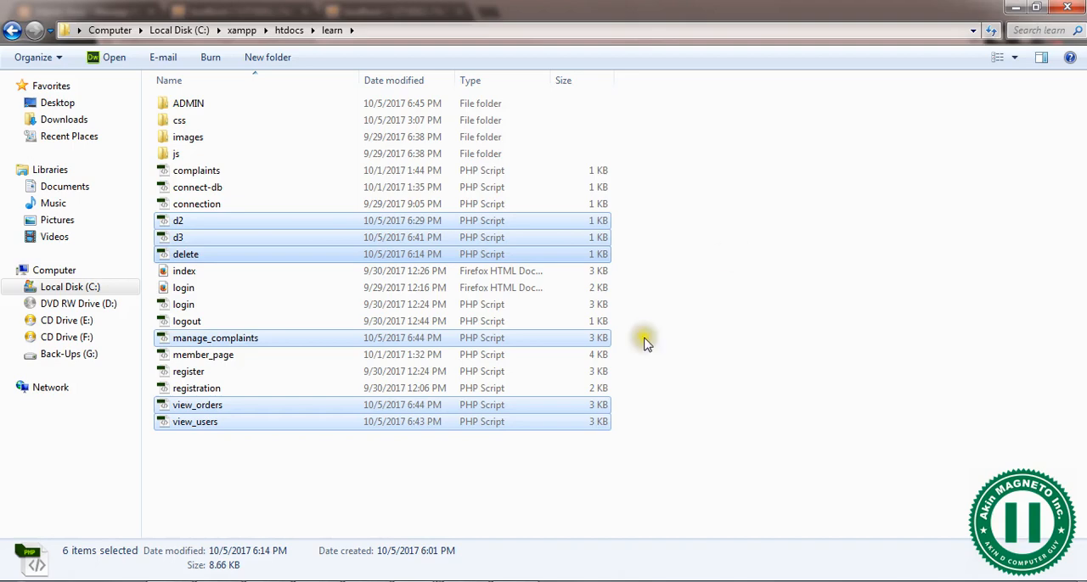